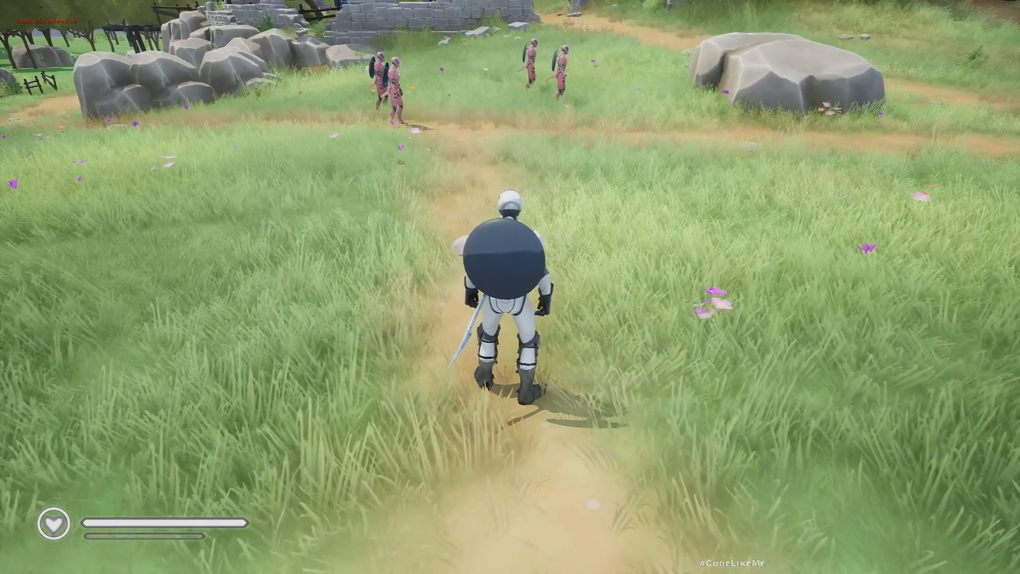
# - Walk the character along the path toward the enemies
pyautogui.press('w')
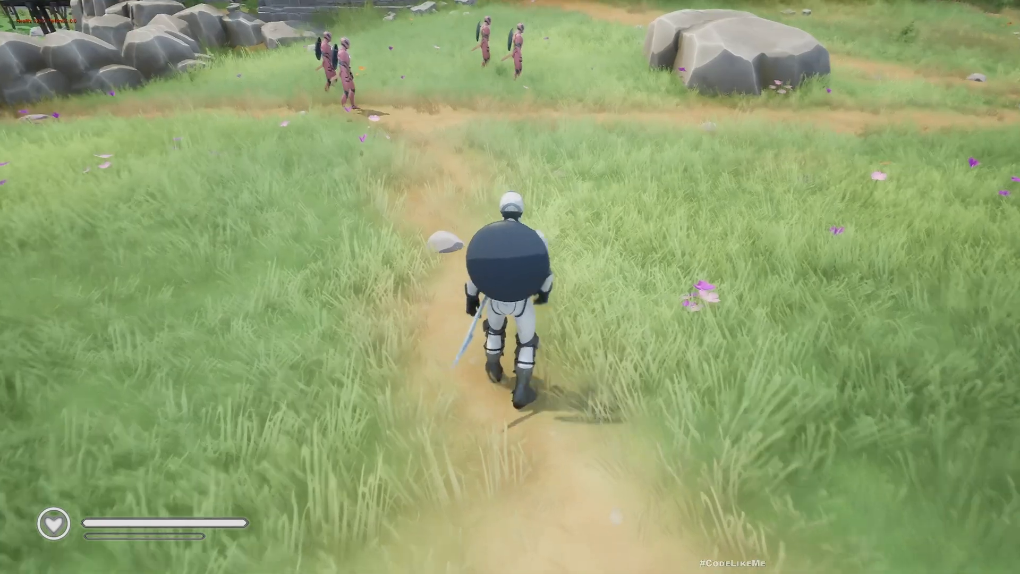
pyautogui.press('w')
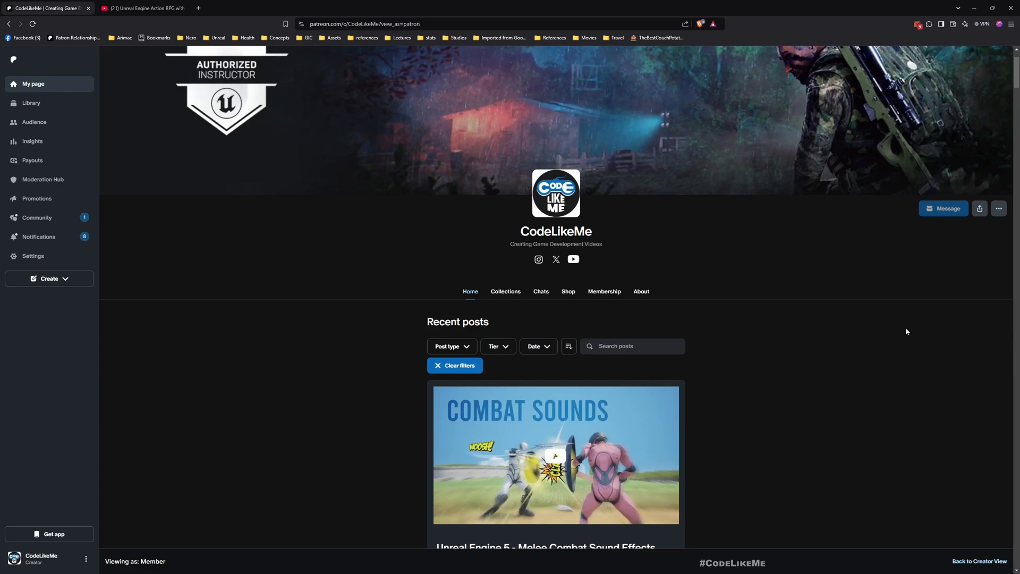
# - Scroll through the locked Action RPG episode posts, then switch to the YouTube playlist
pyautogui.scroll(-3)
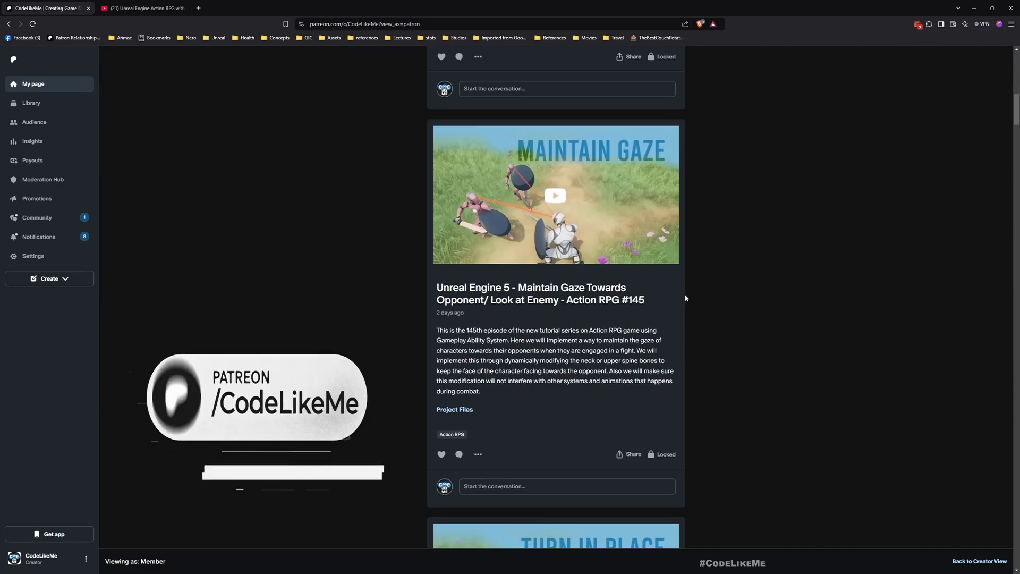
pyautogui.scroll(-3)
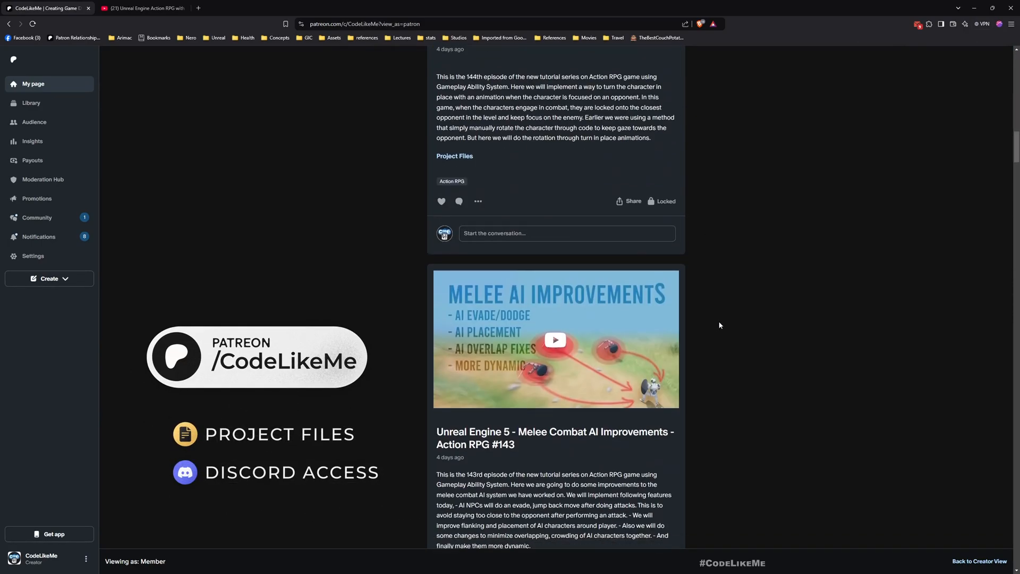
pyautogui.scroll(-3)
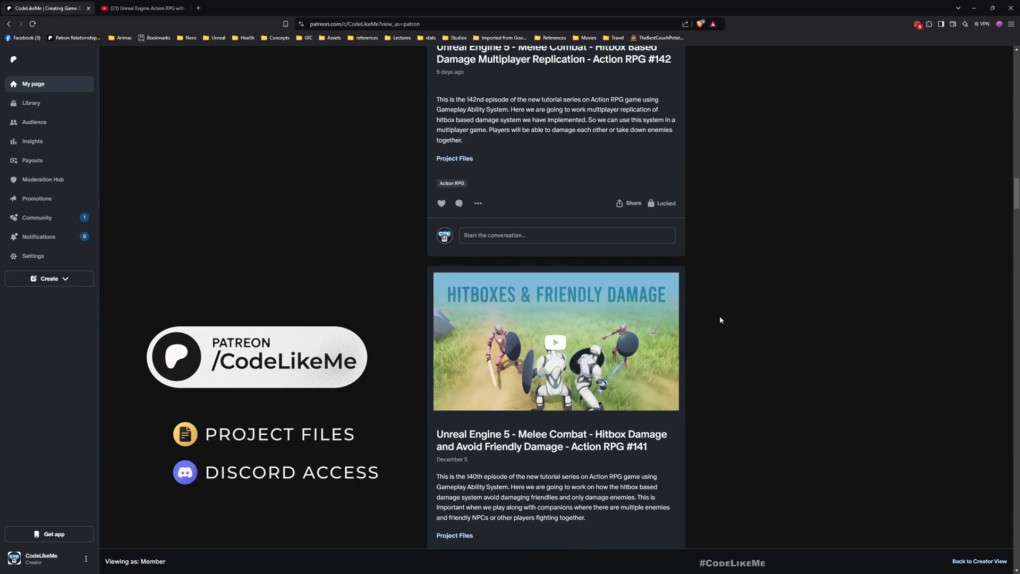
pyautogui.scroll(-3)
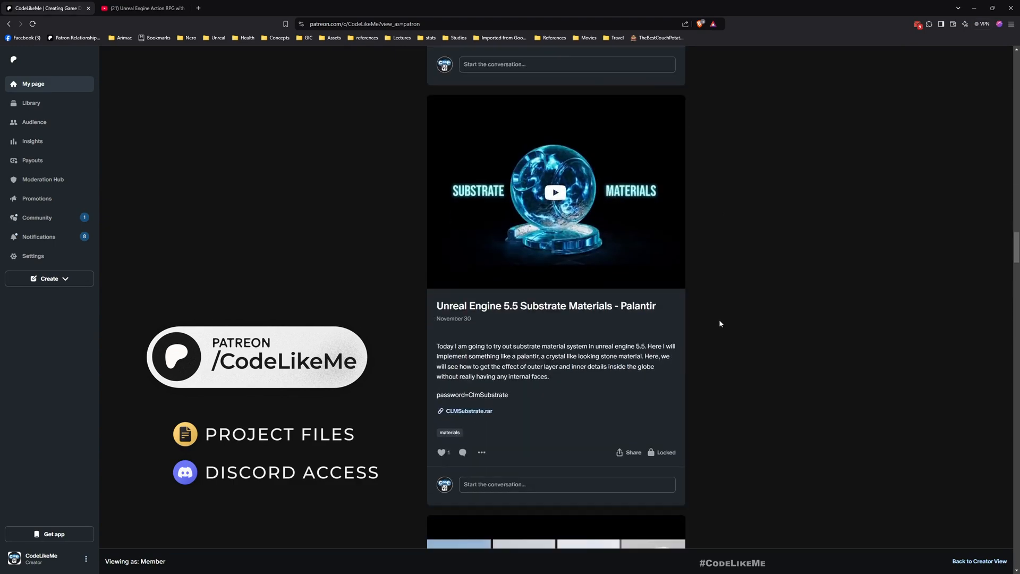
pyautogui.scroll(-3)
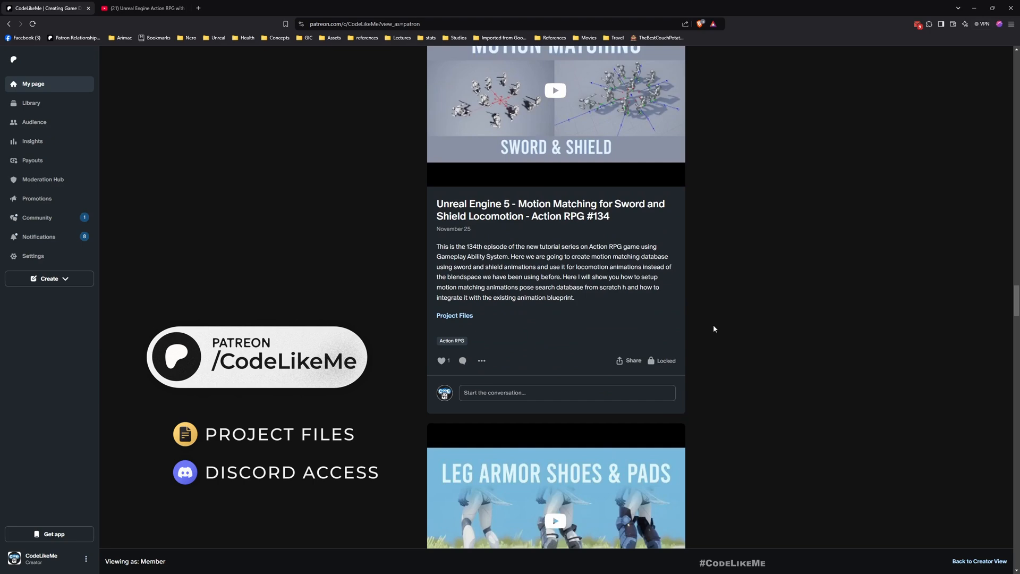
pyautogui.scroll(-3)
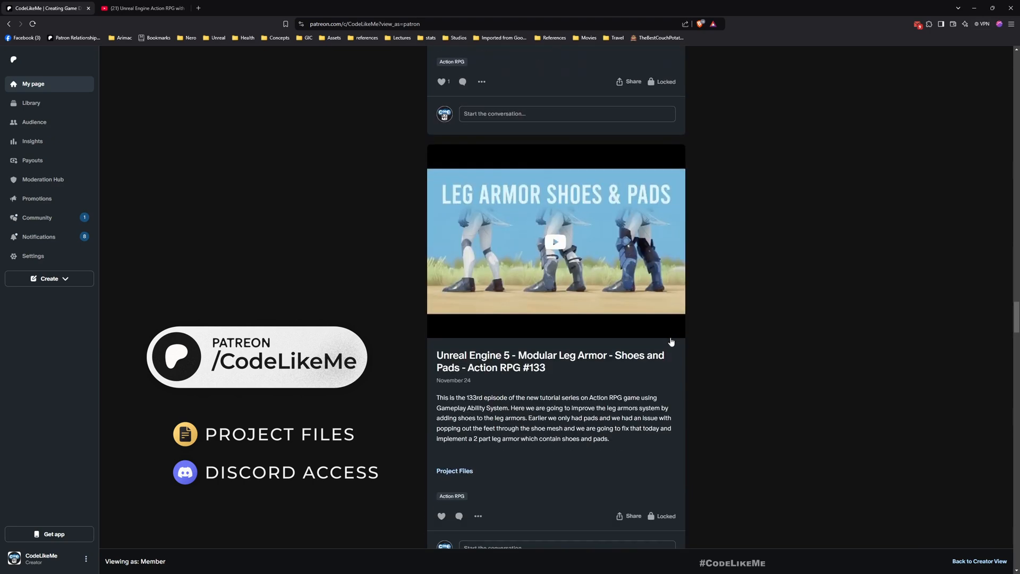
pyautogui.scroll(-3)
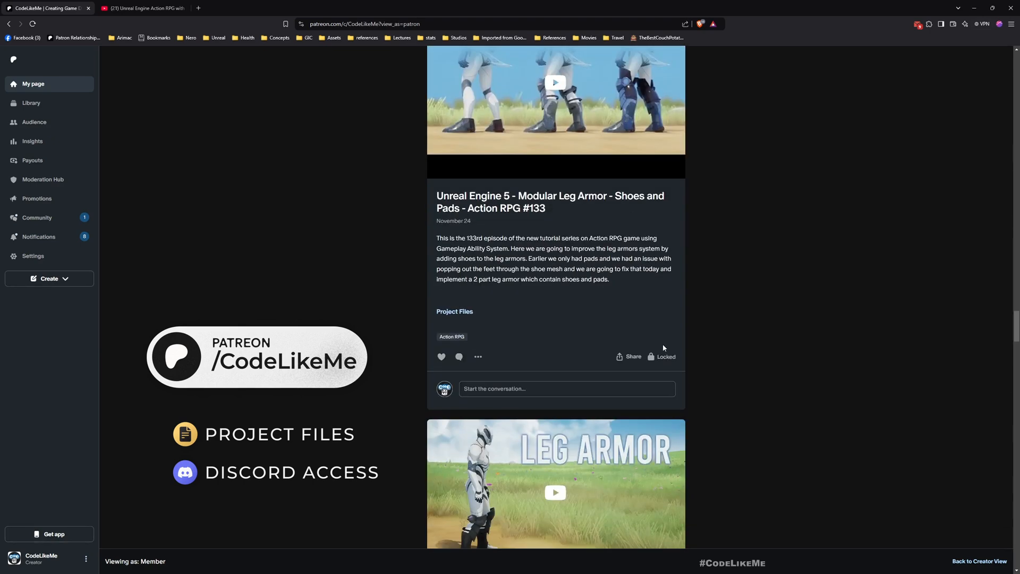
pyautogui.scroll(-3)
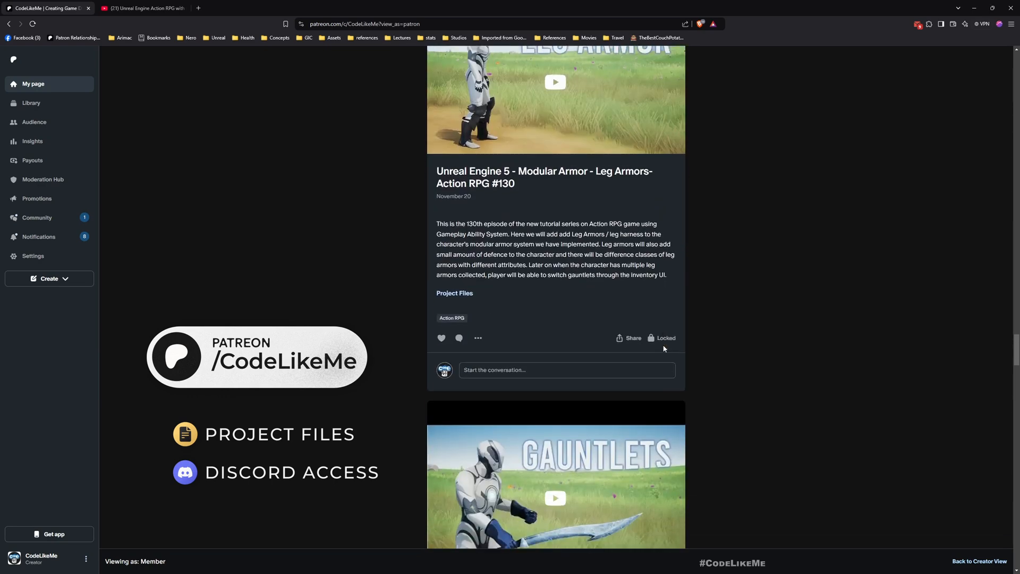
pyautogui.scroll(-3)
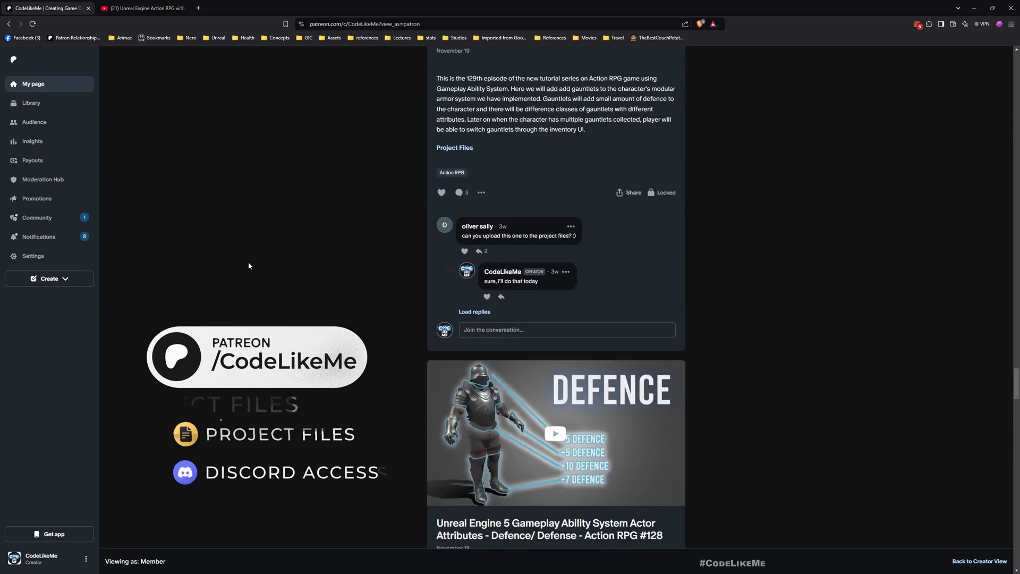
pyautogui.click(143, 8)
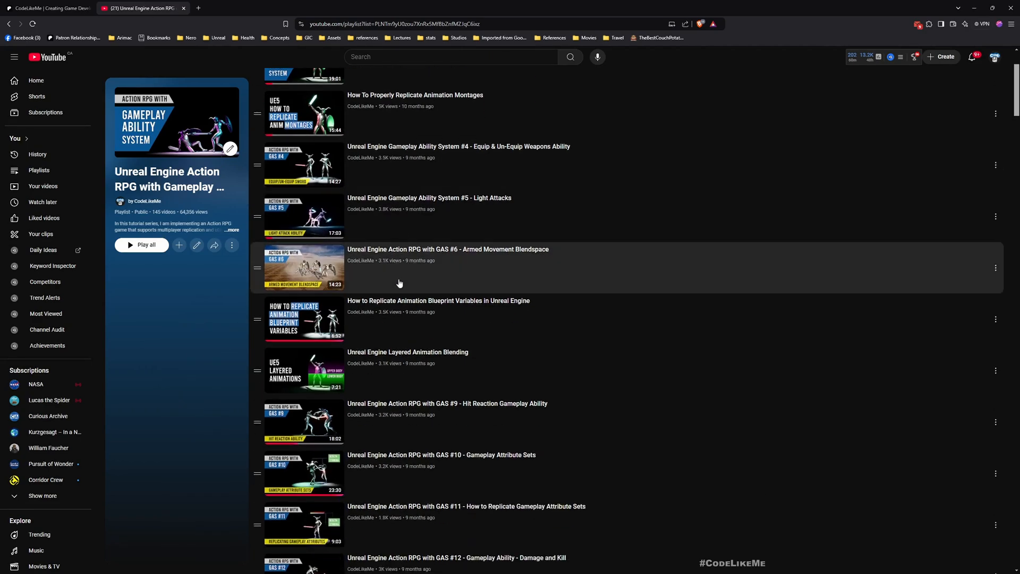
pyautogui.scroll(-3)
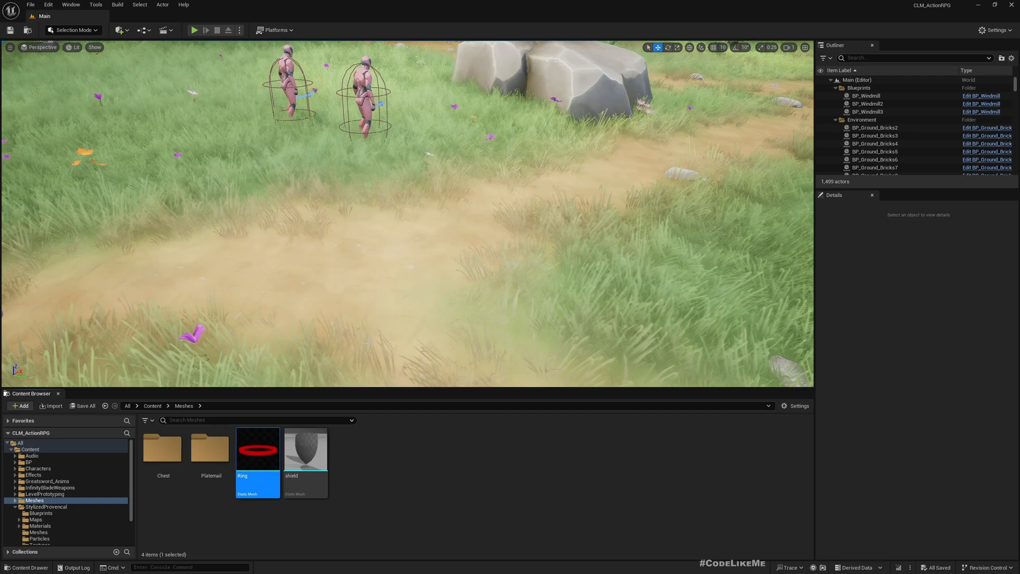
# - Inspect the red translucent Ring mesh in its editor and return to the Main level
pyautogui.doubleClick(257, 448)
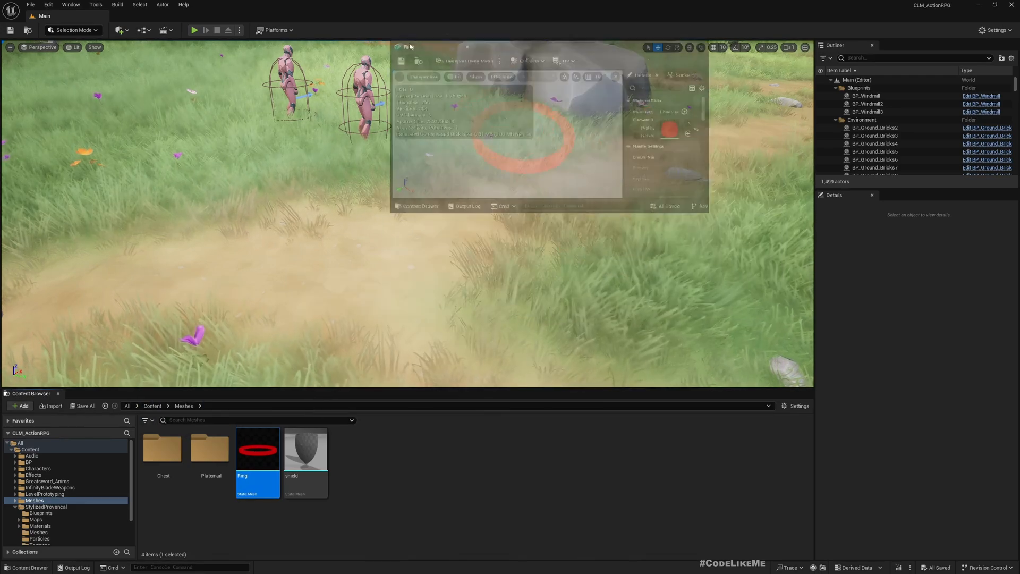
pyautogui.doubleClick(257, 449)
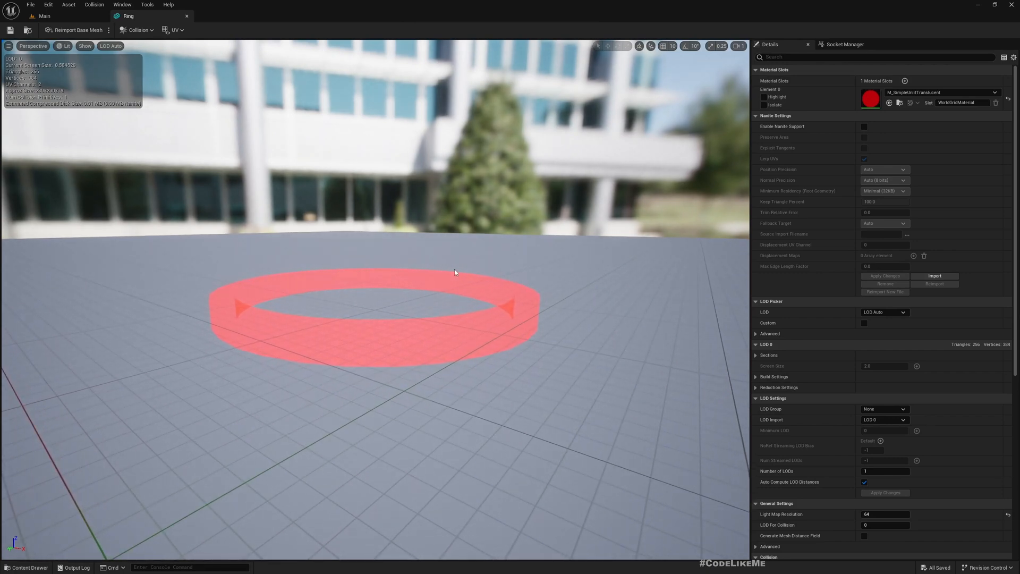
pyautogui.moveTo(205, 53)
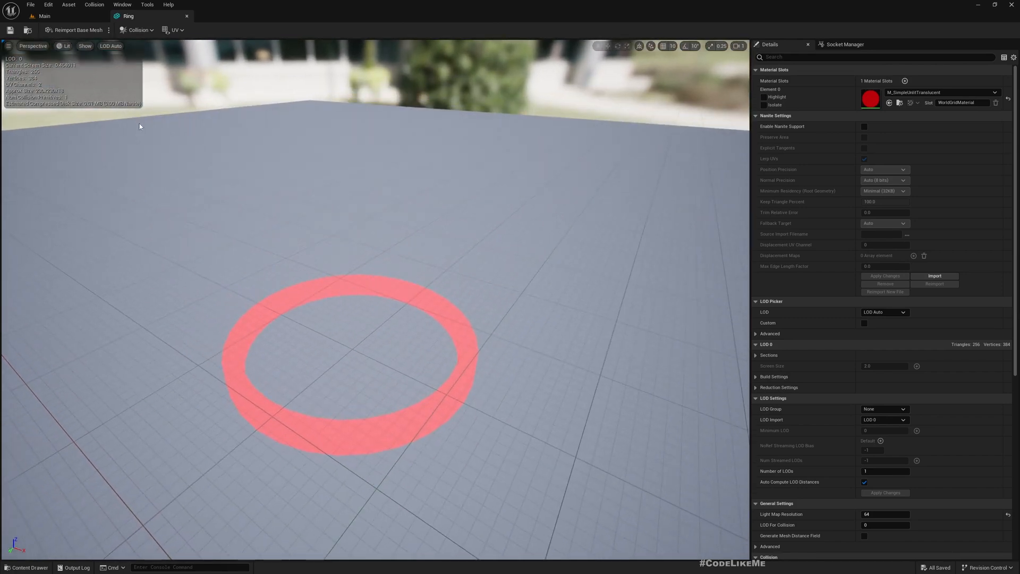
pyautogui.click(43, 16)
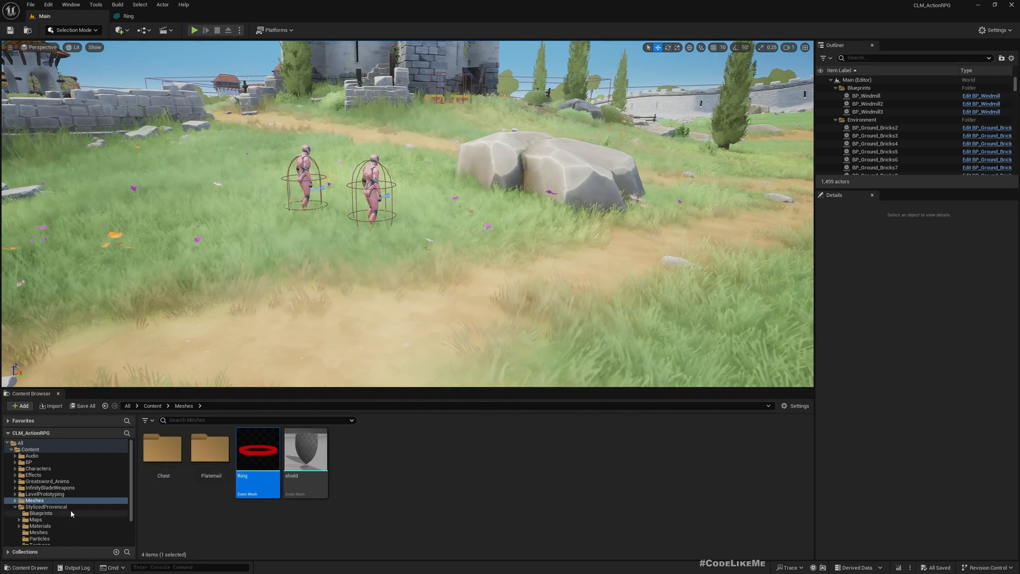
# - Create the SpecialAttacks folder with a BP_RadialImpact Blueprint class and open it for editing
pyautogui.click(27, 462)
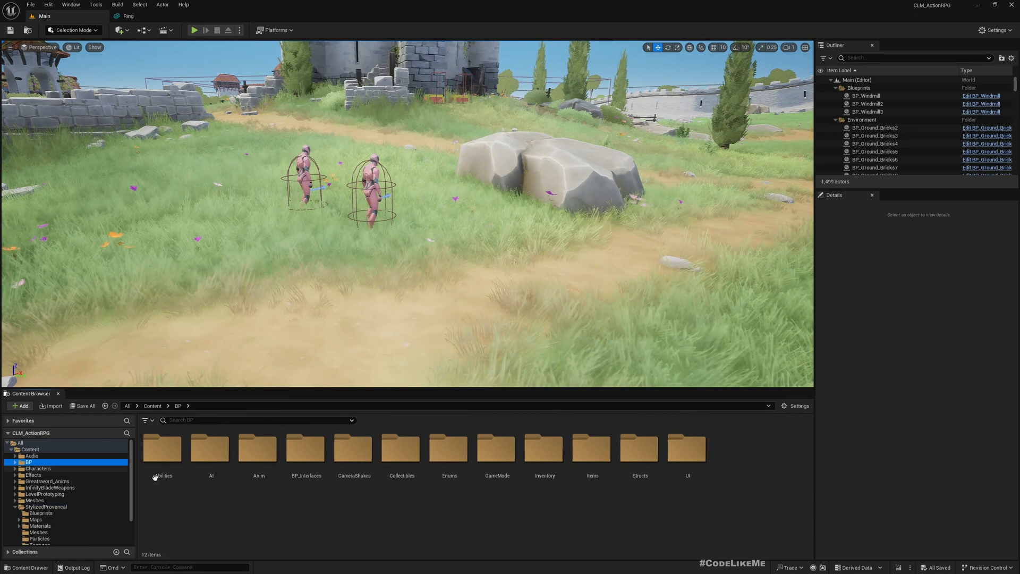
pyautogui.click(20, 405)
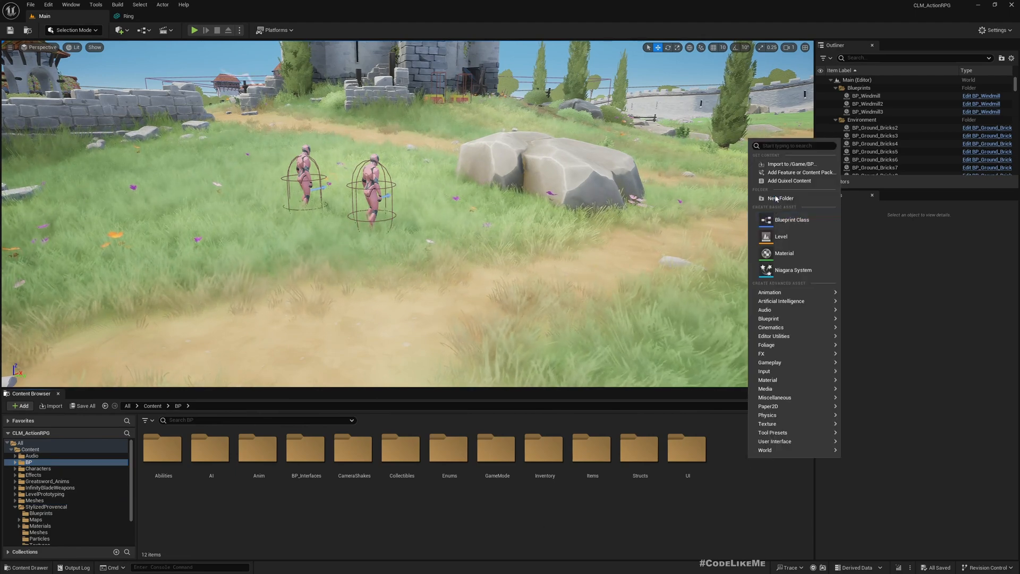
pyautogui.click(781, 198)
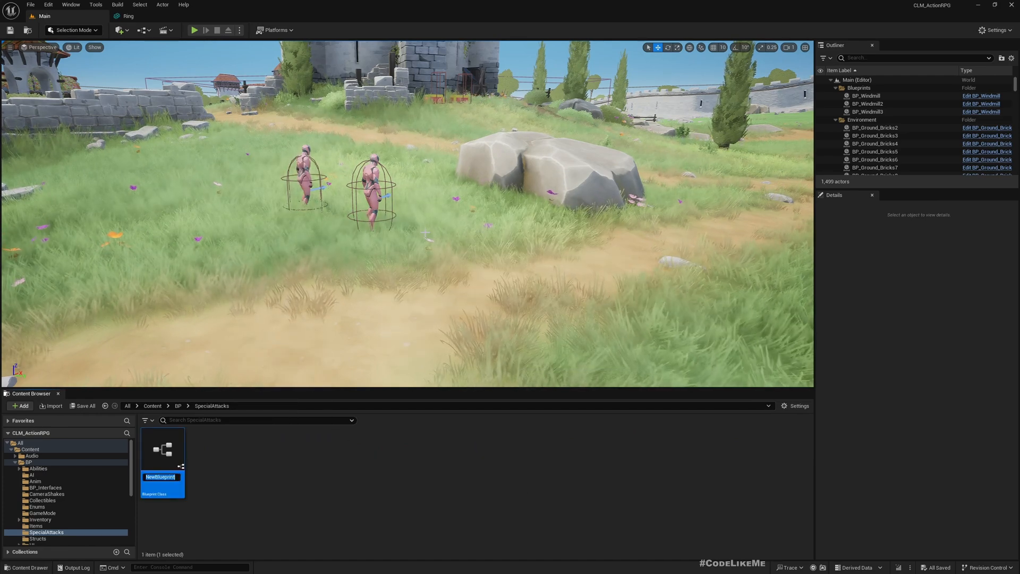
pyautogui.write('BPRadialImpact')
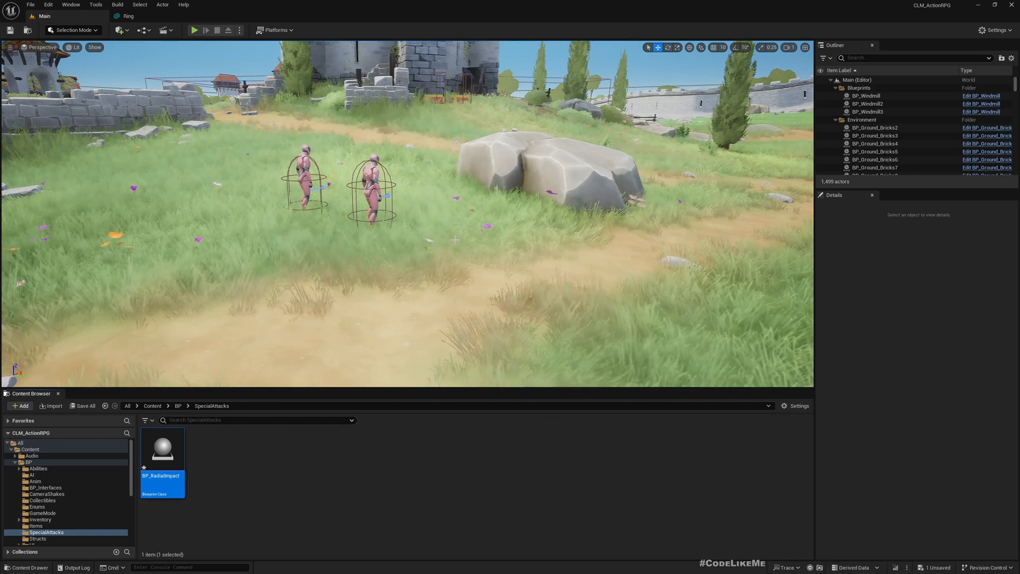
pyautogui.doubleClick(162, 447)
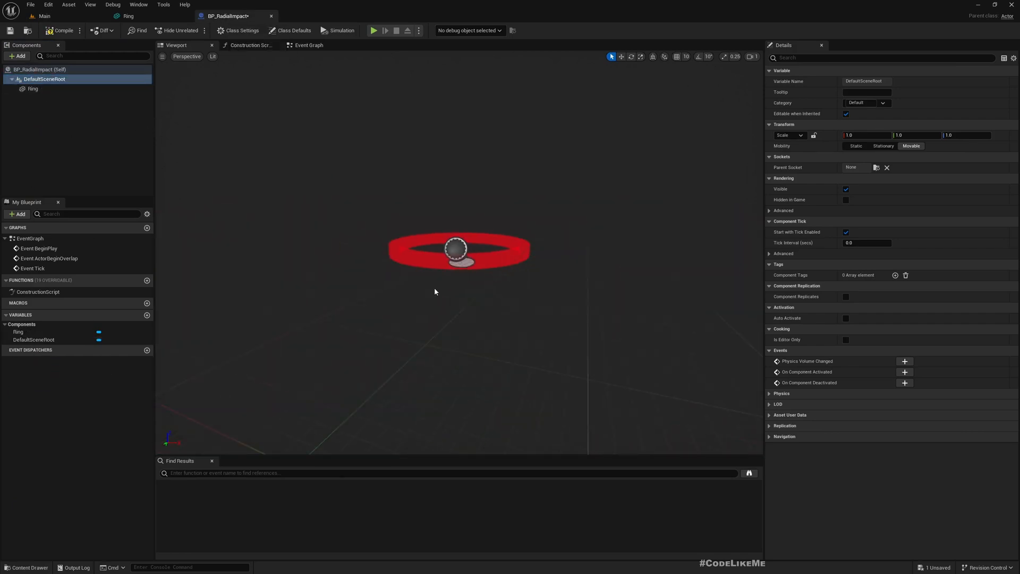
# - Compile BP_RadialImpact, check the level, and switch into its Event Graph
pyautogui.click(61, 29)
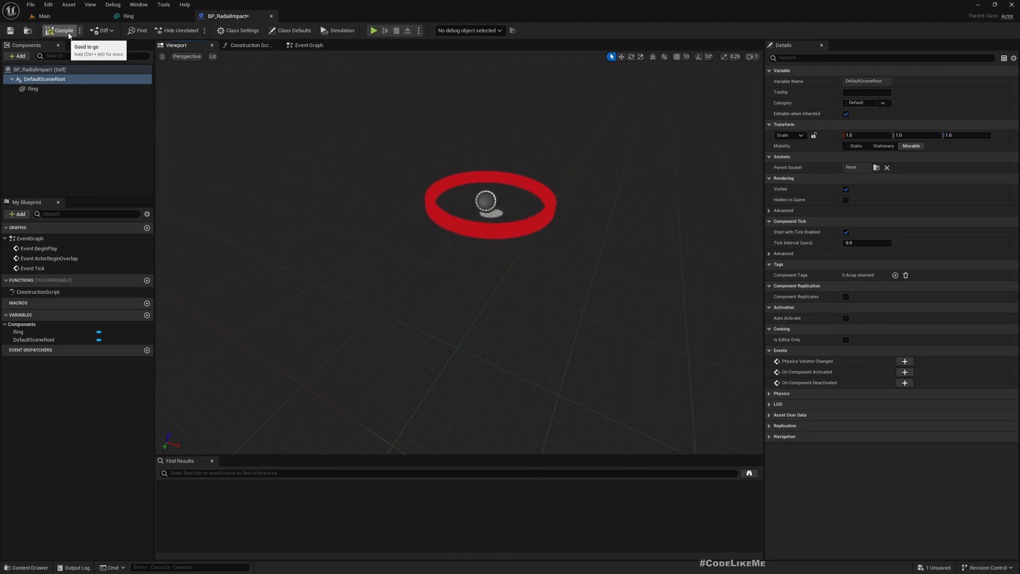
pyautogui.click(45, 16)
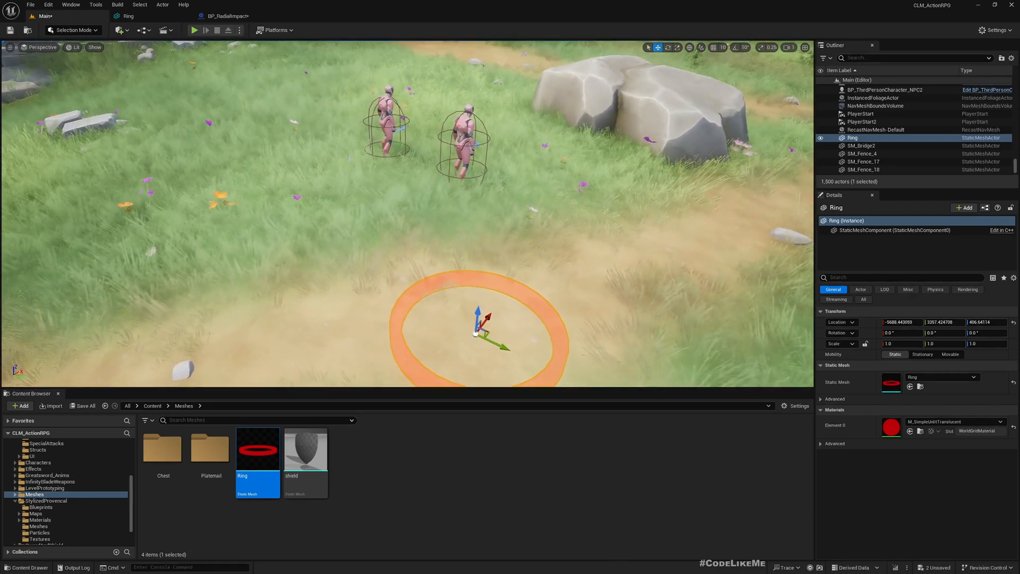
pyautogui.click(228, 16)
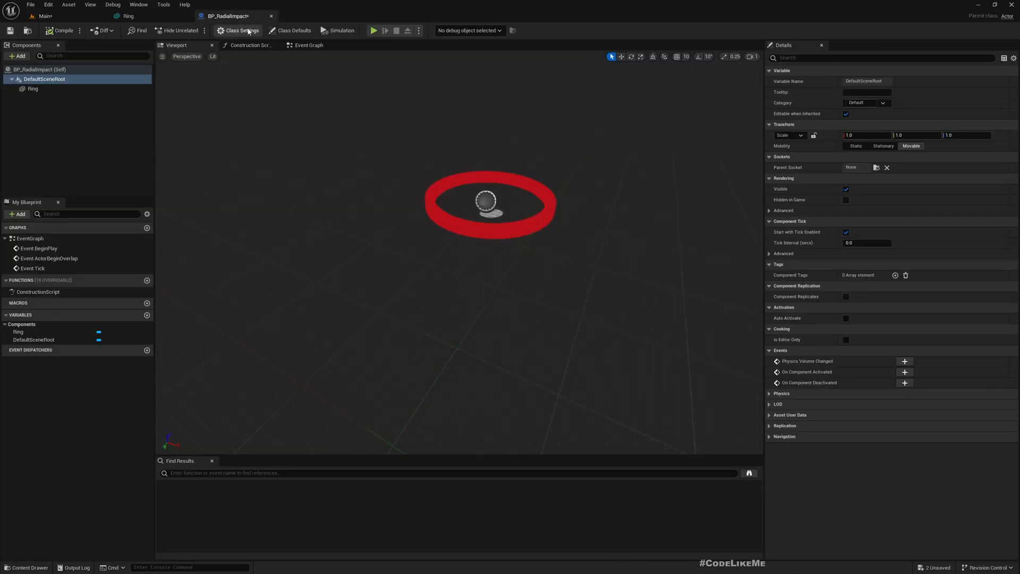
pyautogui.click(308, 45)
pyautogui.write('cus')
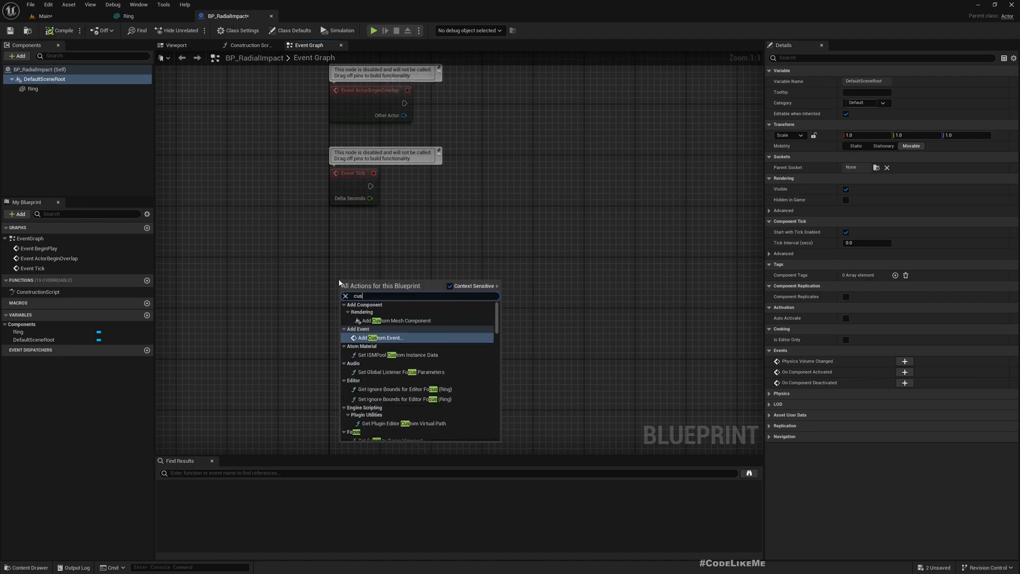
# - Add the DeployAttack custom event with an Actor Object Reference input named Attacker
pyautogui.click(381, 337)
pyautogui.write('DeployAttack')
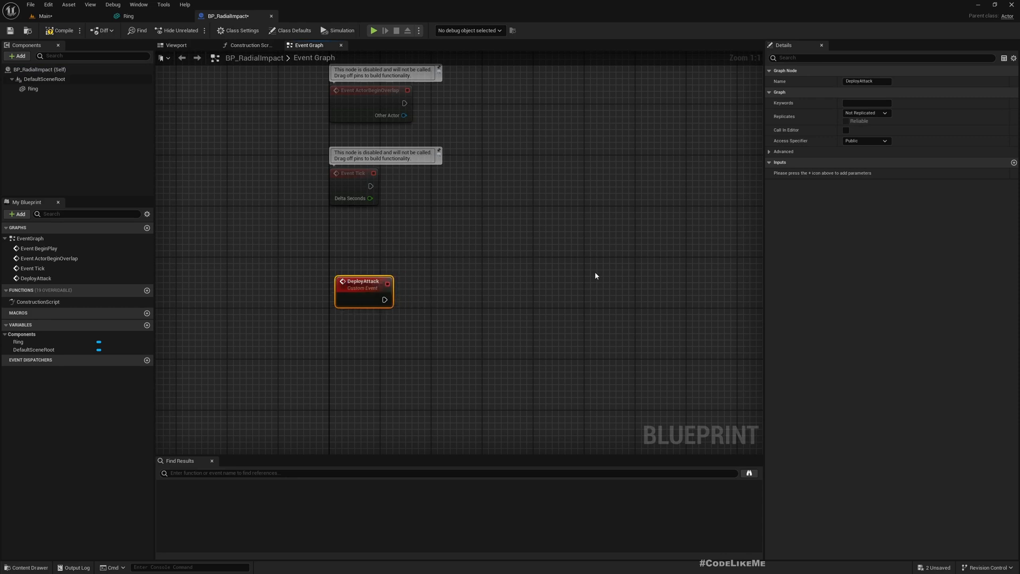
pyautogui.moveTo(363, 283); pyautogui.dragTo(358, 266)
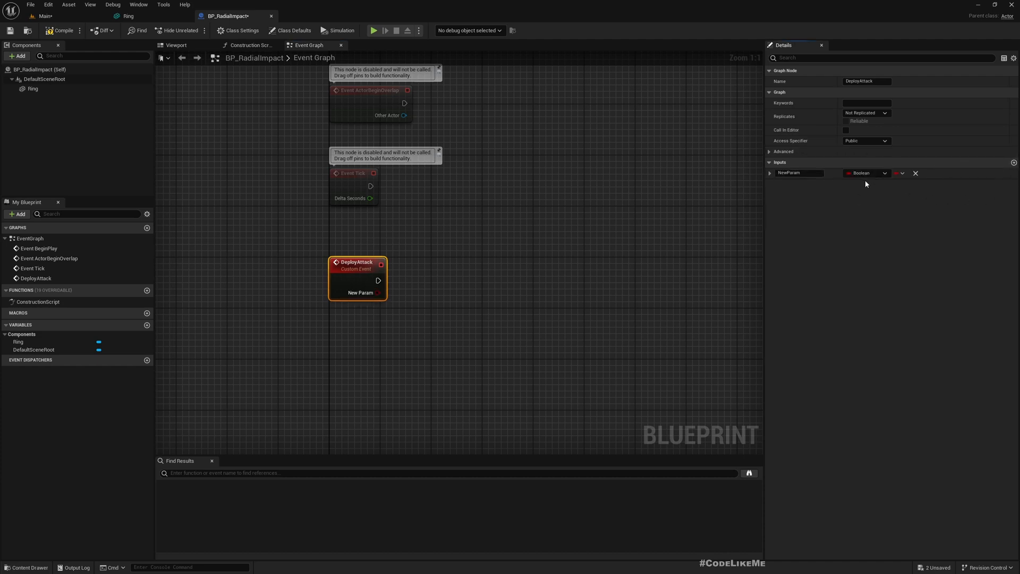
pyautogui.click(866, 172)
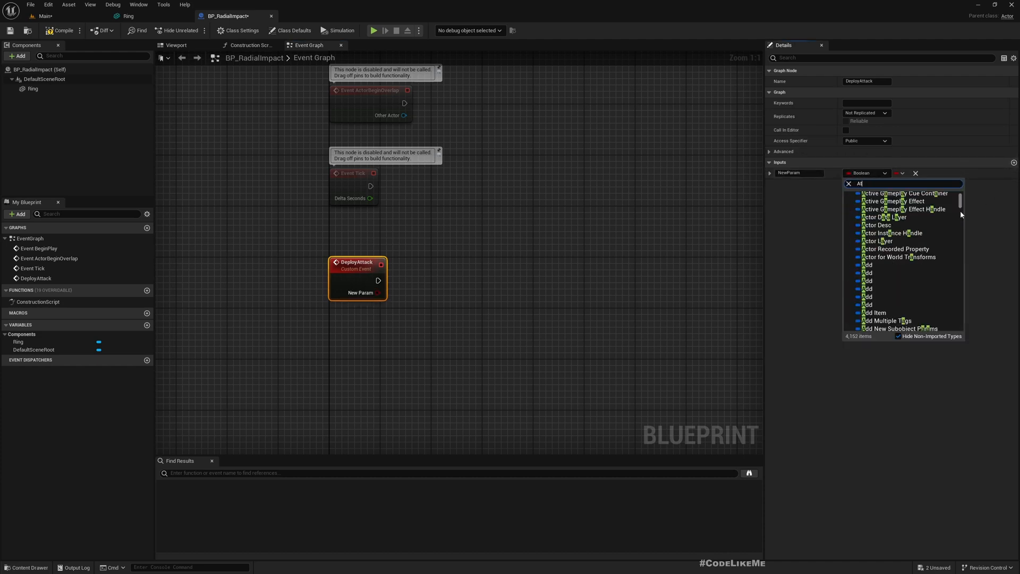
pyautogui.write('tta')
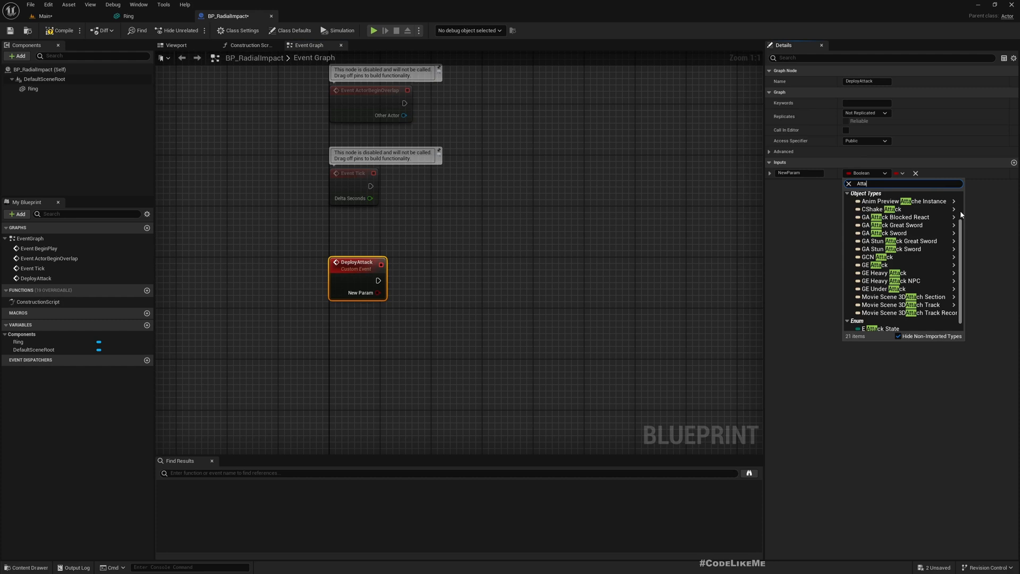
pyautogui.click(805, 272)
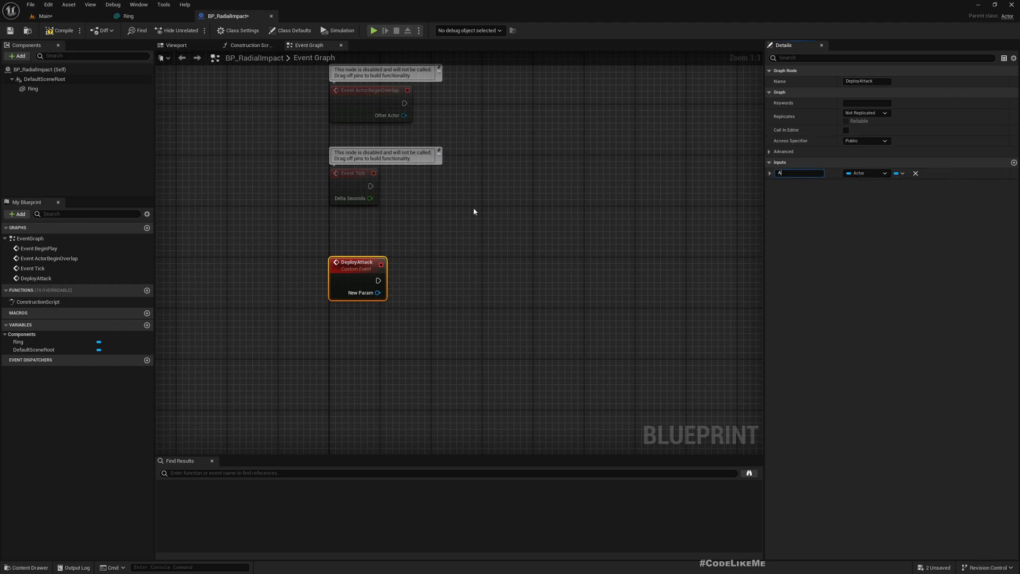
pyautogui.write('Attacker')
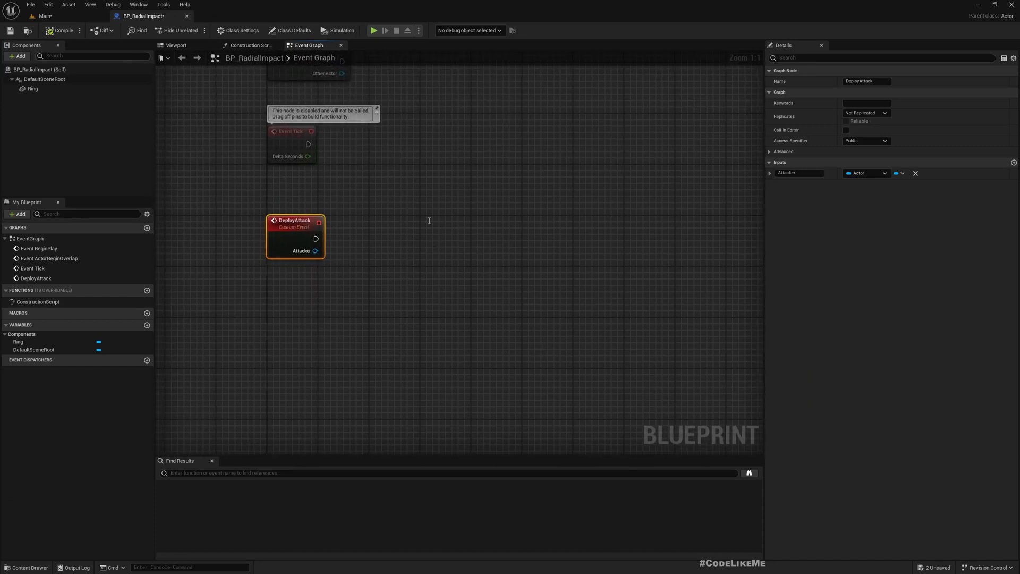
pyautogui.click(44, 16)
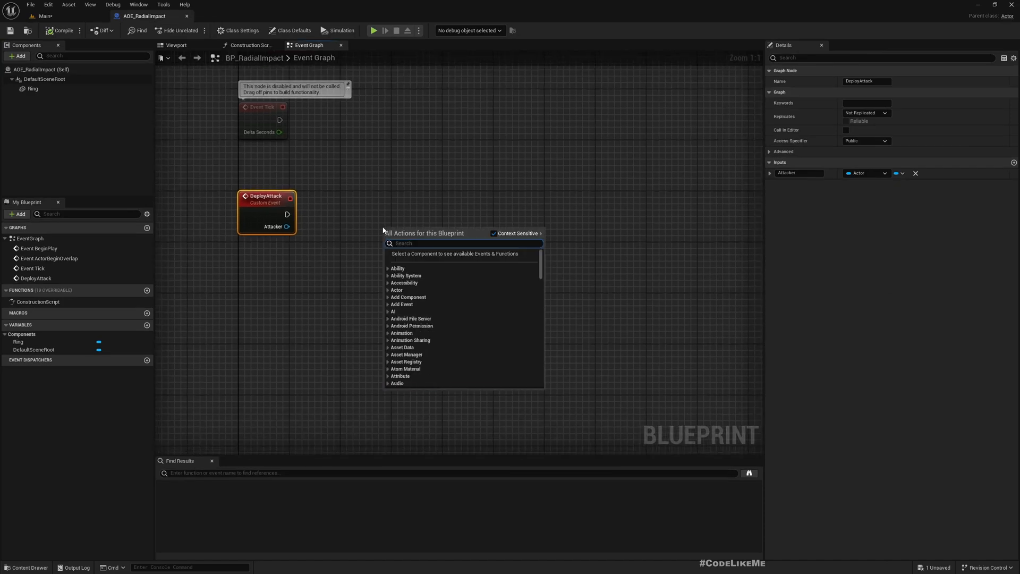
# - Add the EnlargeTimeline with length 0.60 and a float track
pyautogui.write('t')
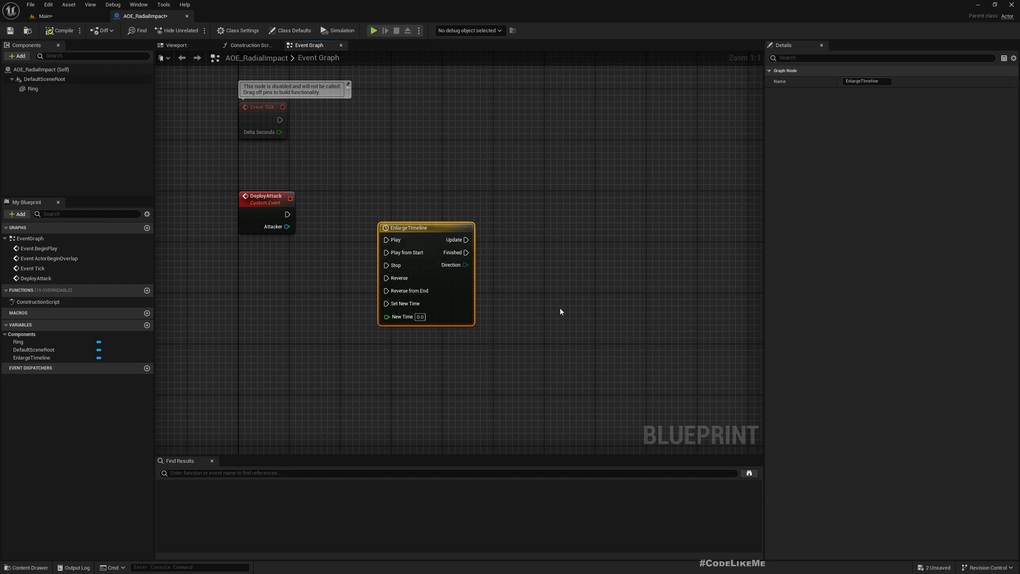
pyautogui.doubleClick(408, 227)
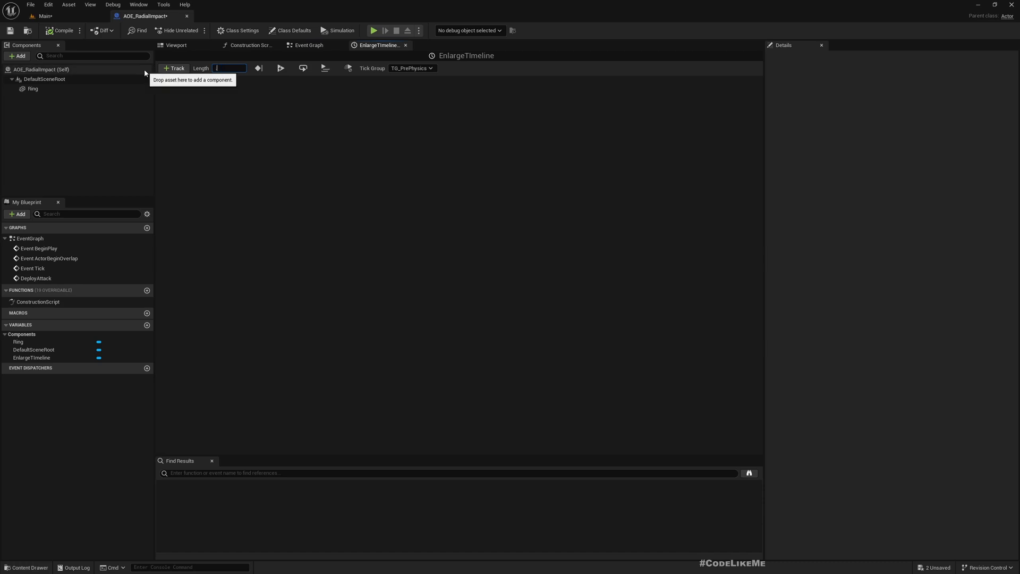
pyautogui.write('0.60')
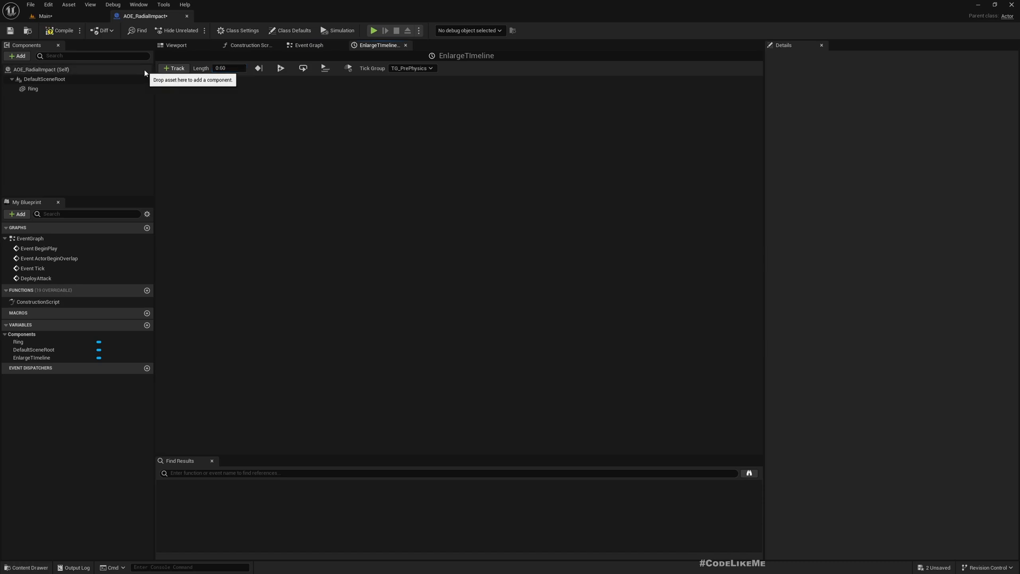
pyautogui.click(173, 68)
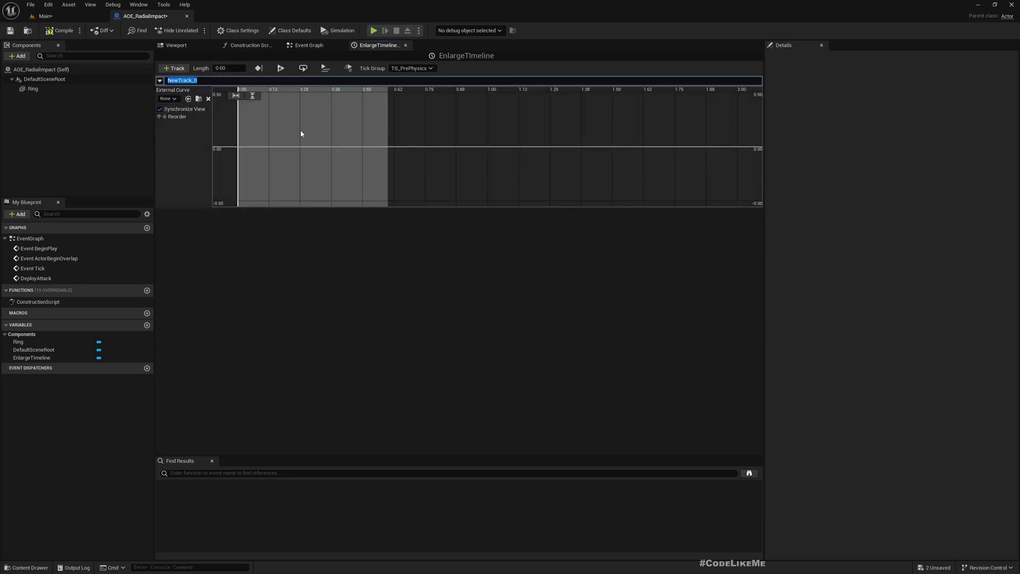
# - Key the curve from 0 to value 1.0 at 0.6 s and smooth its tangents into an ease
pyautogui.rightClick(301, 134)
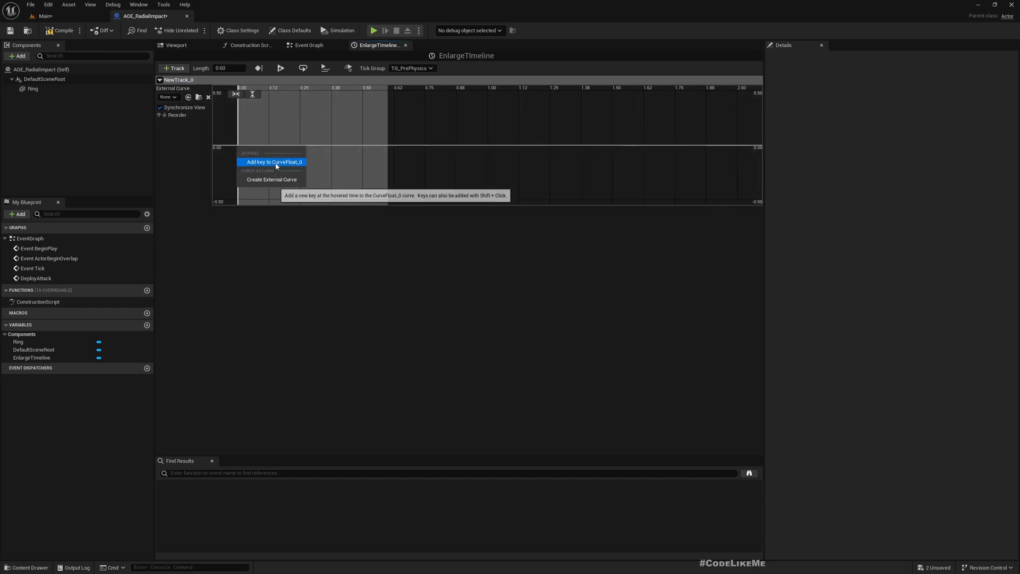
pyautogui.click(274, 162)
pyautogui.write('1')
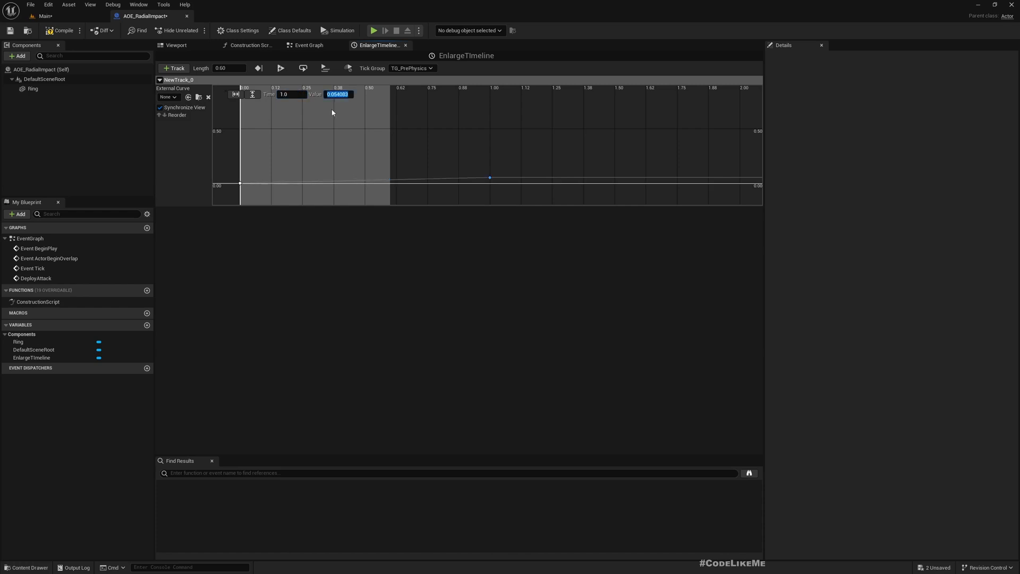
pyautogui.write('0.6')
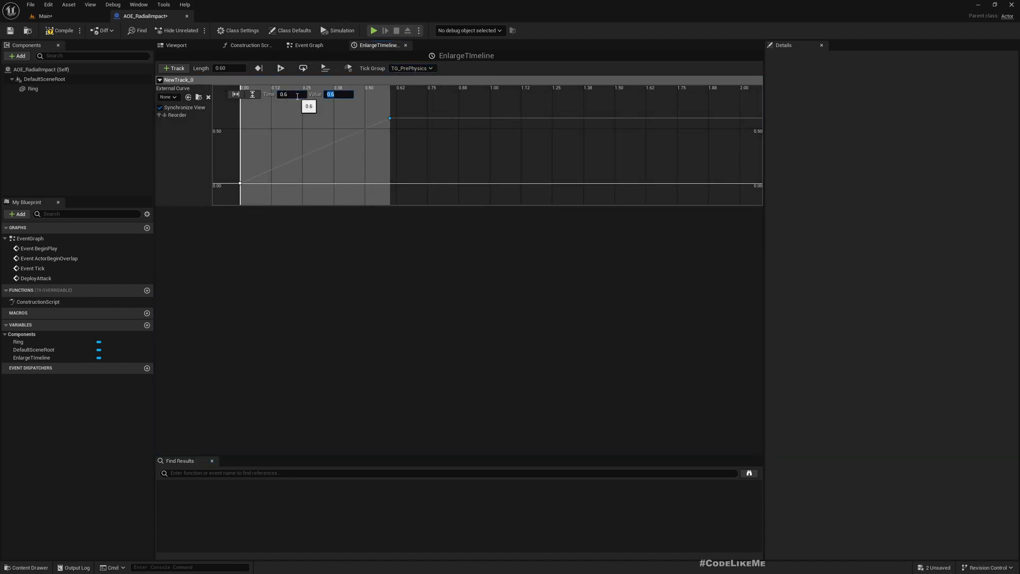
pyautogui.write('1.0')
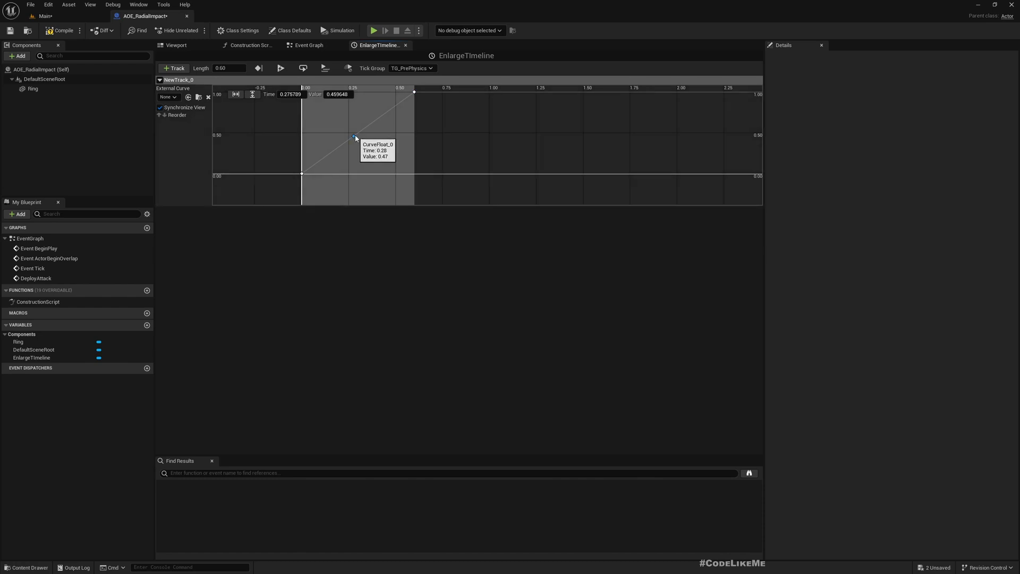
pyautogui.rightClick(355, 137)
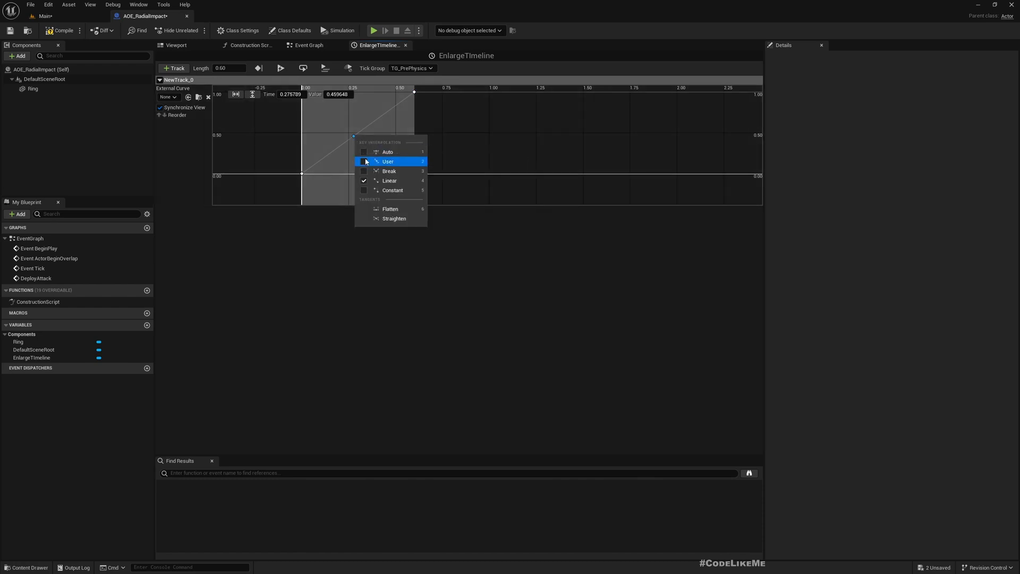
pyautogui.moveTo(389, 170)
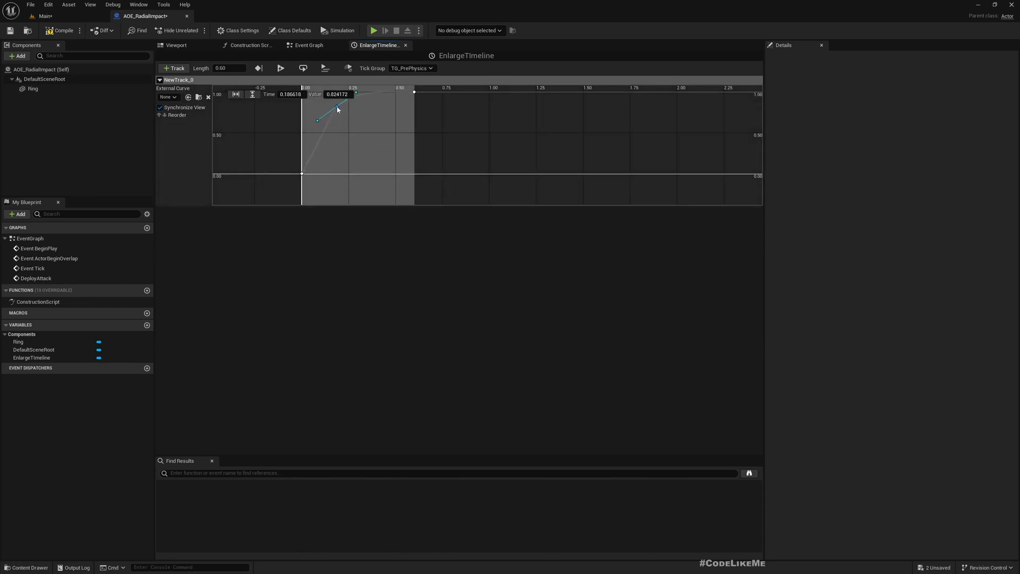
pyautogui.moveTo(338, 91); pyautogui.dragTo(369, 99)
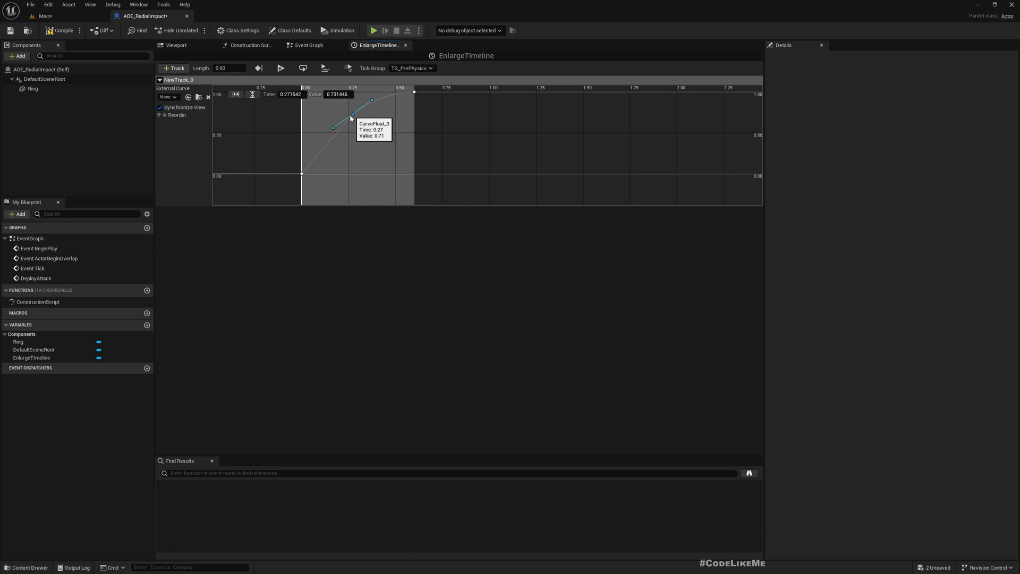
pyautogui.moveTo(351, 117); pyautogui.dragTo(337, 133)
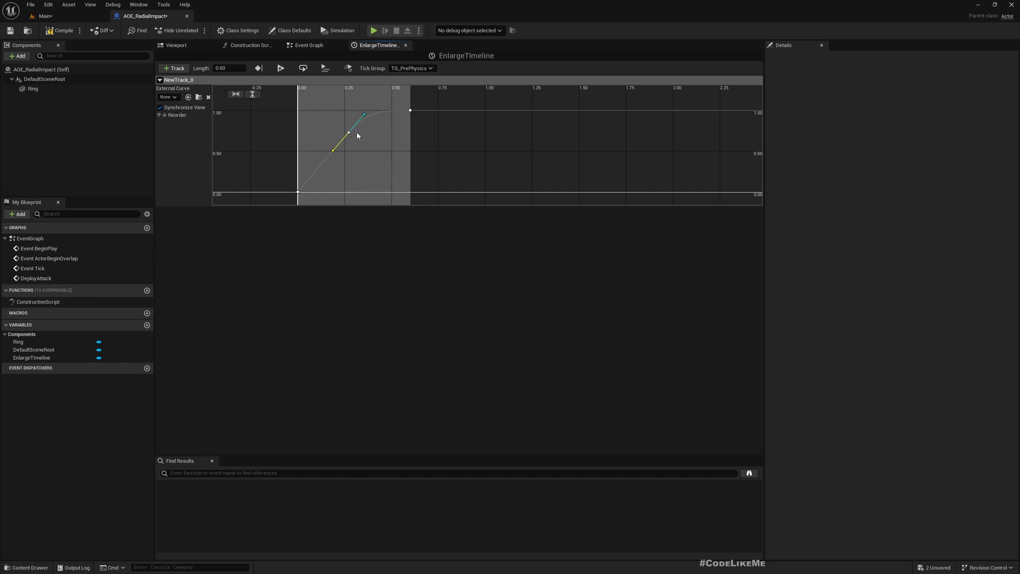
pyautogui.moveTo(348, 133); pyautogui.dragTo(358, 136)
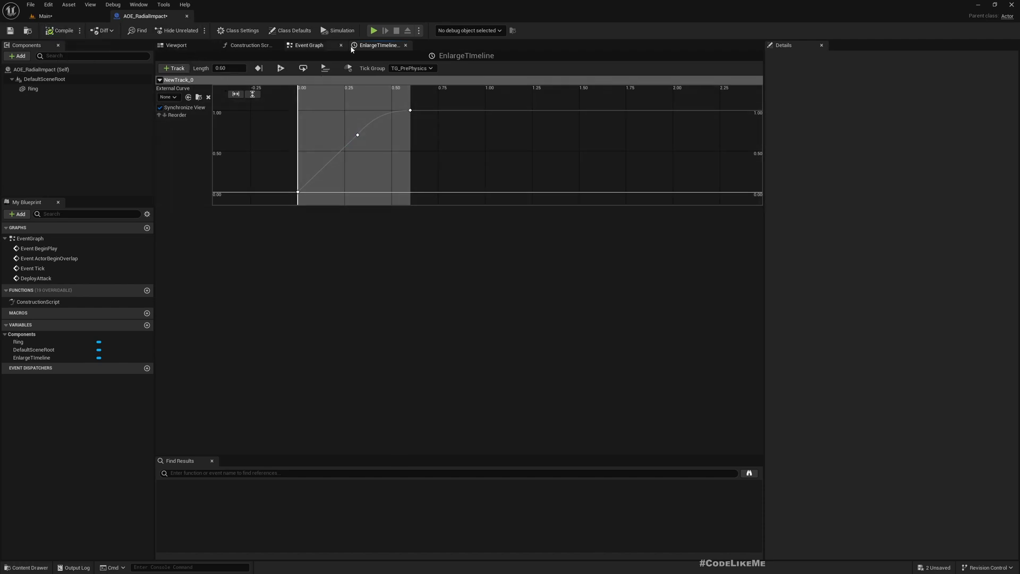
# - Have DeployAttack play EnlargeTimeline from start, driving Ring's Set Relative Scale 3D from the Size track
pyautogui.click(308, 45)
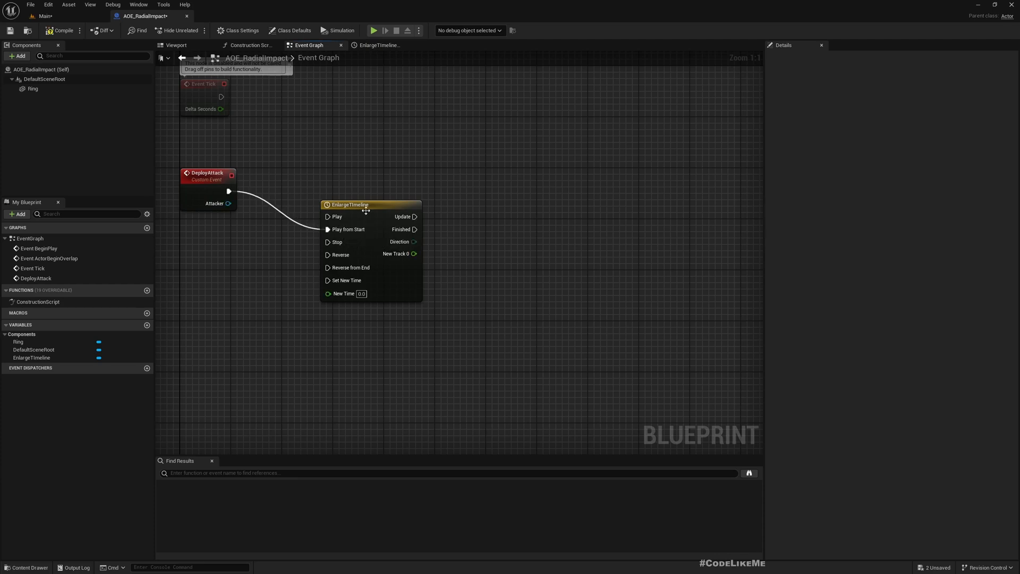
pyautogui.click(350, 204)
pyautogui.write('set relative')
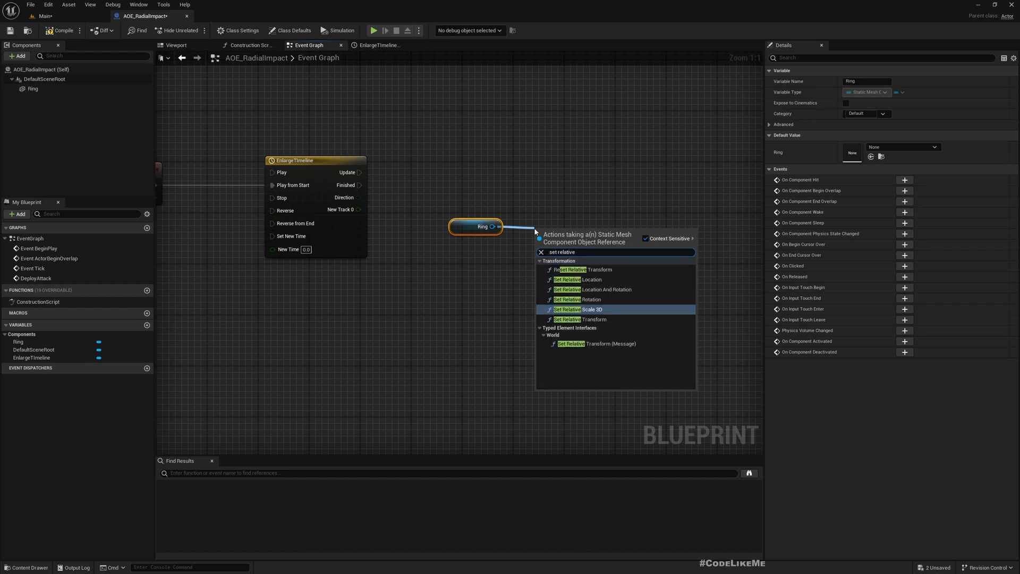
pyautogui.click(578, 309)
pyautogui.write('1')
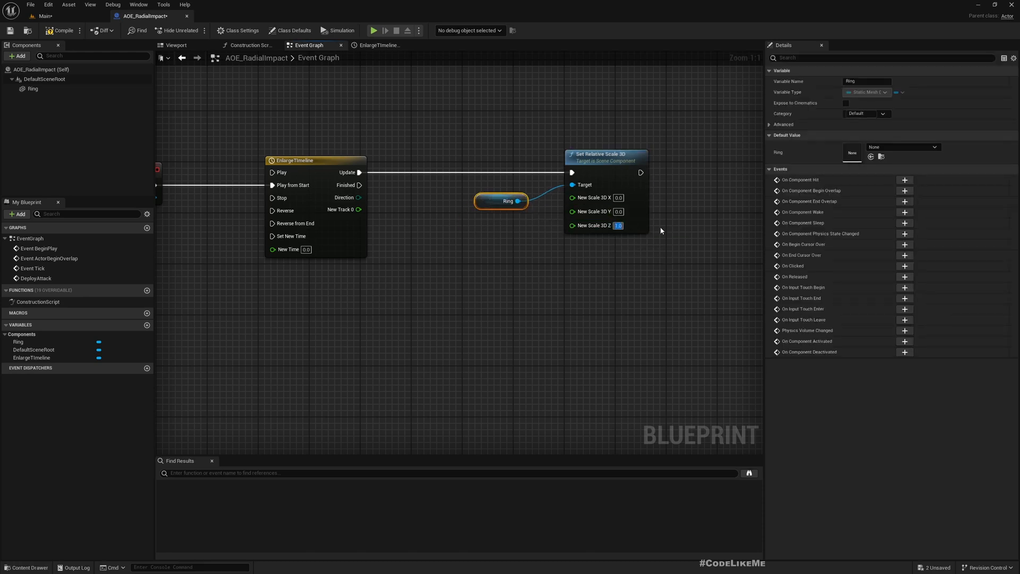
pyautogui.moveTo(347, 210)
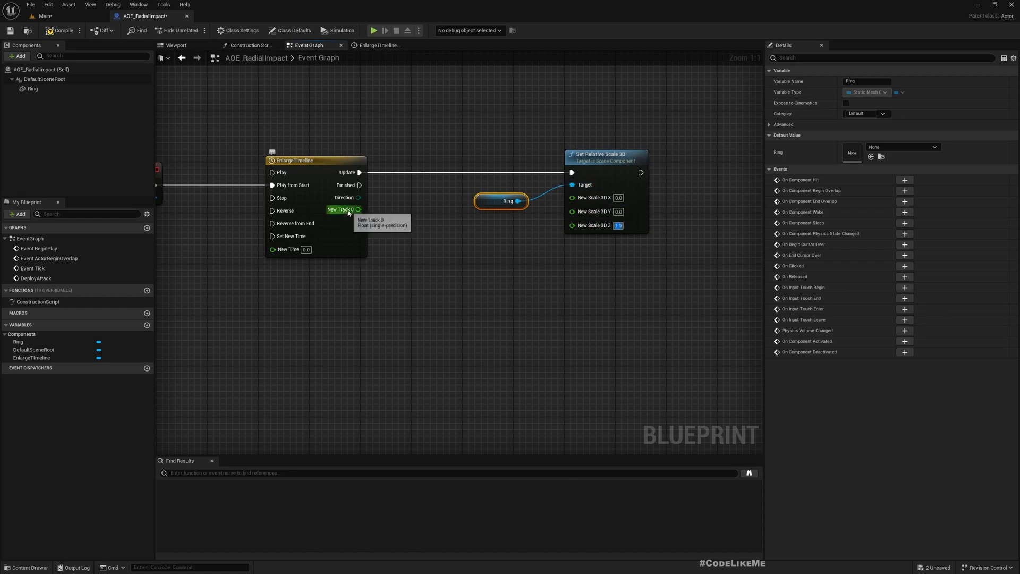
pyautogui.click(377, 45)
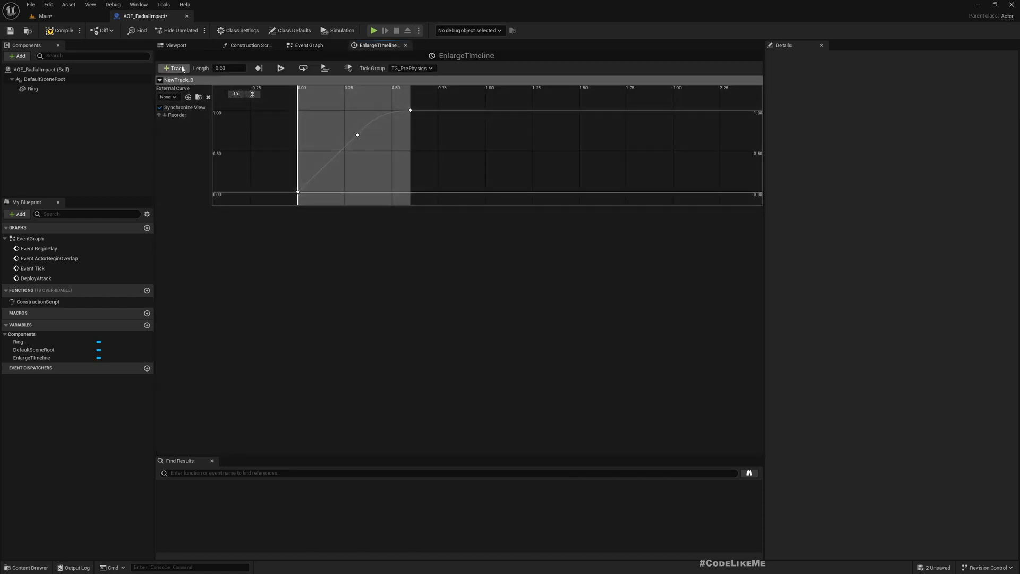
pyautogui.doubleClick(176, 80)
pyautogui.write('Size')
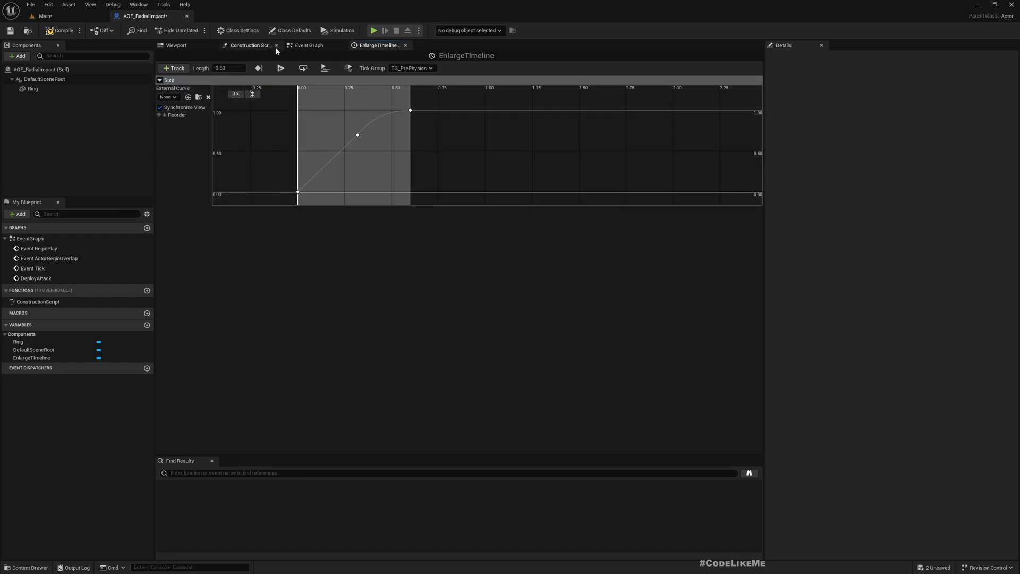
pyautogui.click(308, 44)
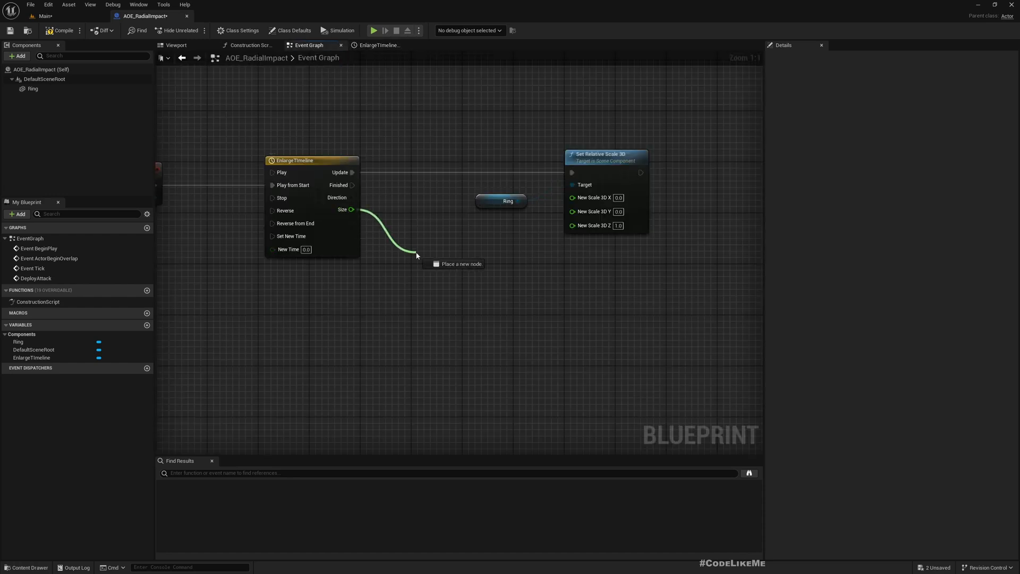
pyautogui.moveTo(417, 253)
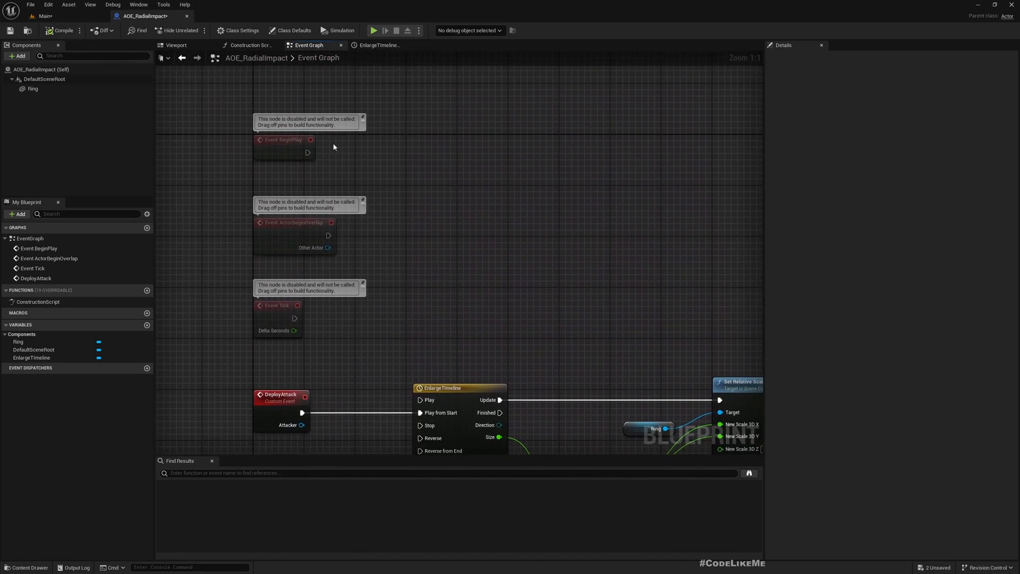
# - Wire BeginPlay through a ×3 multiply, then simulate the level with the plain ring selected
pyautogui.moveTo(308, 152); pyautogui.dragTo(398, 161)
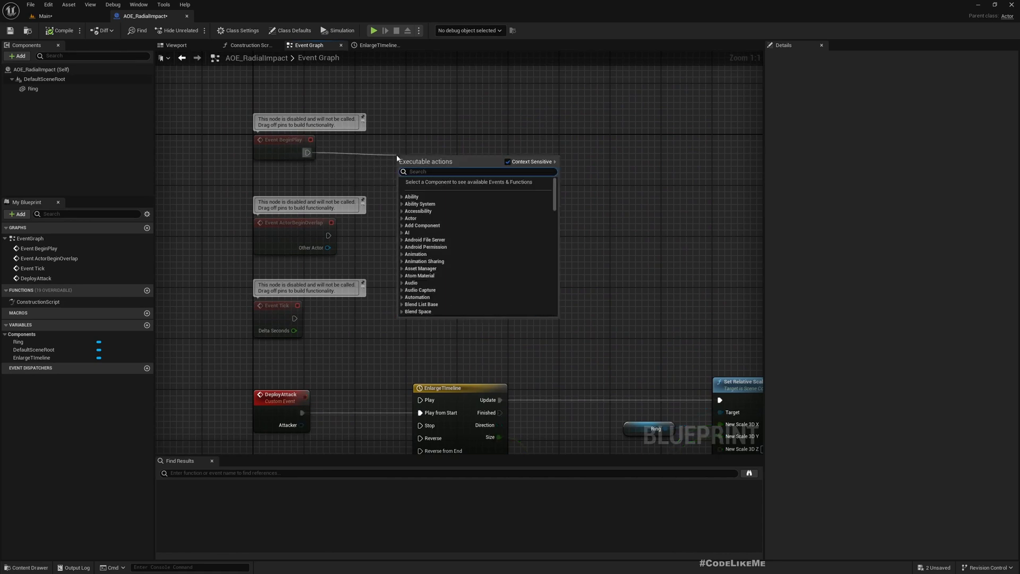
pyautogui.click(423, 164)
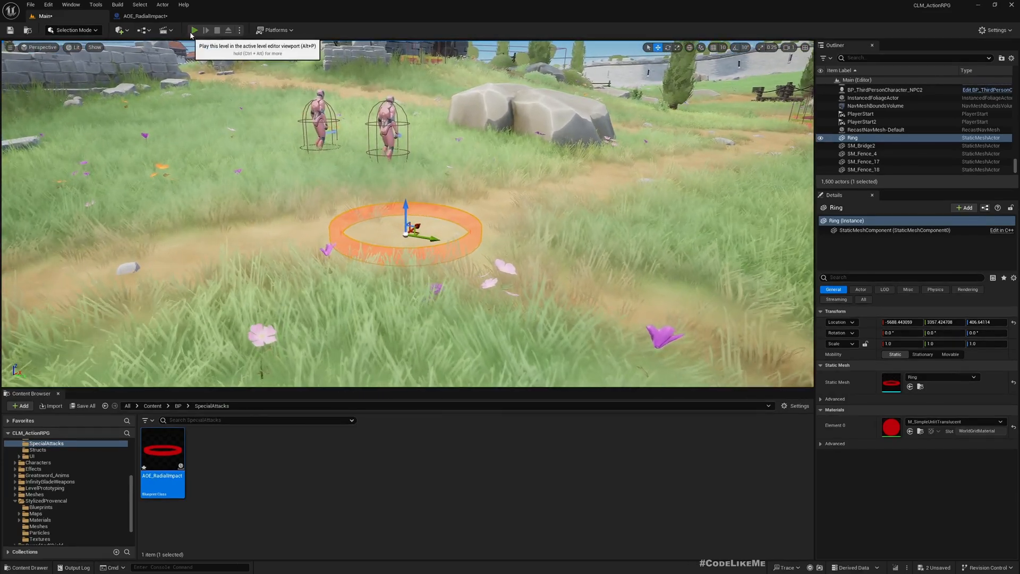
pyautogui.click(193, 30)
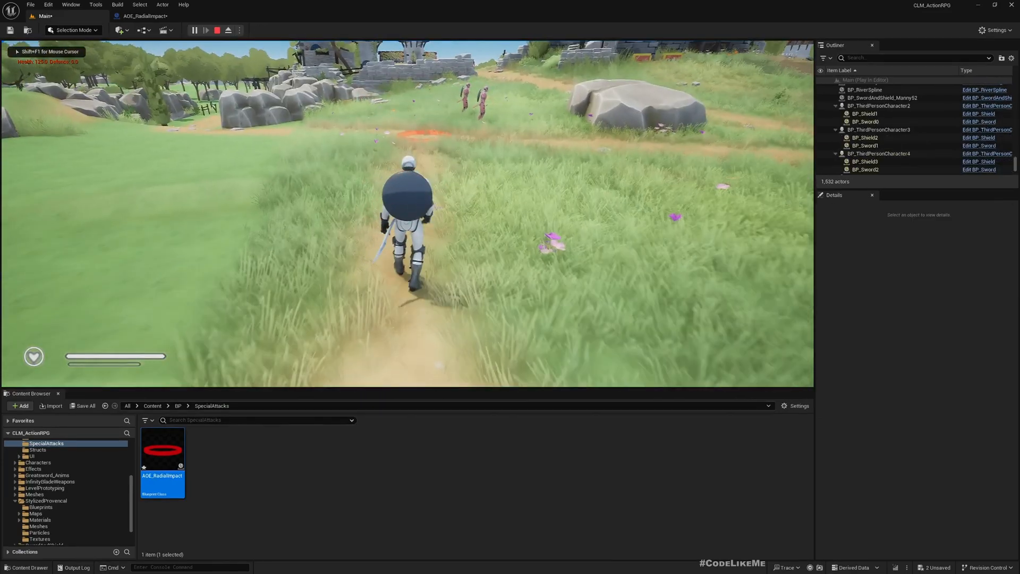
pyautogui.click(226, 30)
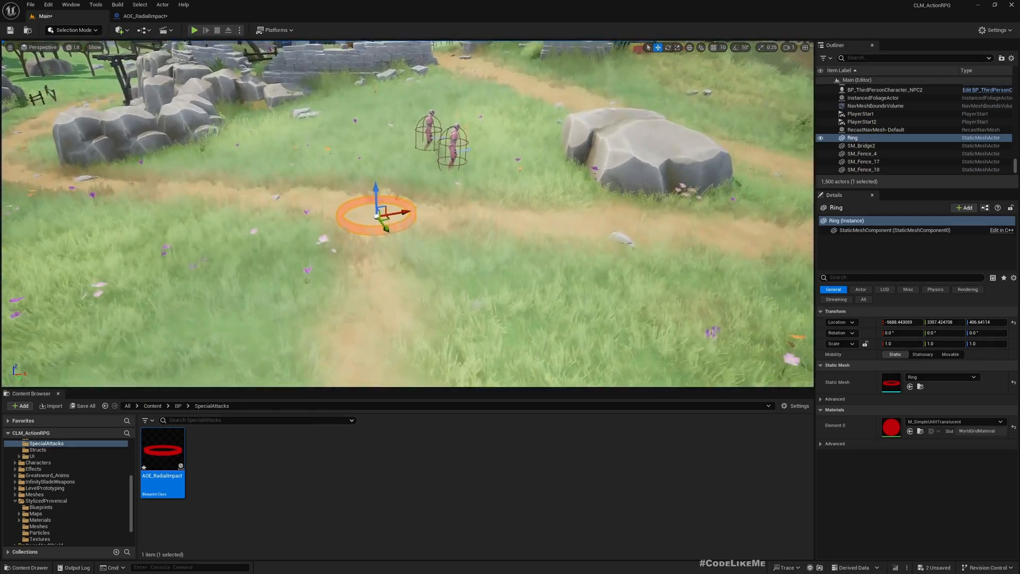
pyautogui.click(240, 30)
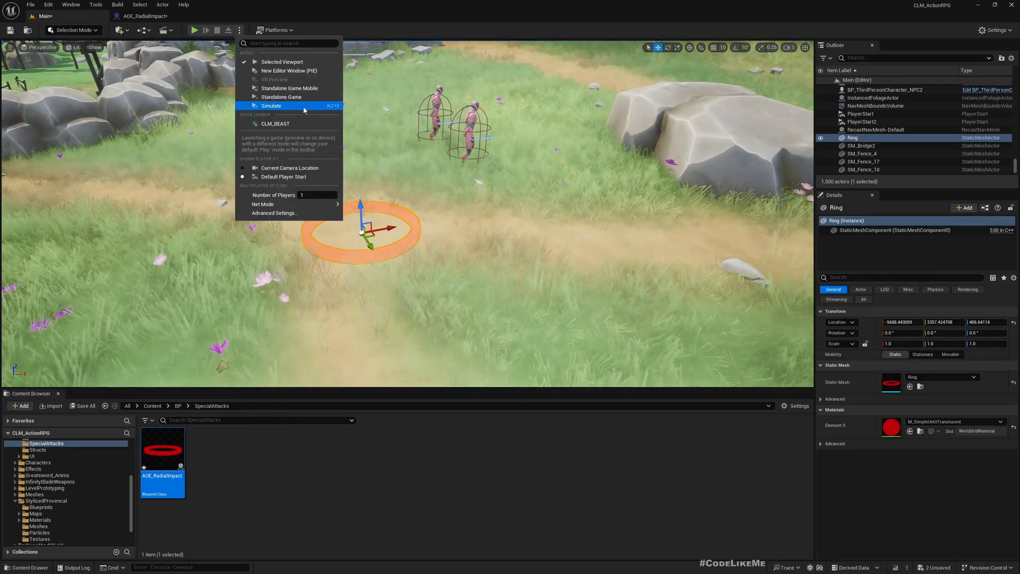
pyautogui.click(271, 106)
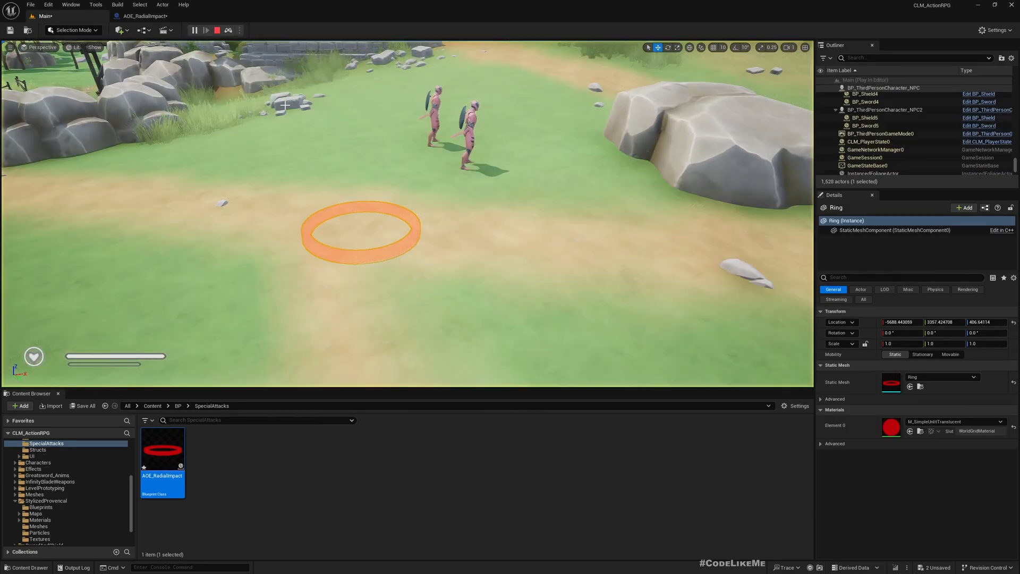
pyautogui.click(225, 30)
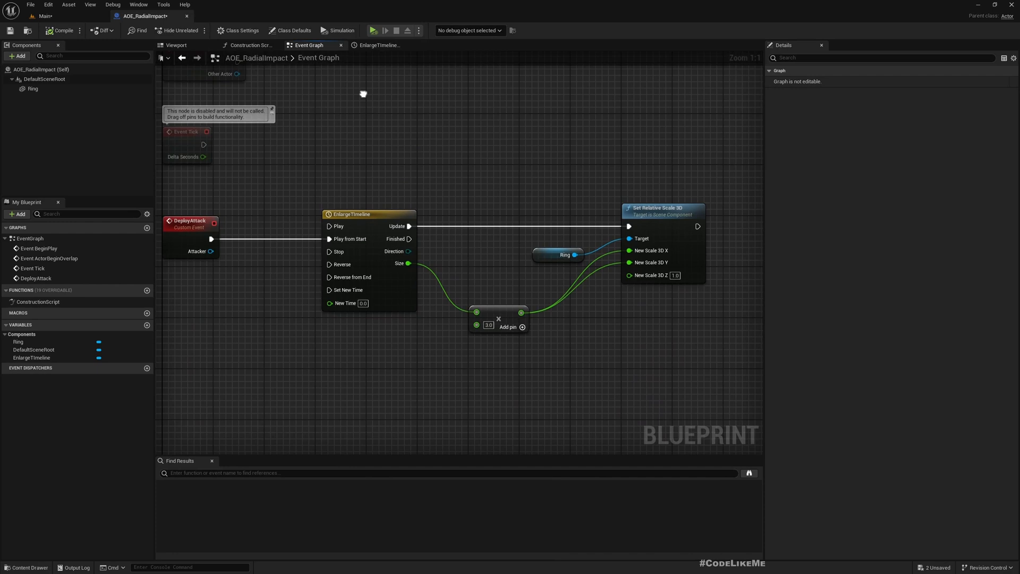
pyautogui.moveTo(364, 98)
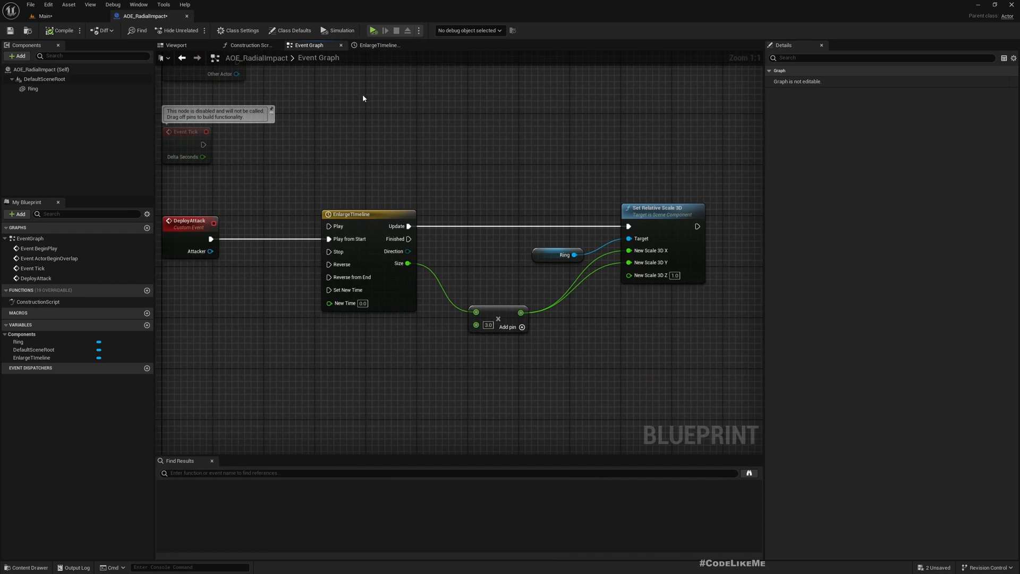
# - Simulate the placed AOE_RadialImpact to watch its ring expand, then reopen the blueprint
pyautogui.click(46, 16)
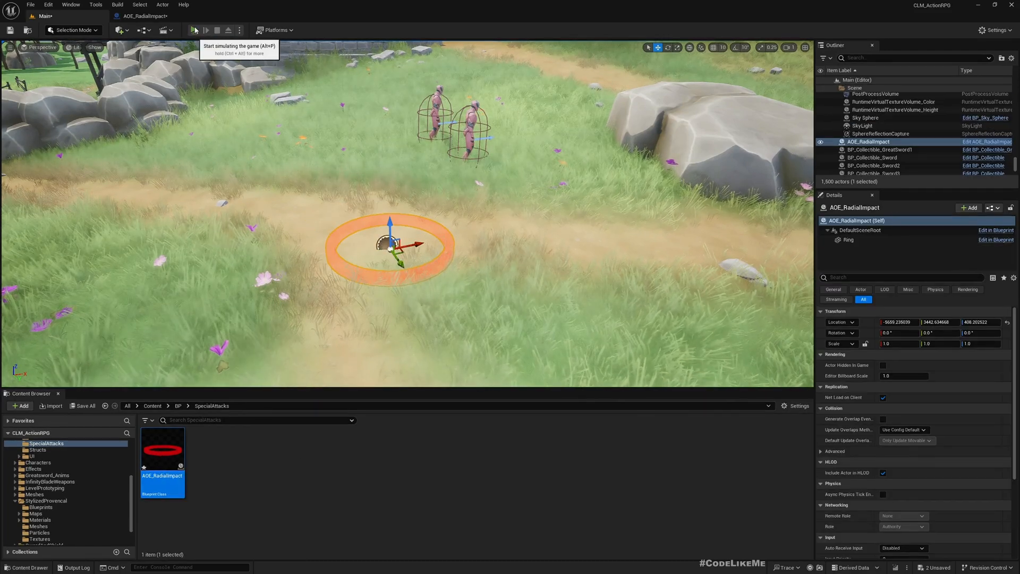
pyautogui.click(193, 30)
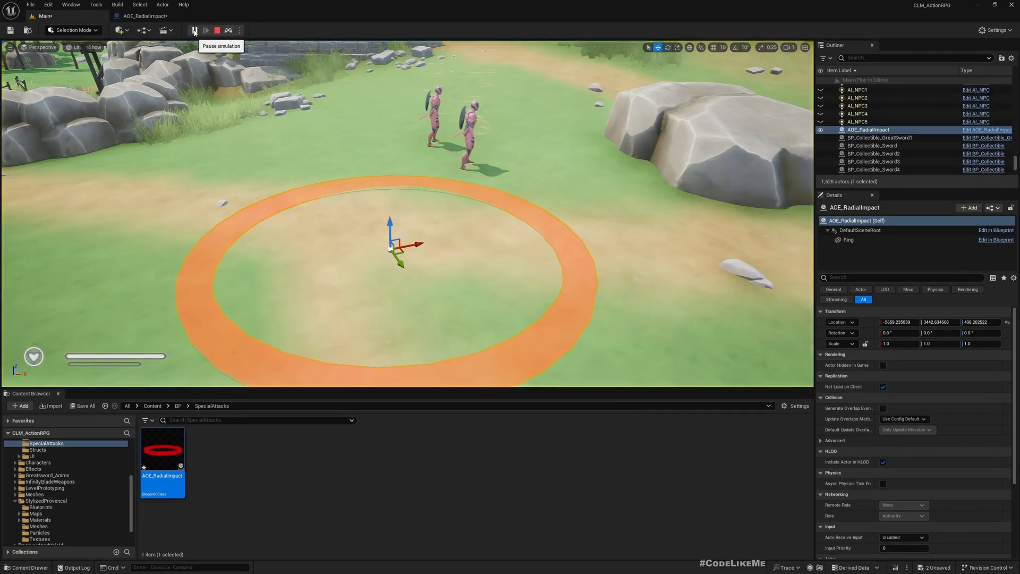
pyautogui.click(216, 30)
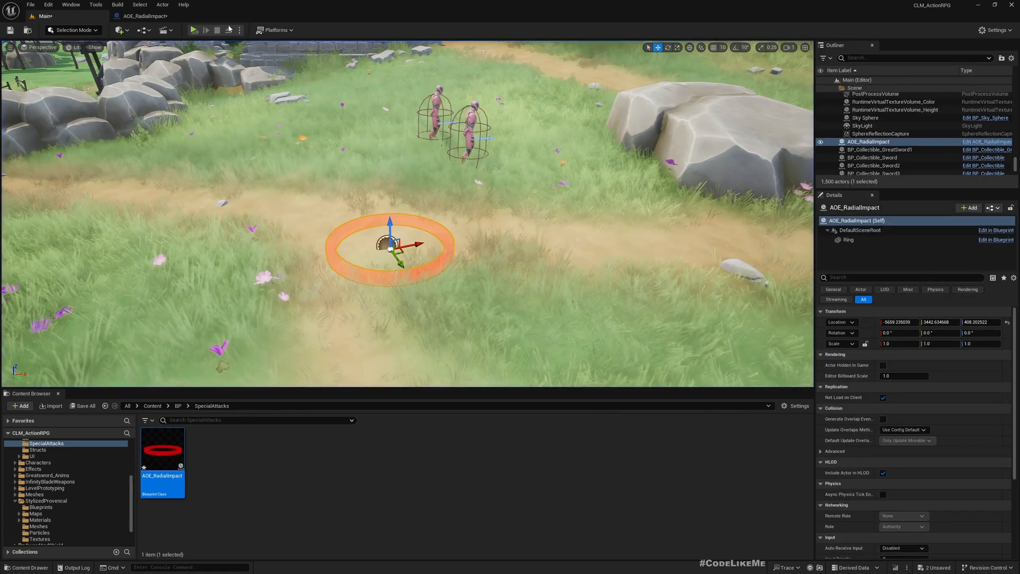
pyautogui.doubleClick(161, 448)
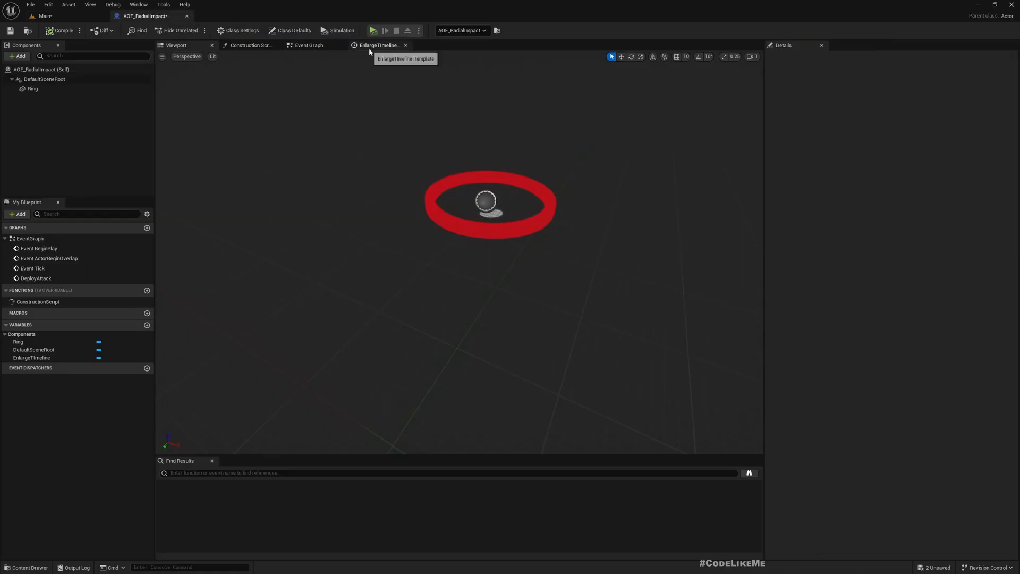
# - Move the Size curve keys to 0.5 and 1.0 for a smooth ease, then simulate the growth
pyautogui.click(379, 45)
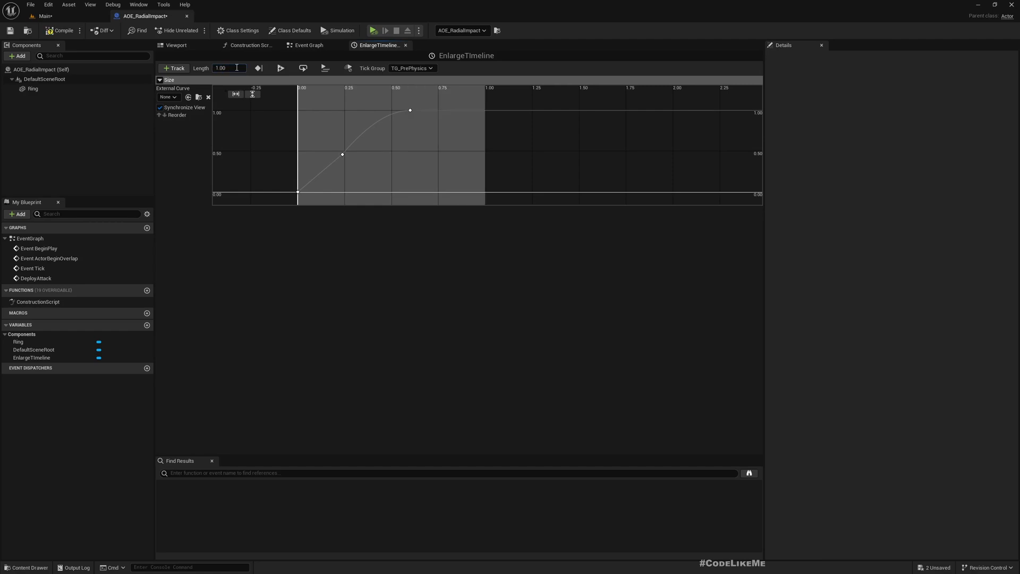
pyautogui.click(410, 109)
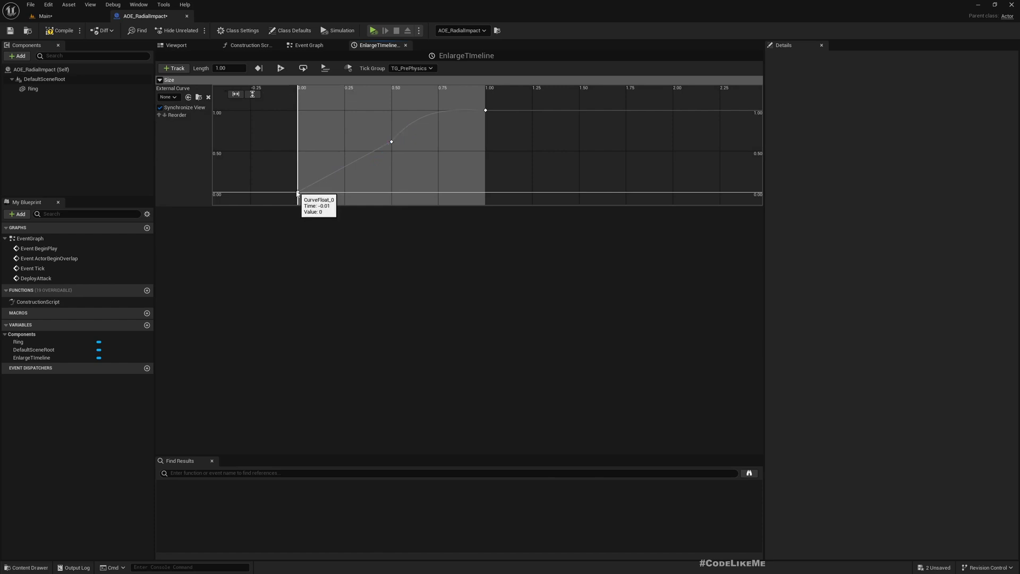
pyautogui.moveTo(373, 152)
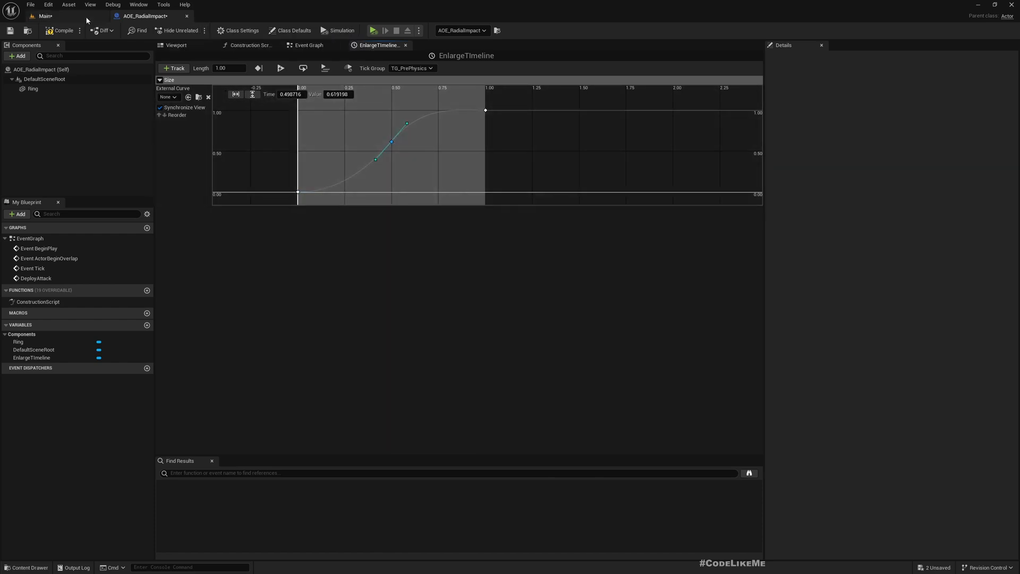
pyautogui.click(45, 16)
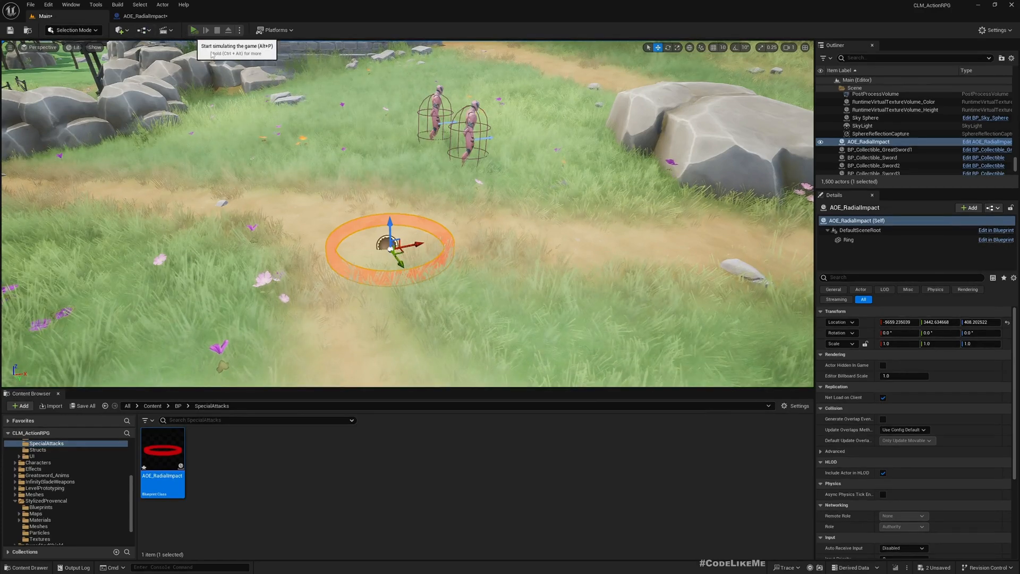
pyautogui.click(192, 30)
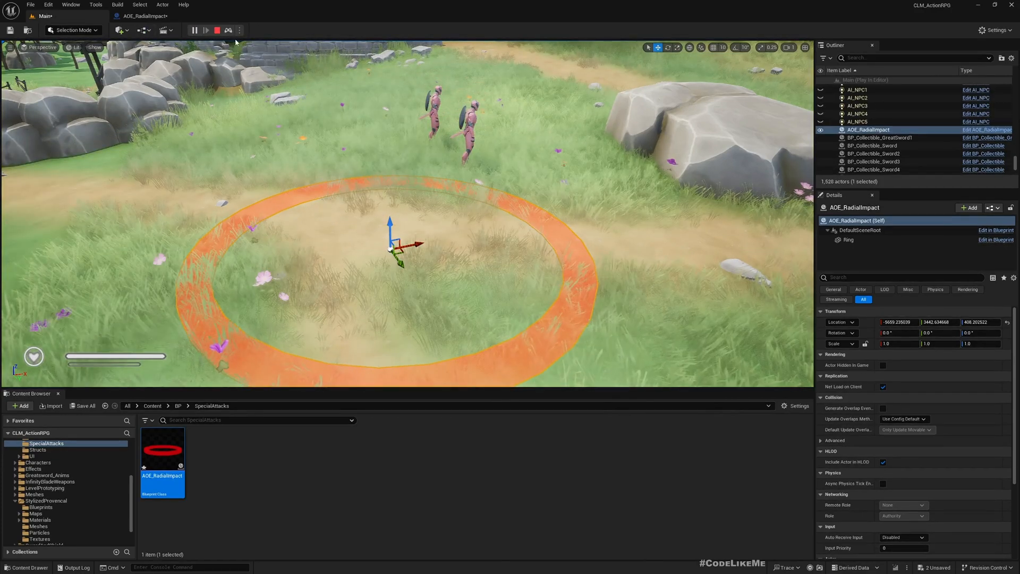
pyautogui.click(194, 29)
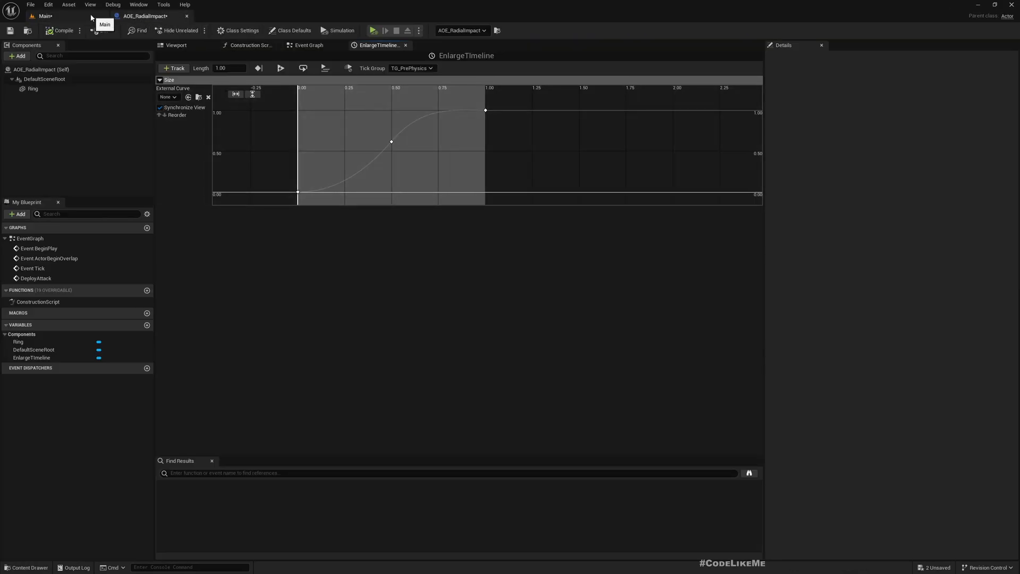
pyautogui.click(43, 16)
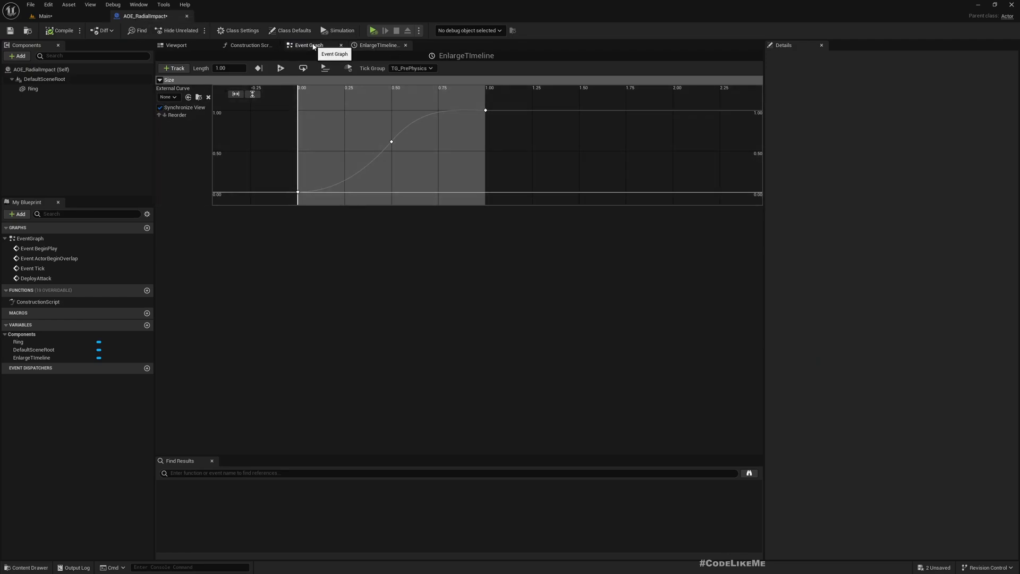
# - Set Ring's Collision Presets to OverlapAllDynamic and add its On Component Begin Overlap event
pyautogui.click(309, 44)
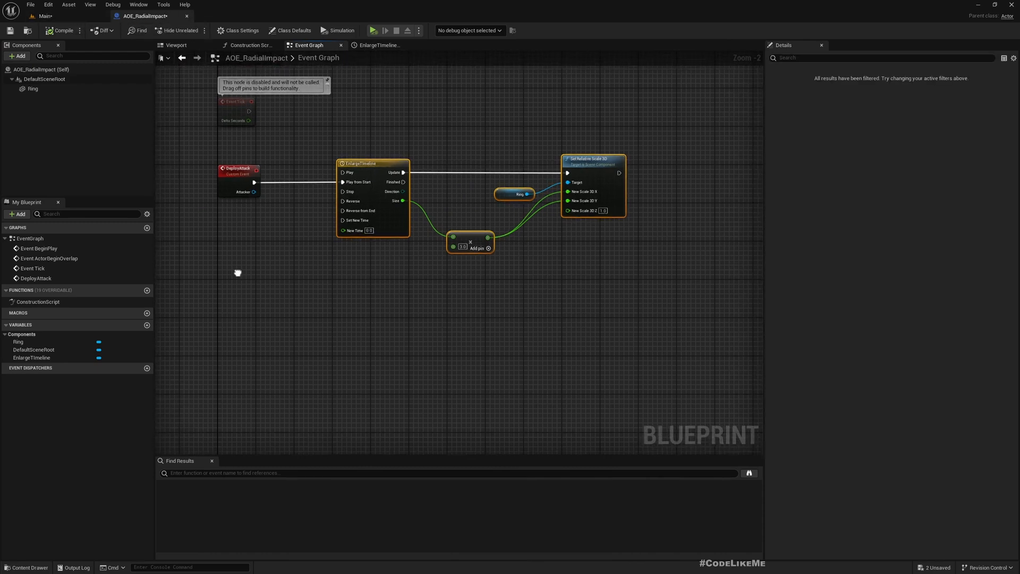
pyautogui.click(33, 88)
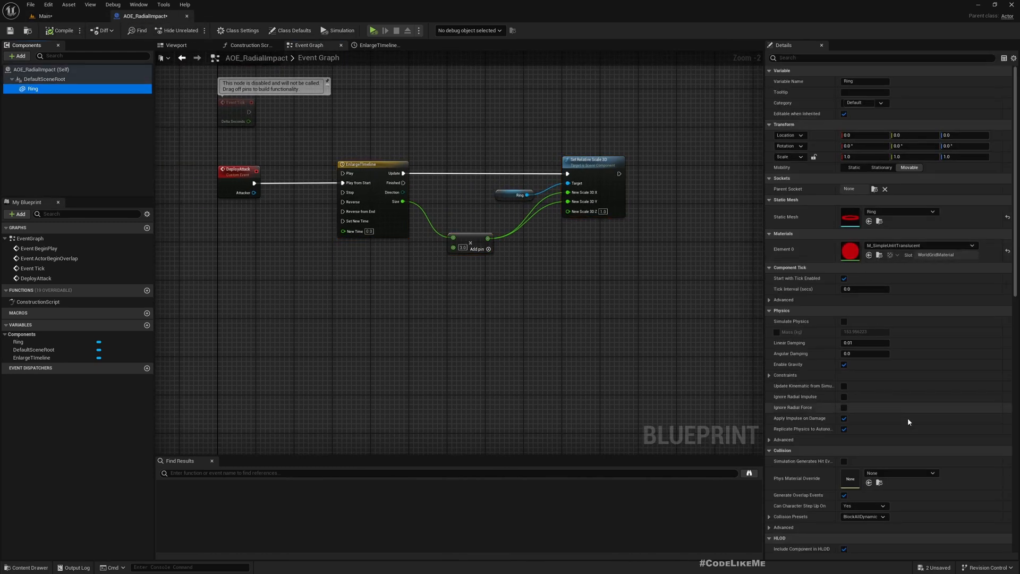
pyautogui.click(882, 516)
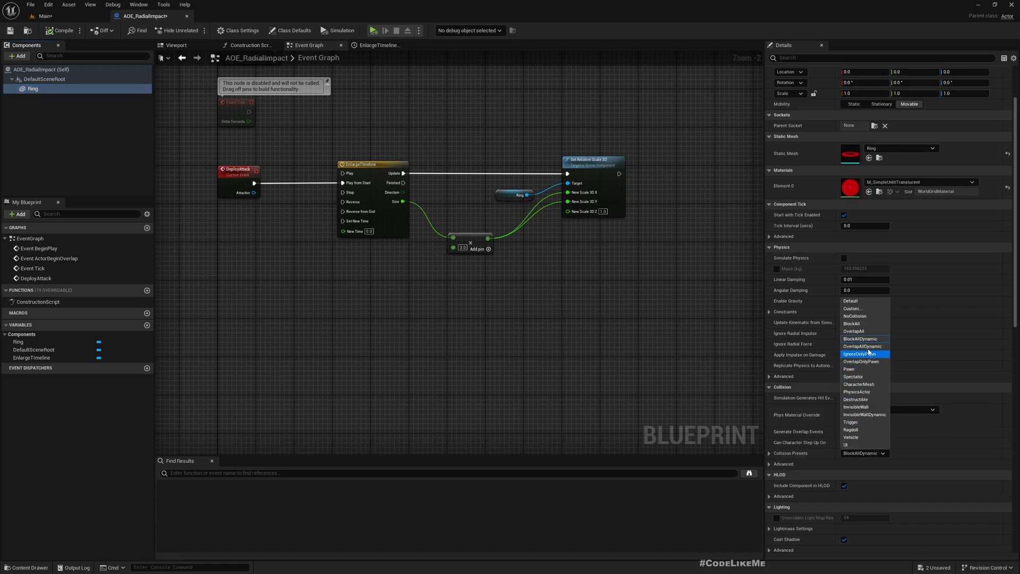
pyautogui.click(859, 346)
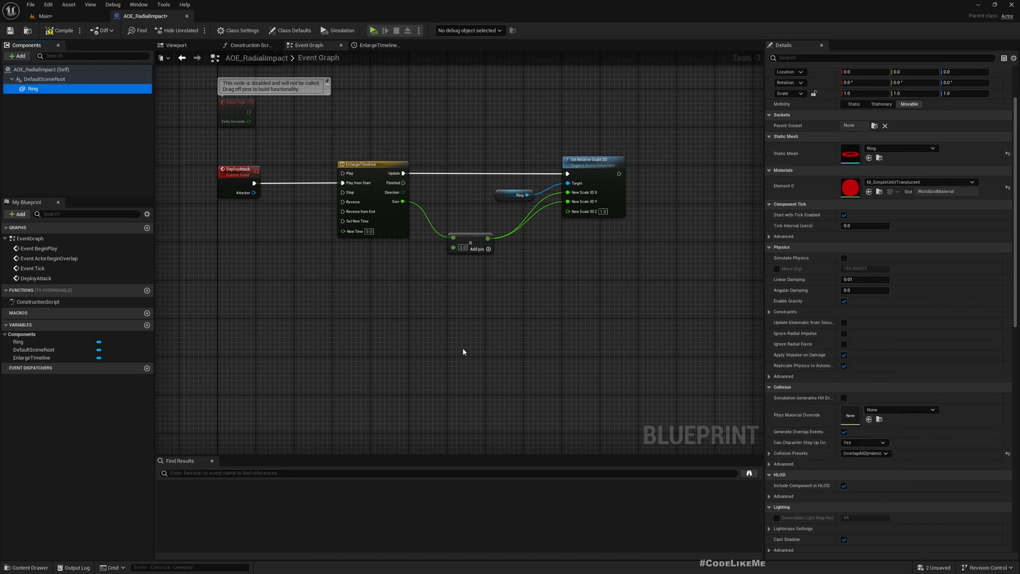
pyautogui.scroll(-3)
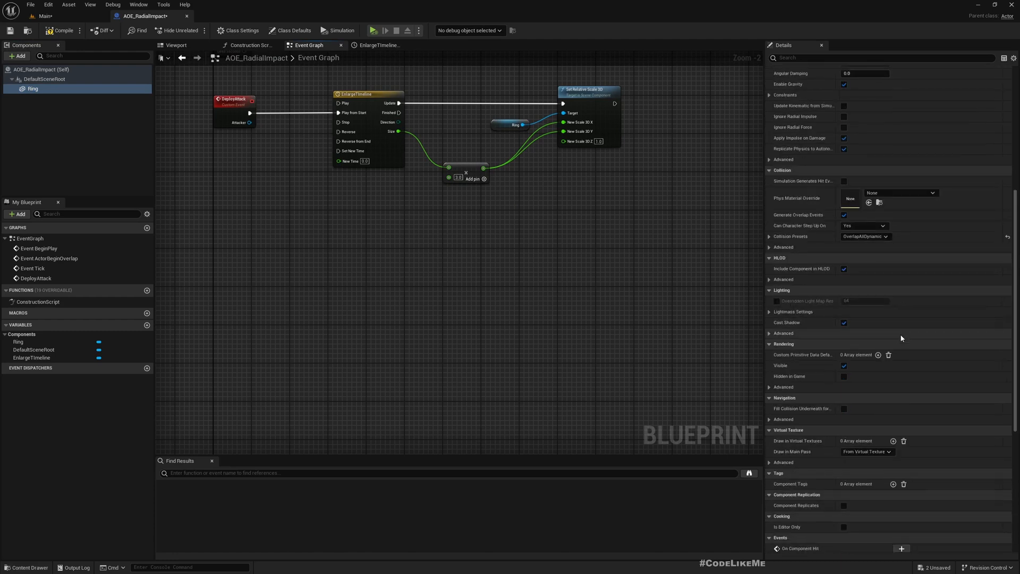
pyautogui.scroll(-3)
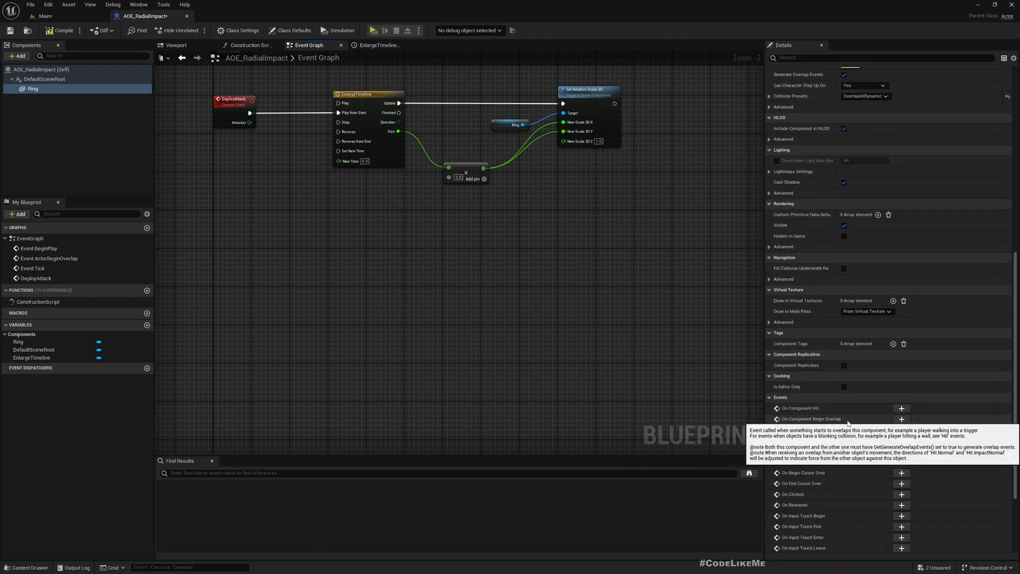
pyautogui.click(901, 418)
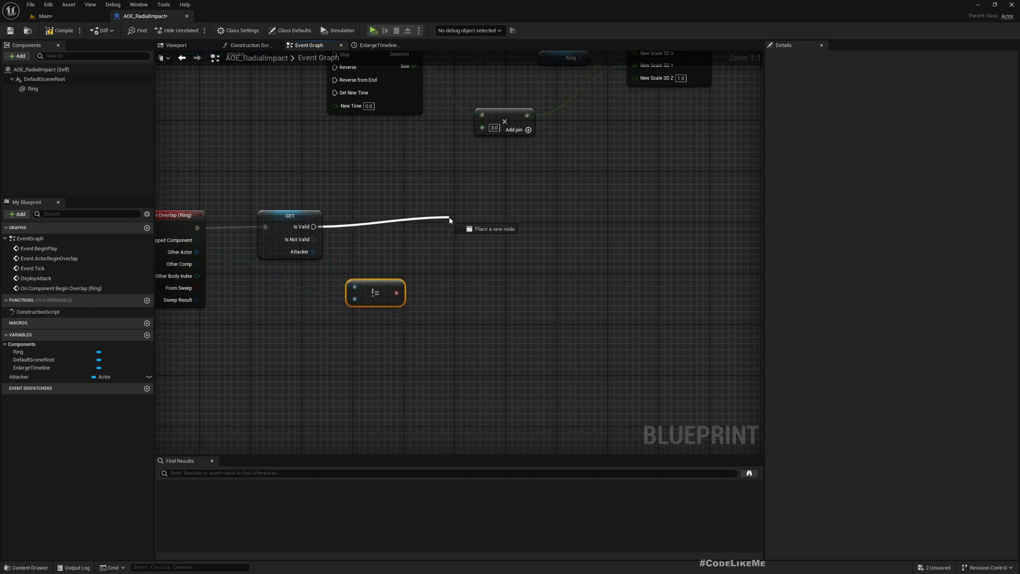
# - Add a Branch after Is Valid, conditioned on Other Actor != Attacker
pyautogui.click(494, 229)
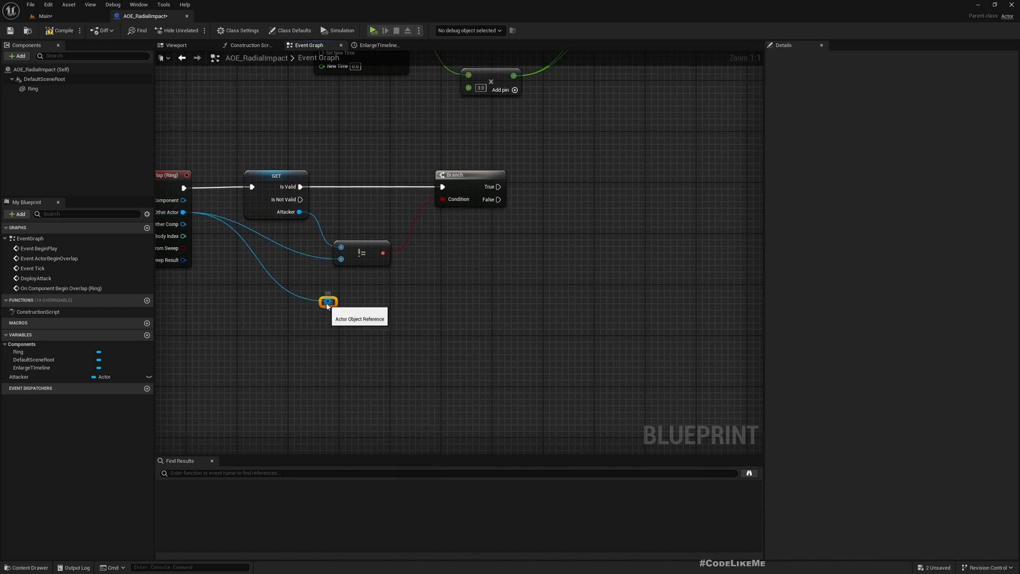
pyautogui.moveTo(409, 351)
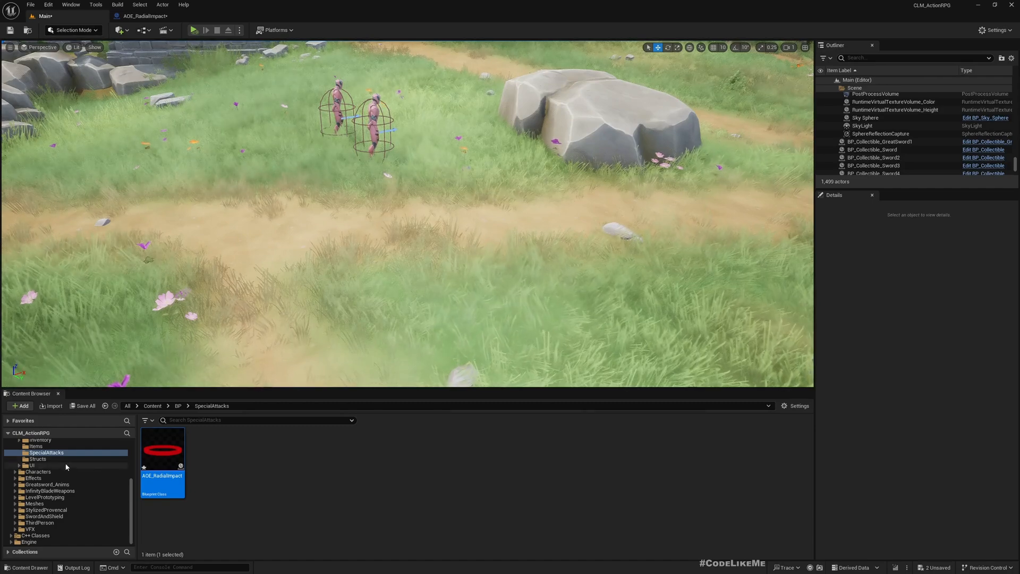
# - Open BP_Sword from the Items folder and locate its Hit Reaction gameplay-event nodes
pyautogui.click(15, 462)
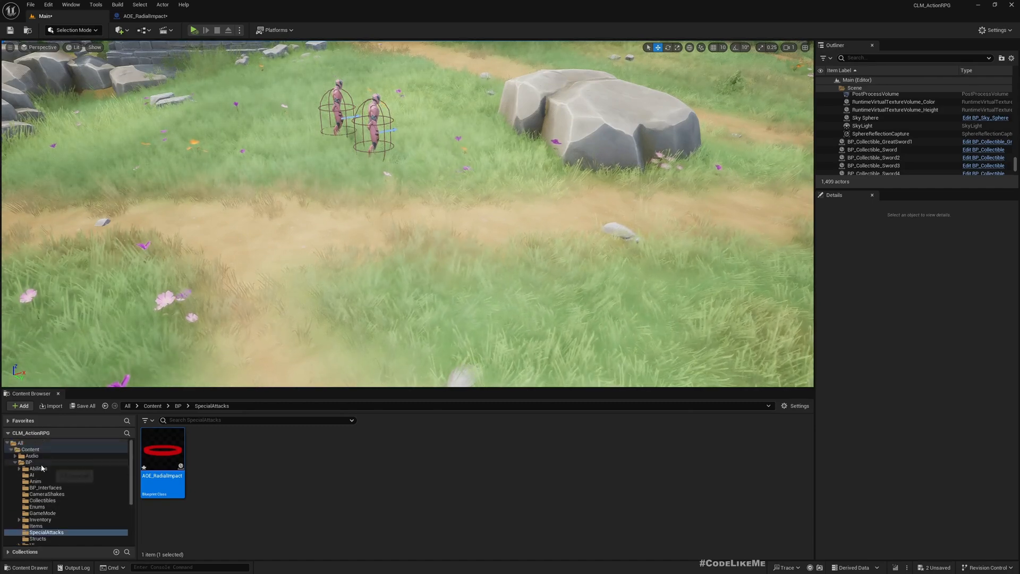
pyautogui.click(34, 526)
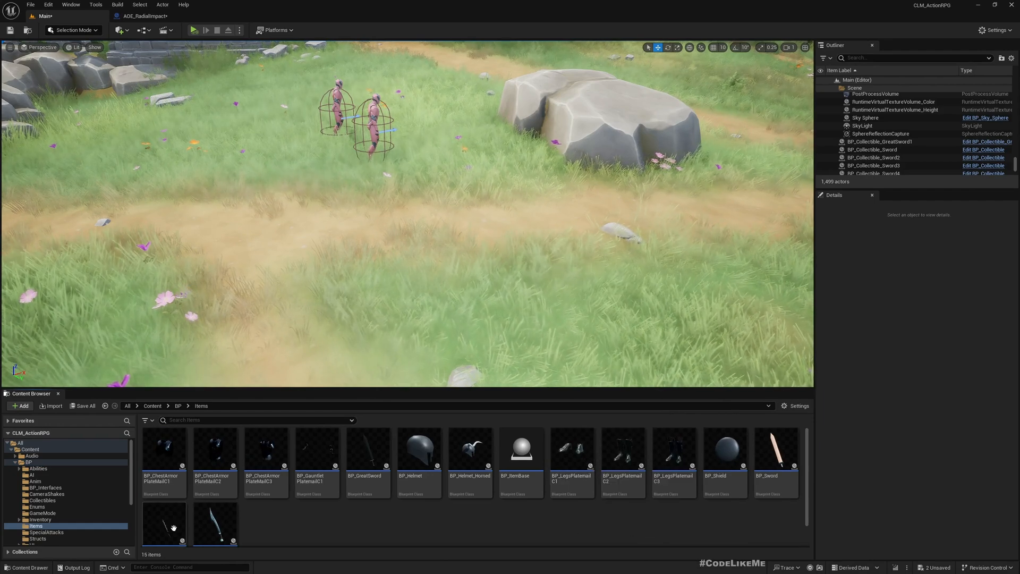
pyautogui.doubleClick(775, 448)
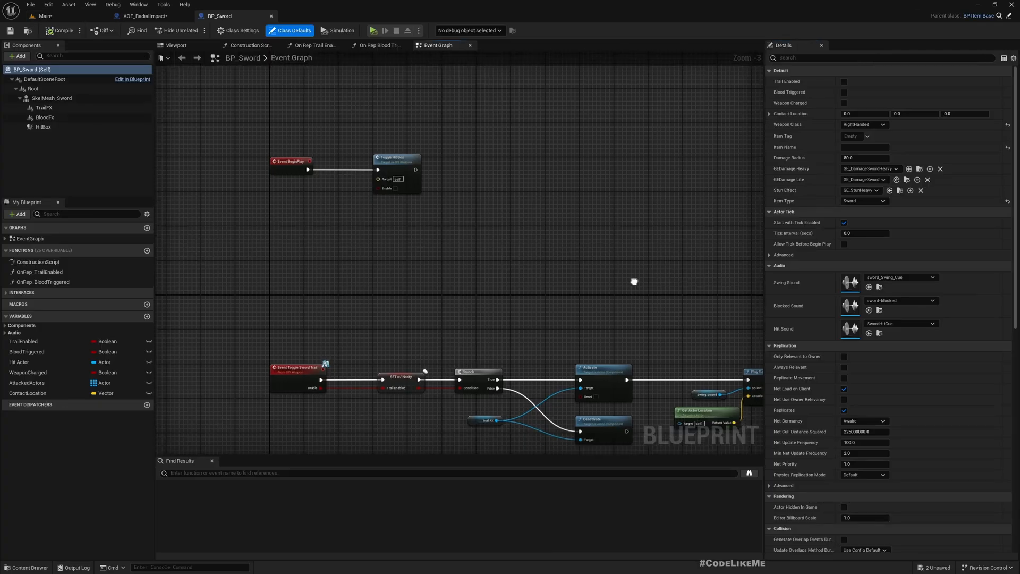
pyautogui.scroll(-3)
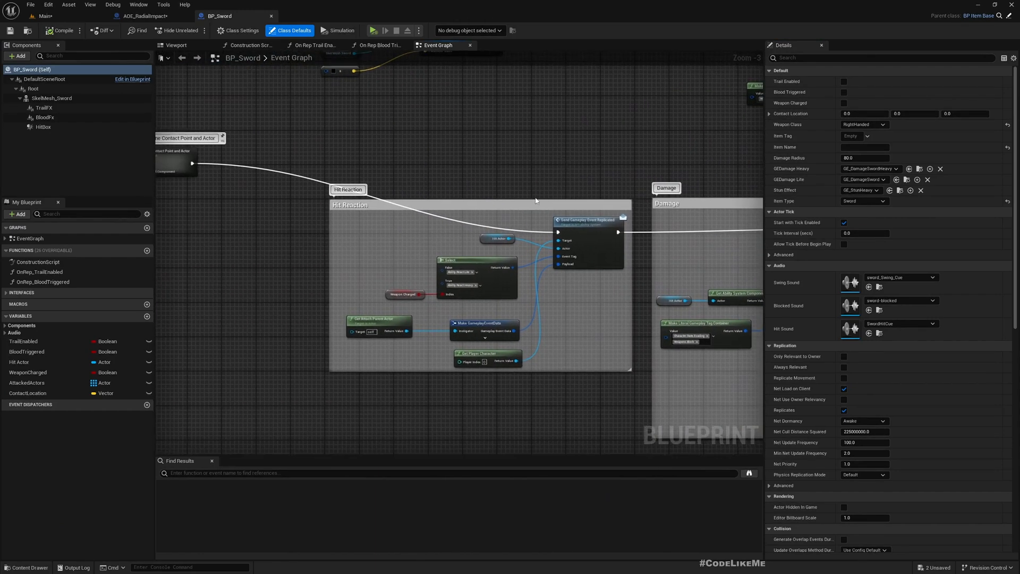
pyautogui.scroll(3)
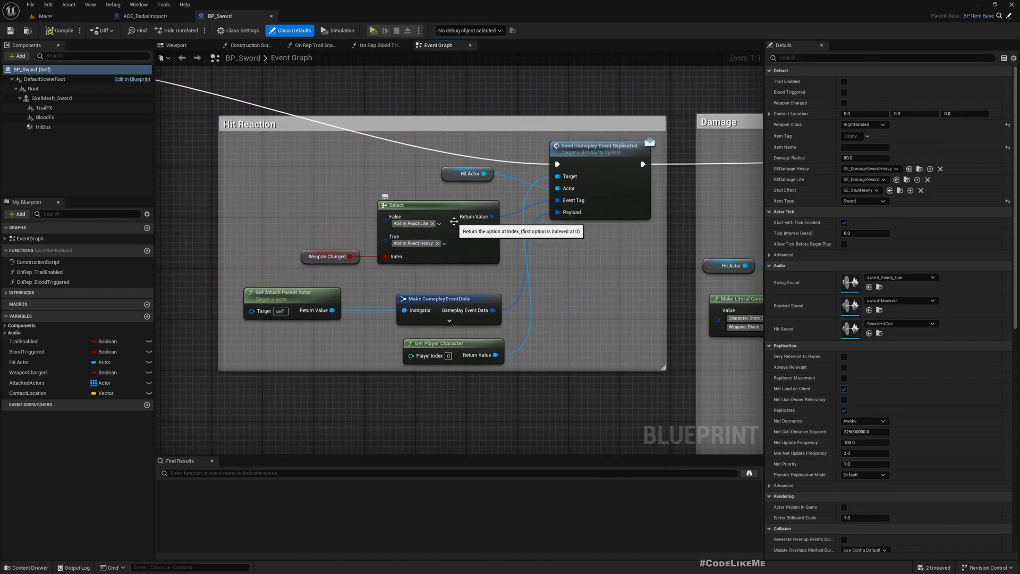
pyautogui.moveTo(570, 175)
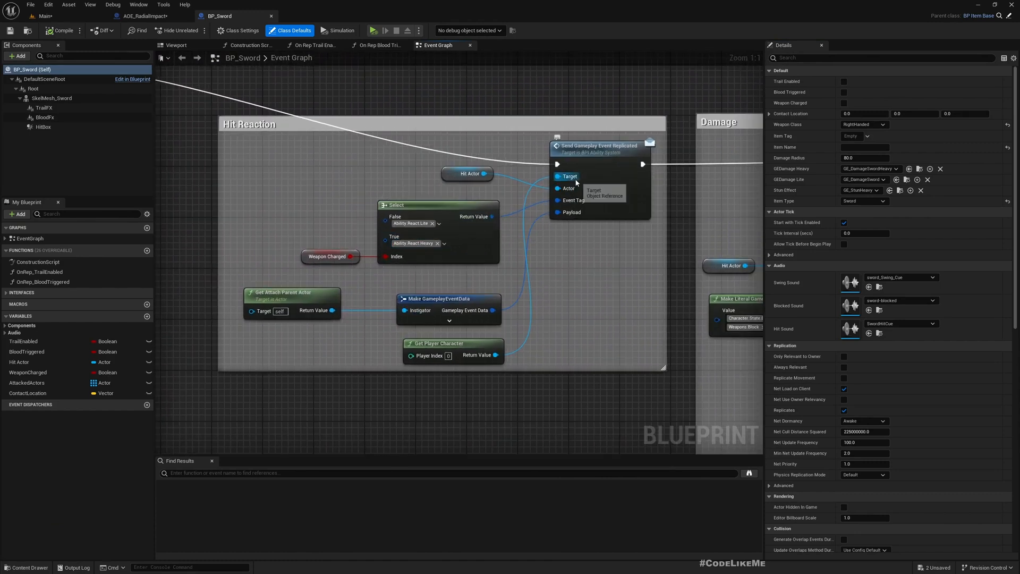
pyautogui.moveTo(526, 242)
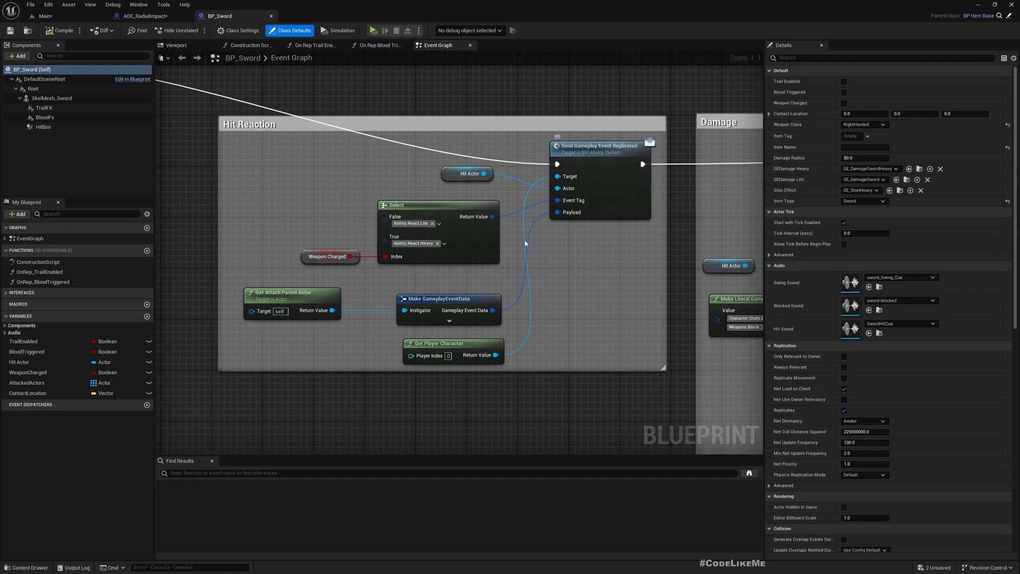
pyautogui.moveTo(496, 342)
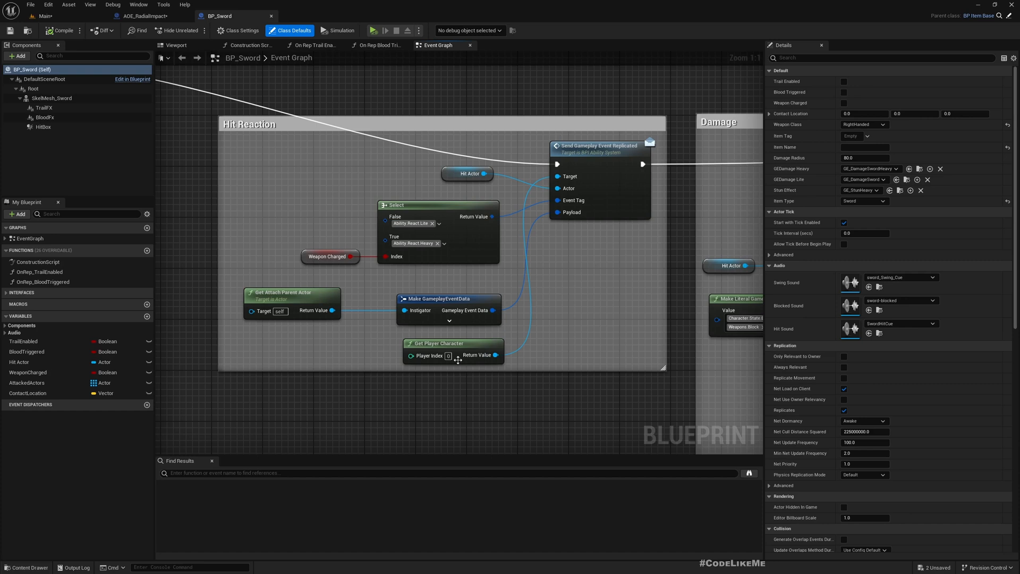
pyautogui.moveTo(440, 343)
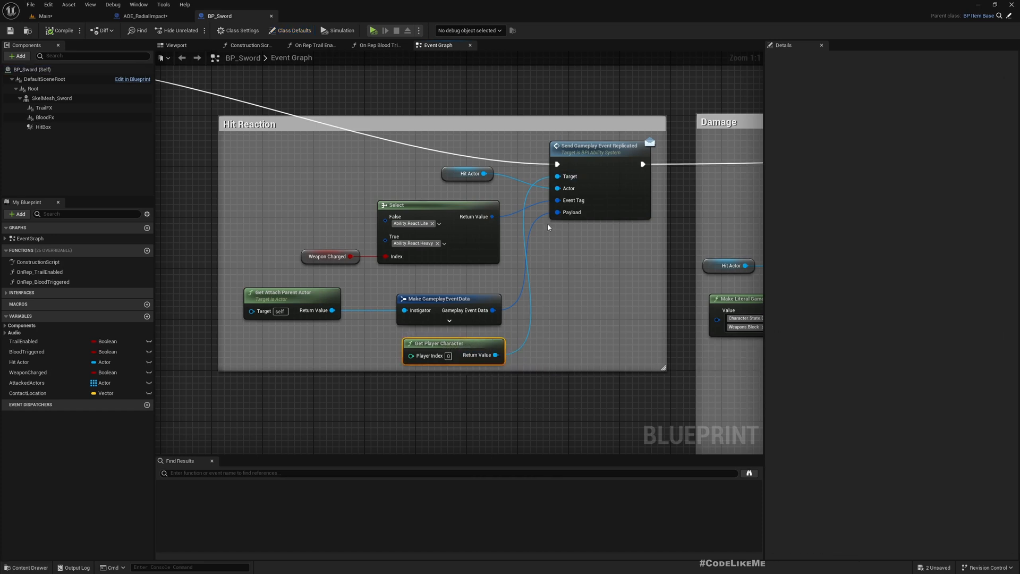
pyautogui.moveTo(578, 196)
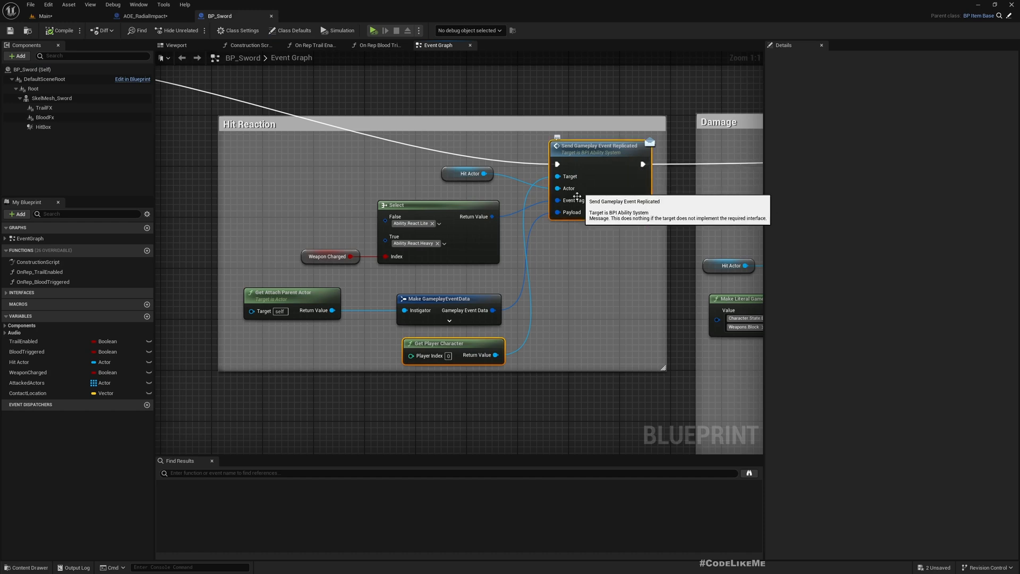
pyautogui.moveTo(437, 205)
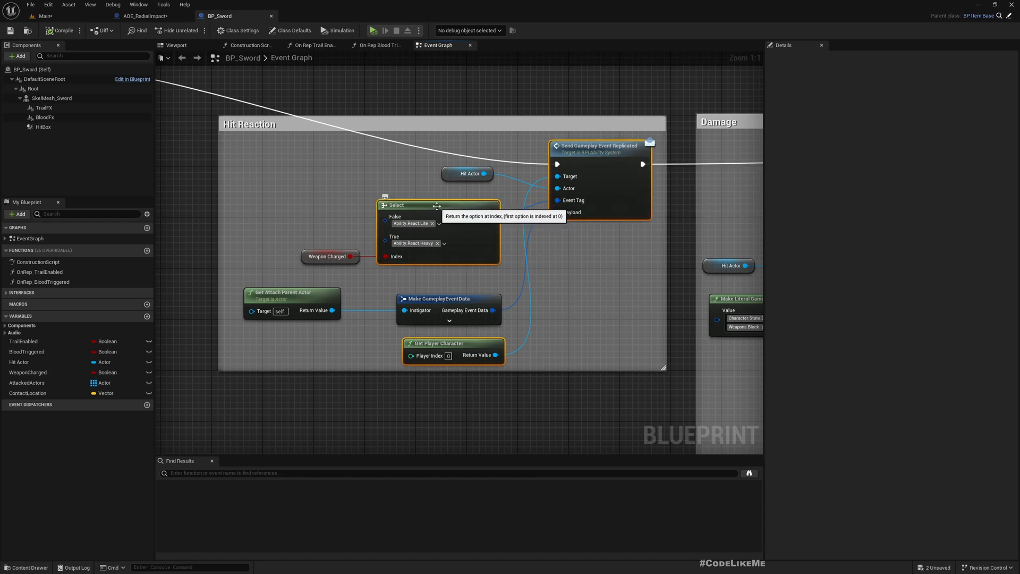
pyautogui.moveTo(455, 305)
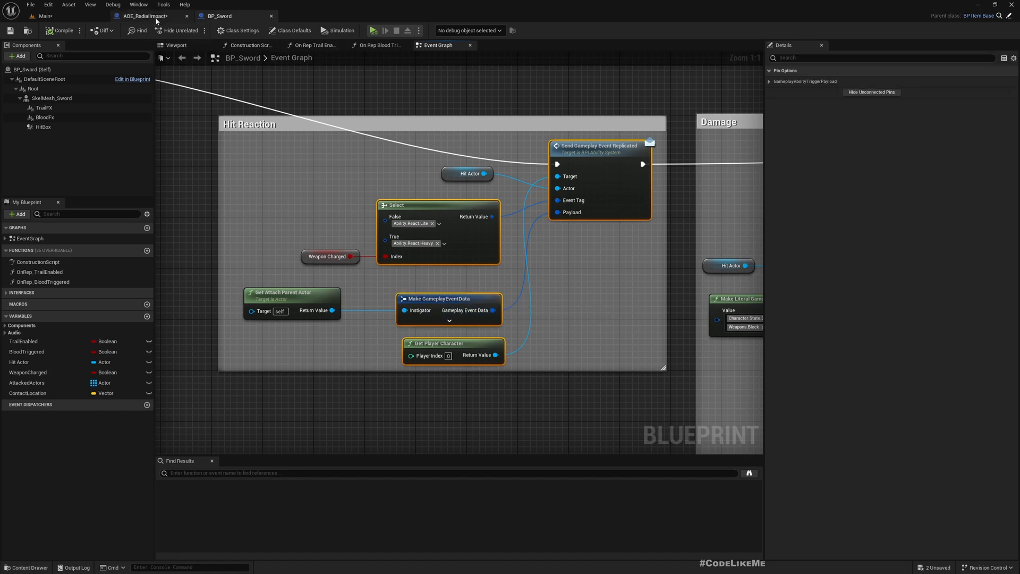
# - Paste the hit-reaction nodes into AOE_RadialImpact after the Branch, with Self as instigator
pyautogui.click(149, 16)
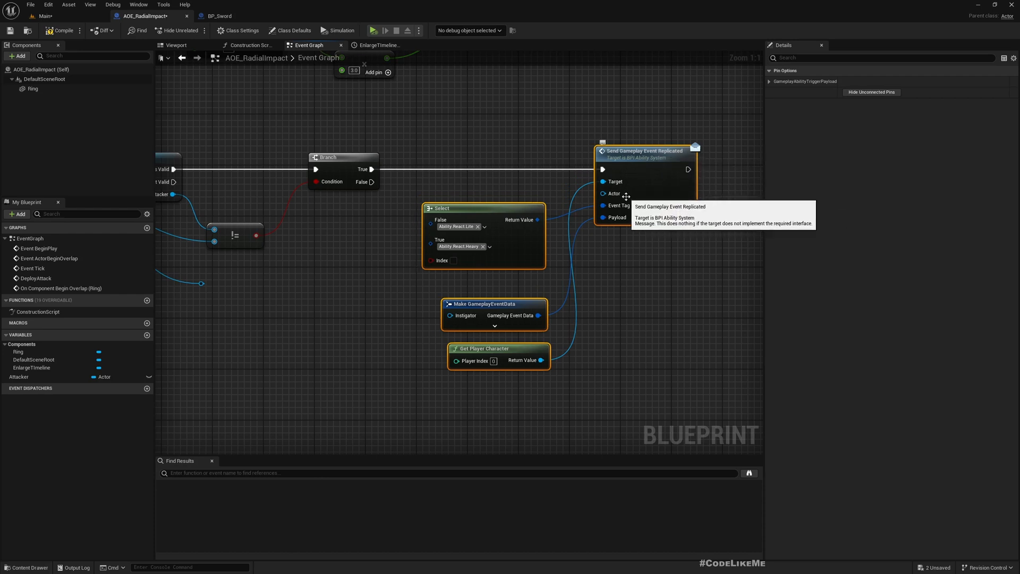
pyautogui.moveTo(445, 129)
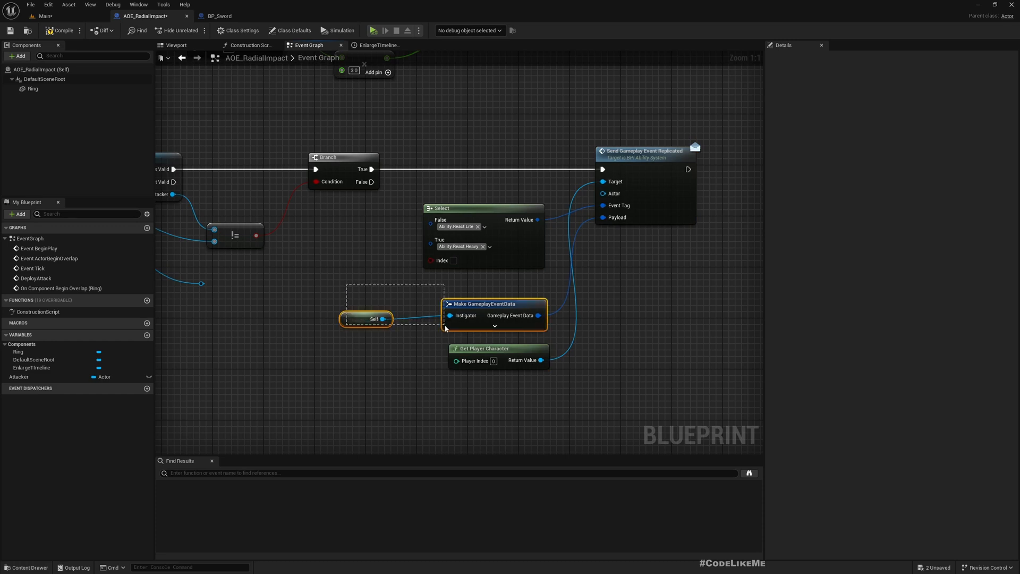
pyautogui.click(484, 304)
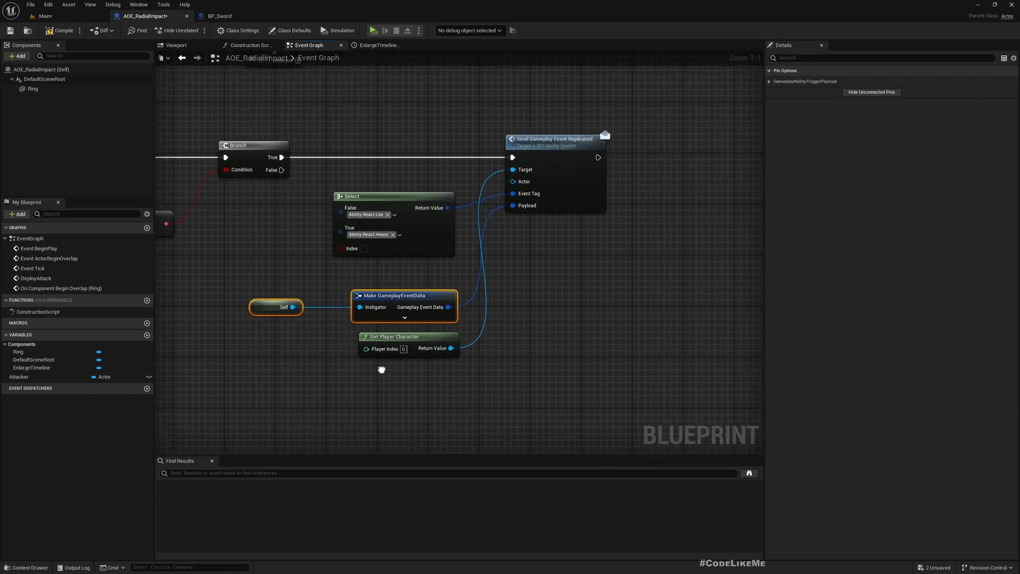
pyautogui.moveTo(370, 248)
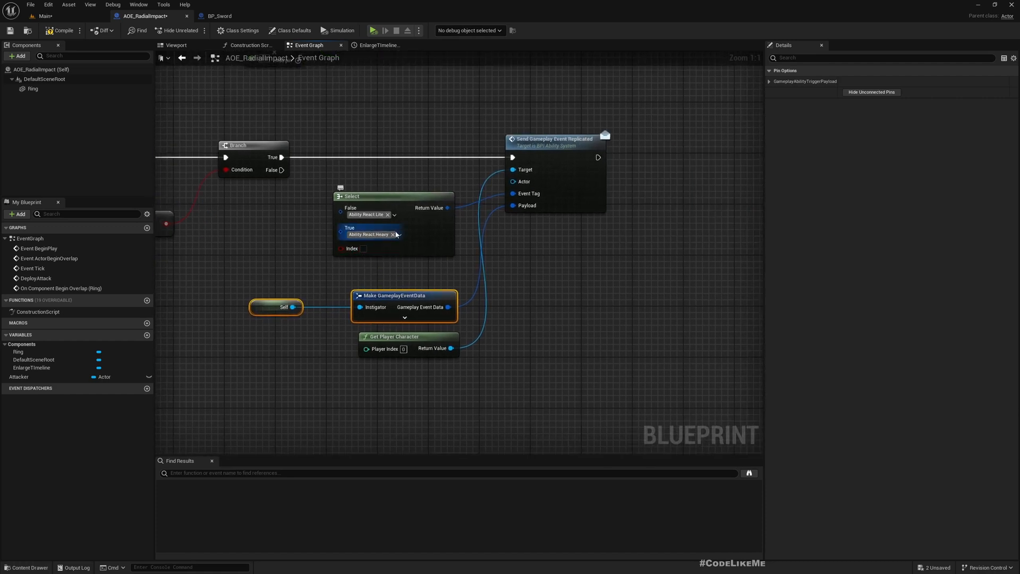
pyautogui.moveTo(380, 234)
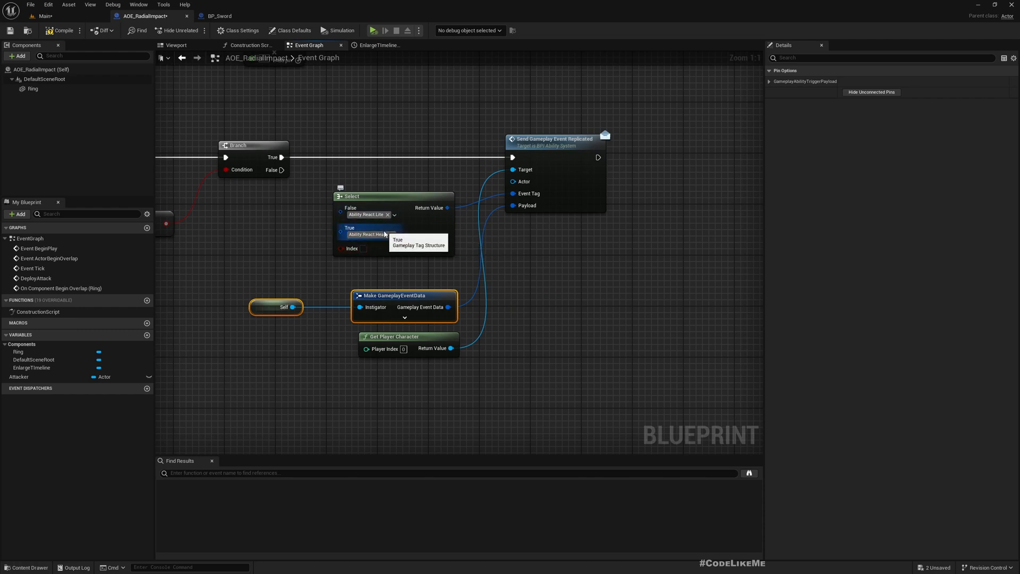
pyautogui.click(368, 234)
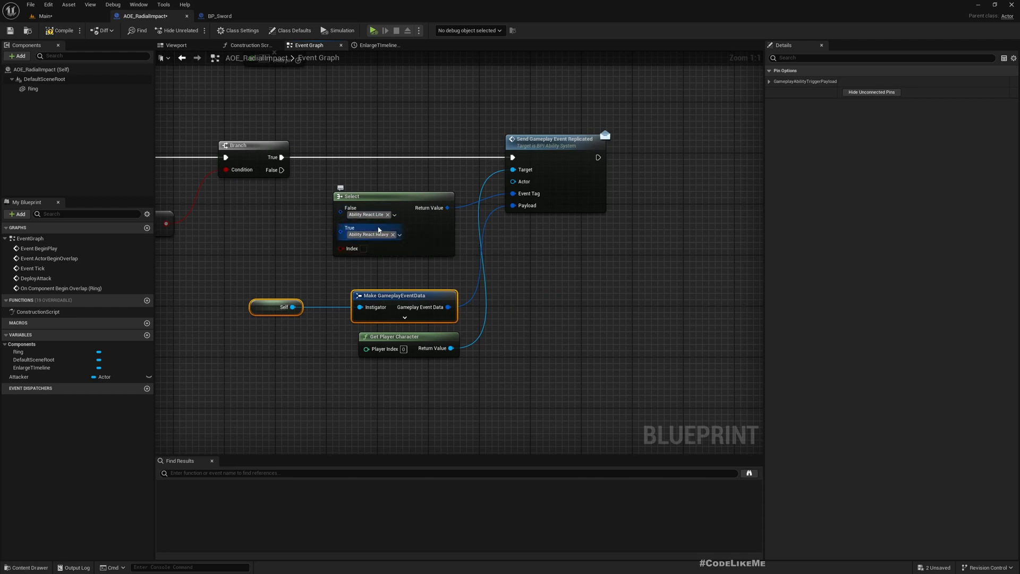
pyautogui.moveTo(363, 248)
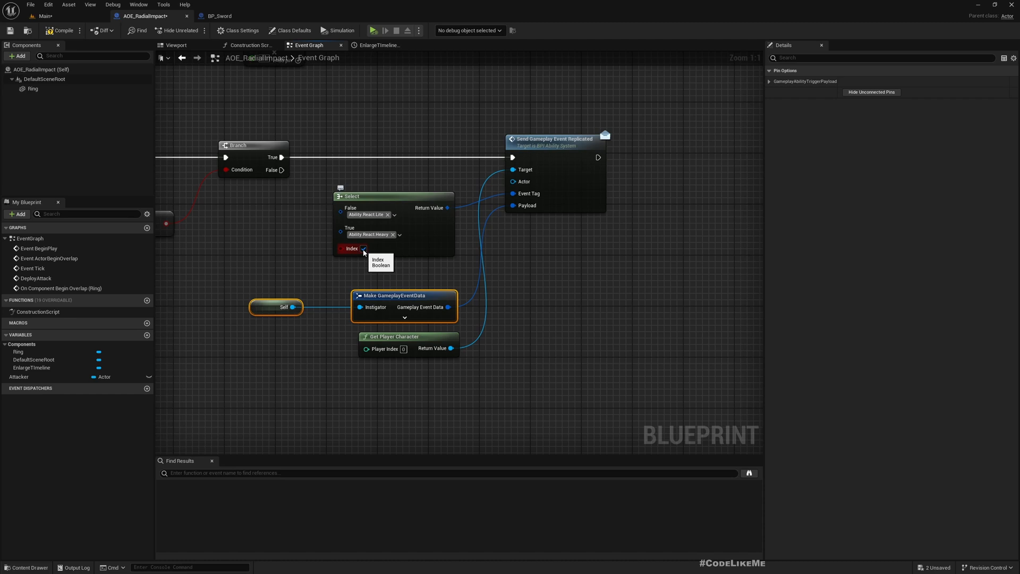
pyautogui.click(363, 248)
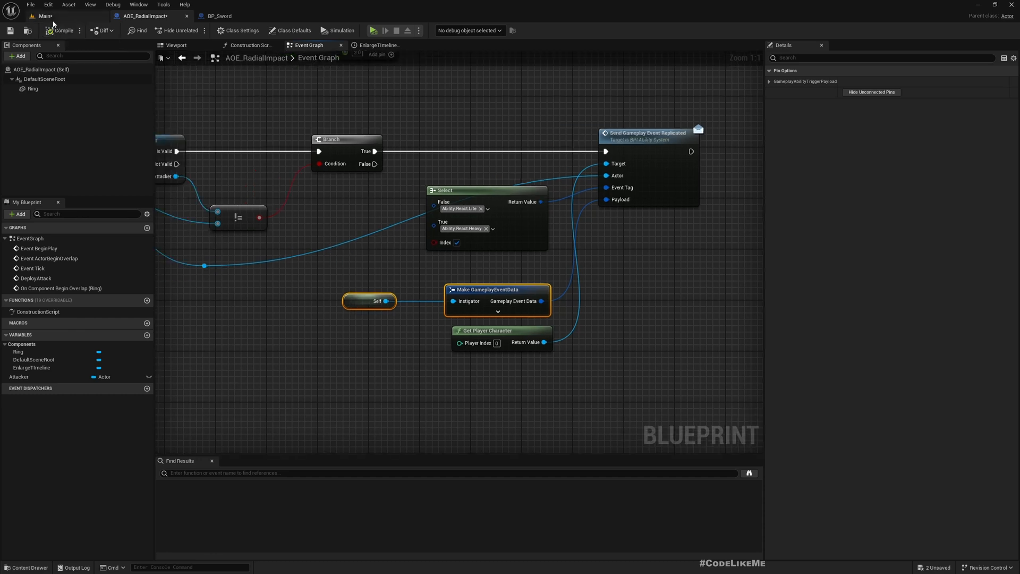
pyautogui.click(45, 16)
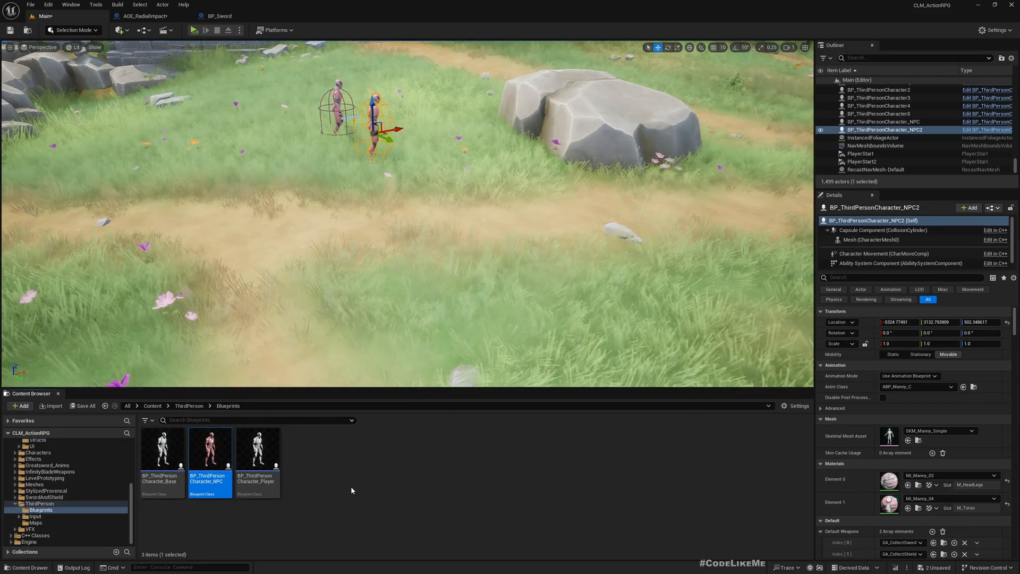
# - Open BP_ThirdPersonCharacter_Base from the Content Browser
pyautogui.doubleClick(160, 447)
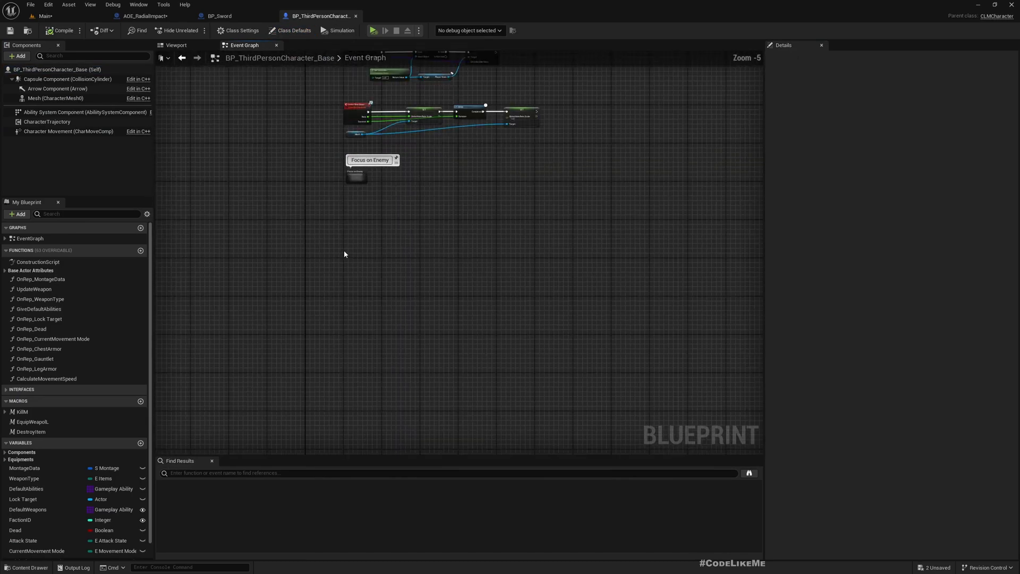
# - On the H key event, spawn AOE_RadialImpact at the character's actor location
pyautogui.scroll(3)
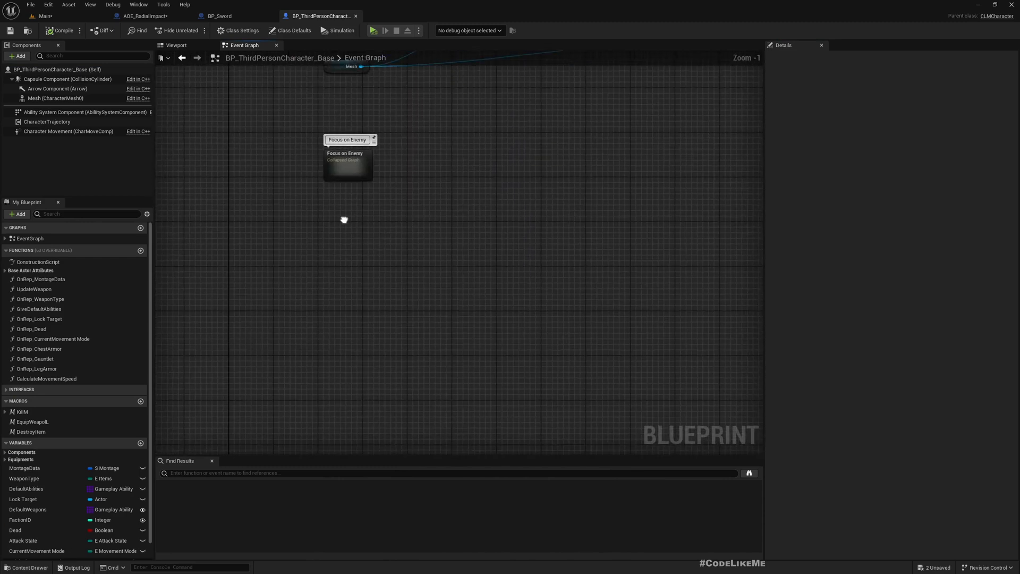
pyautogui.moveTo(345, 222)
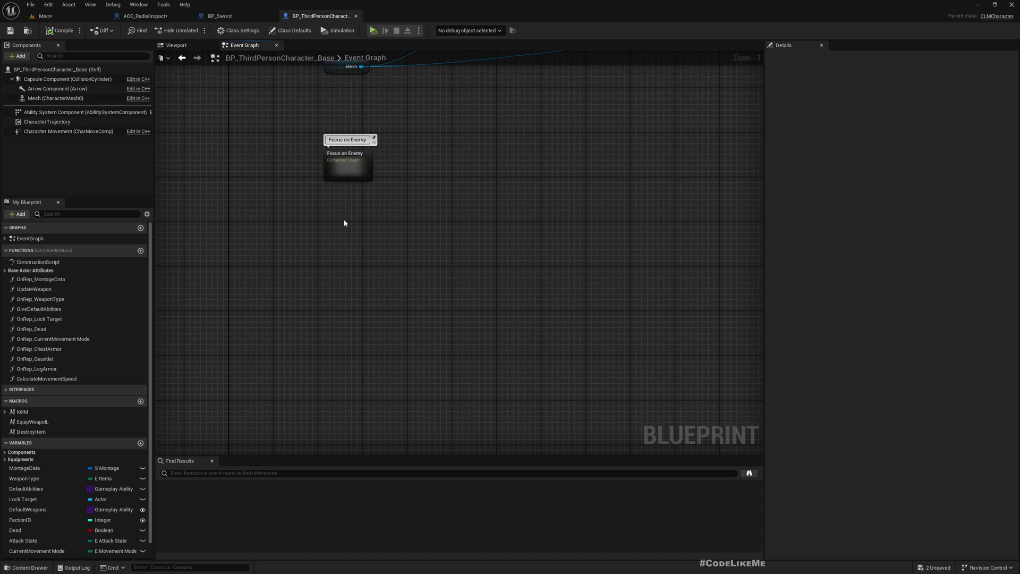
pyautogui.rightClick(344, 224)
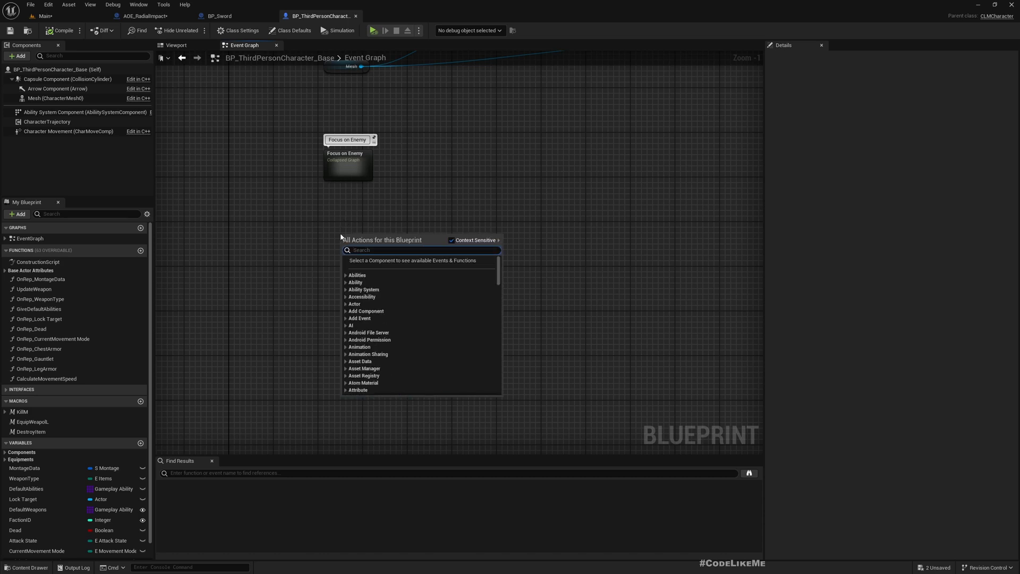
pyautogui.write('keyboard h')
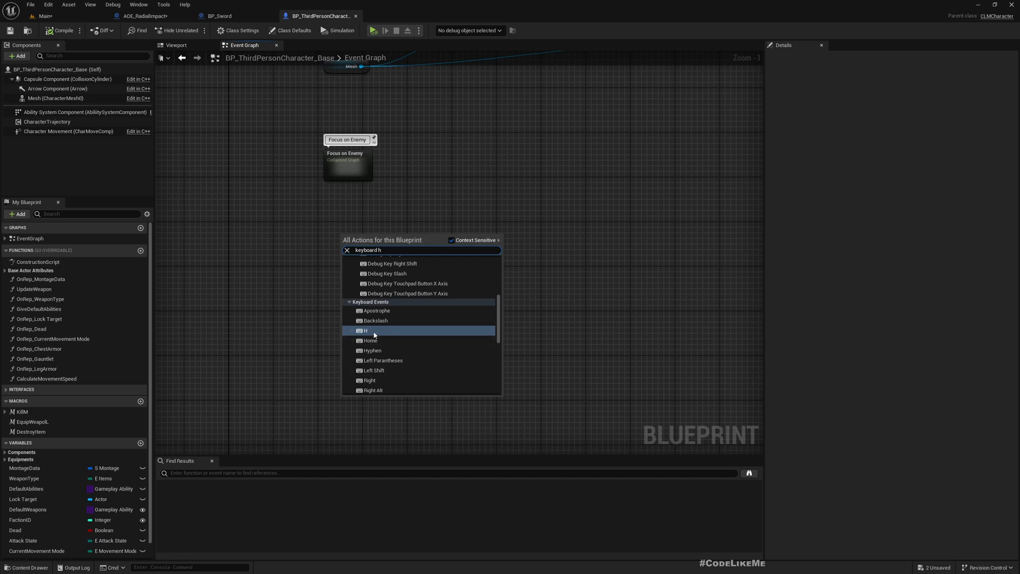
pyautogui.click(365, 331)
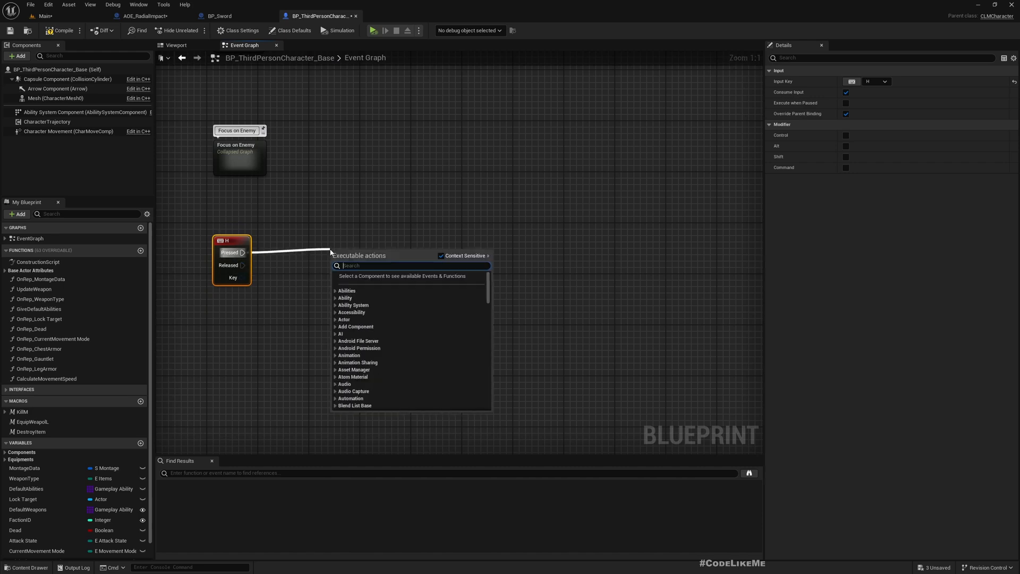
pyautogui.write('spawna')
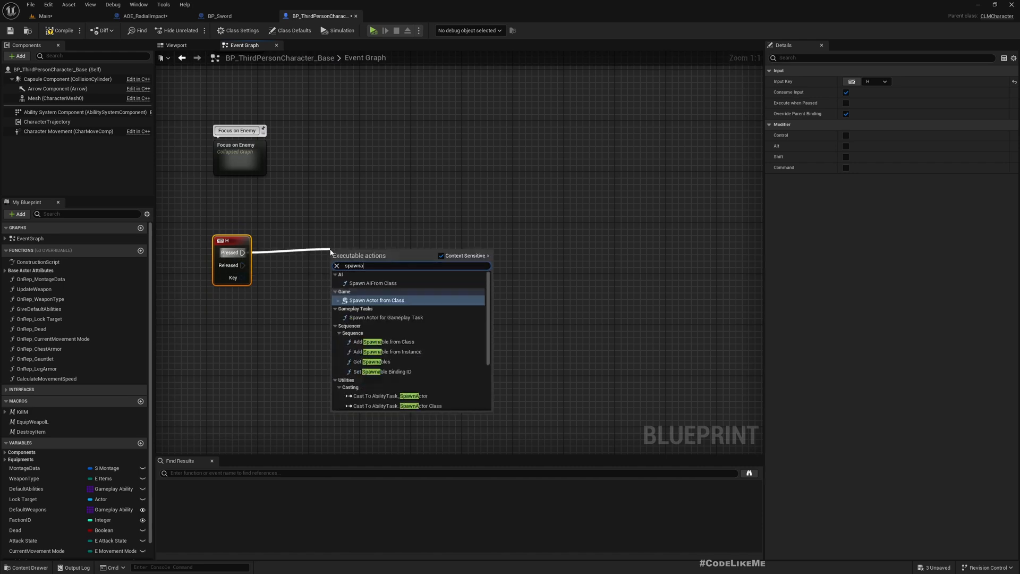
pyautogui.click(377, 300)
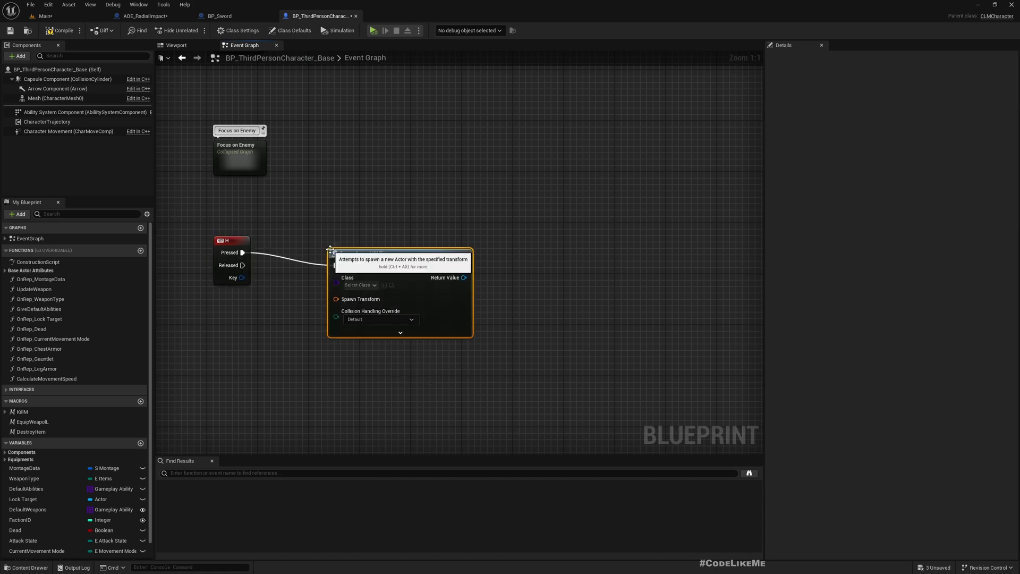
pyautogui.click(360, 273)
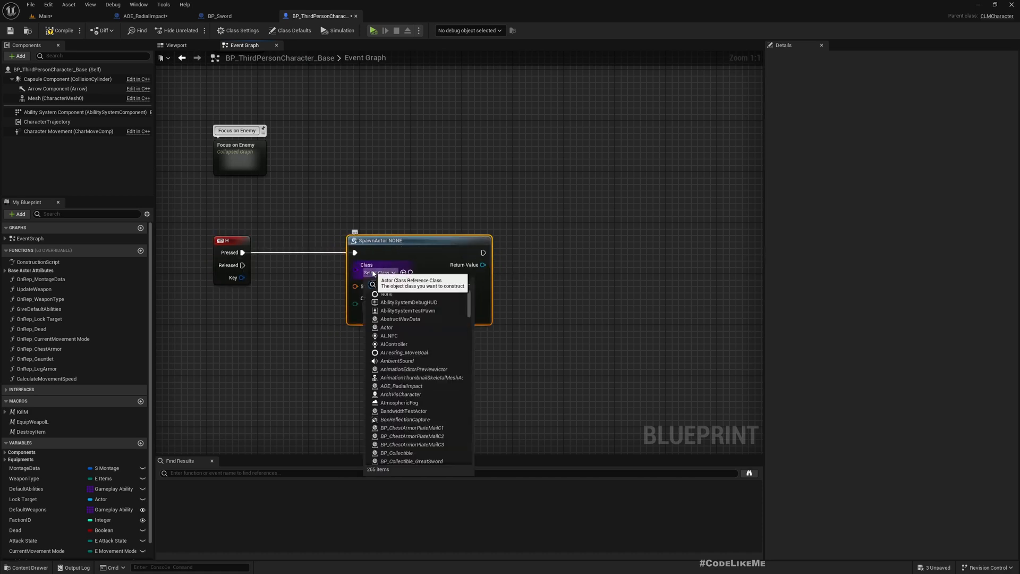
pyautogui.write('AOE')
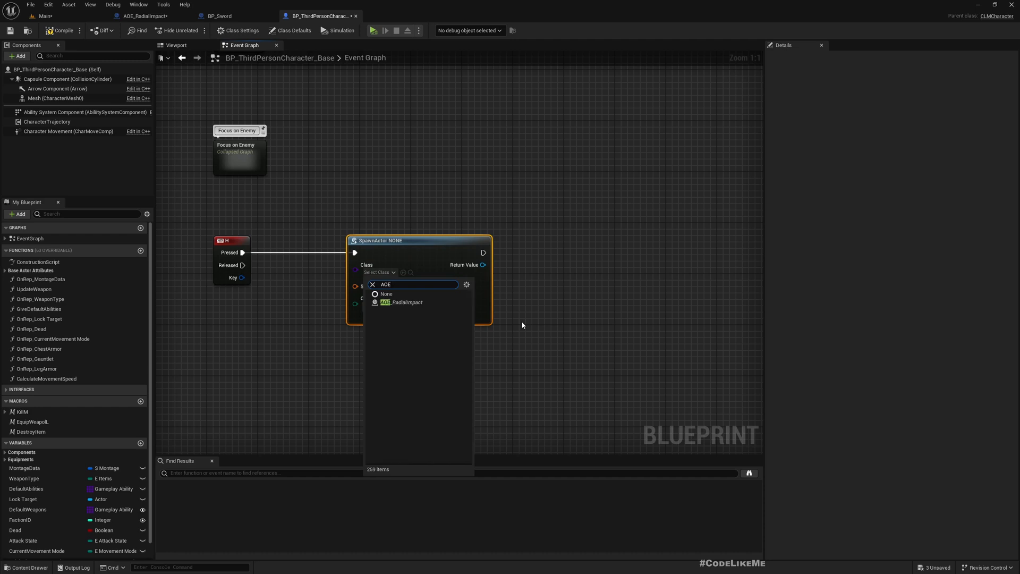
pyautogui.click(405, 302)
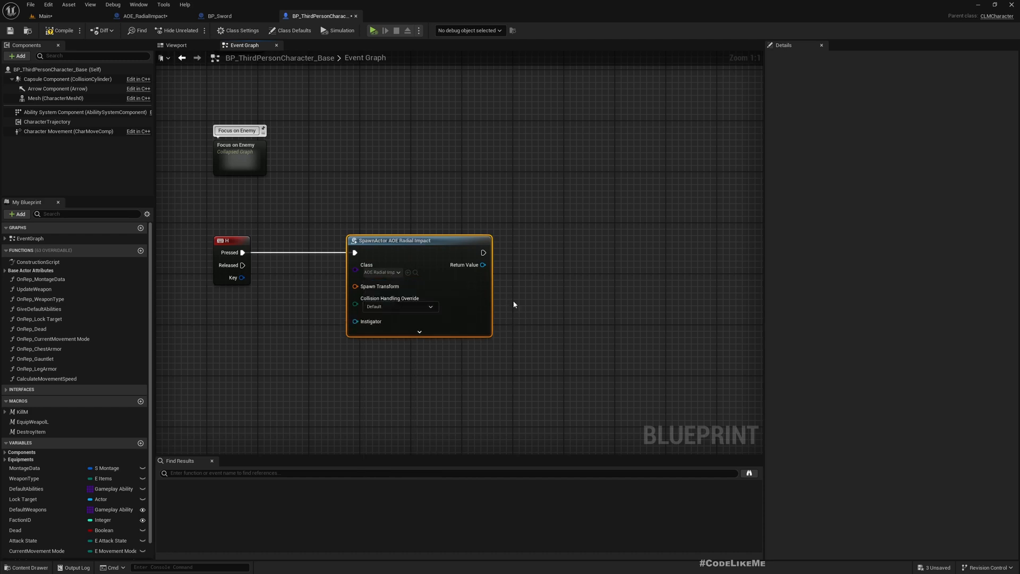
pyautogui.rightClick(355, 286)
pyautogui.write('deplo')
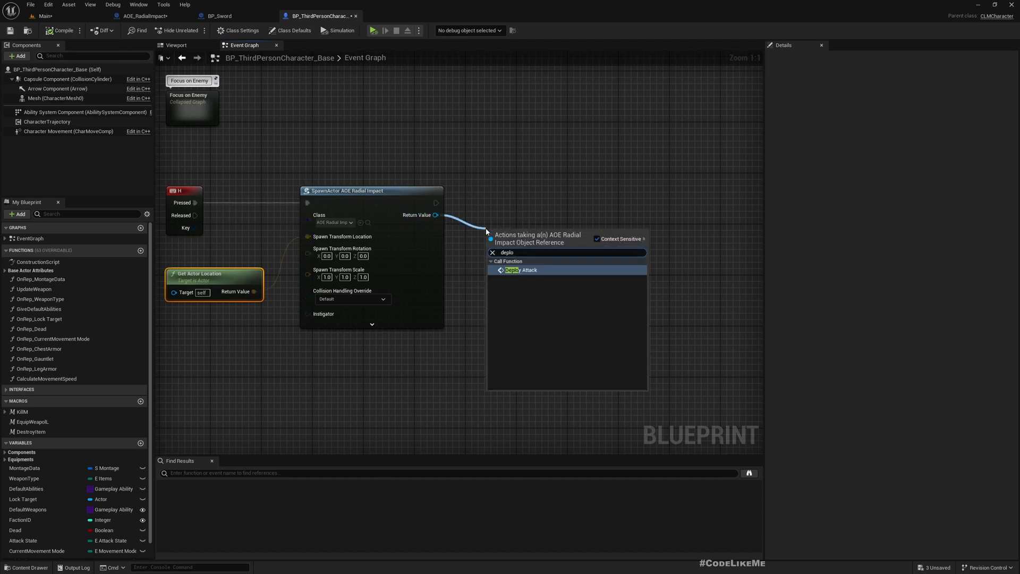
# - Call Deploy Attack on the spawned actor with Self as the Attacker
pyautogui.click(522, 270)
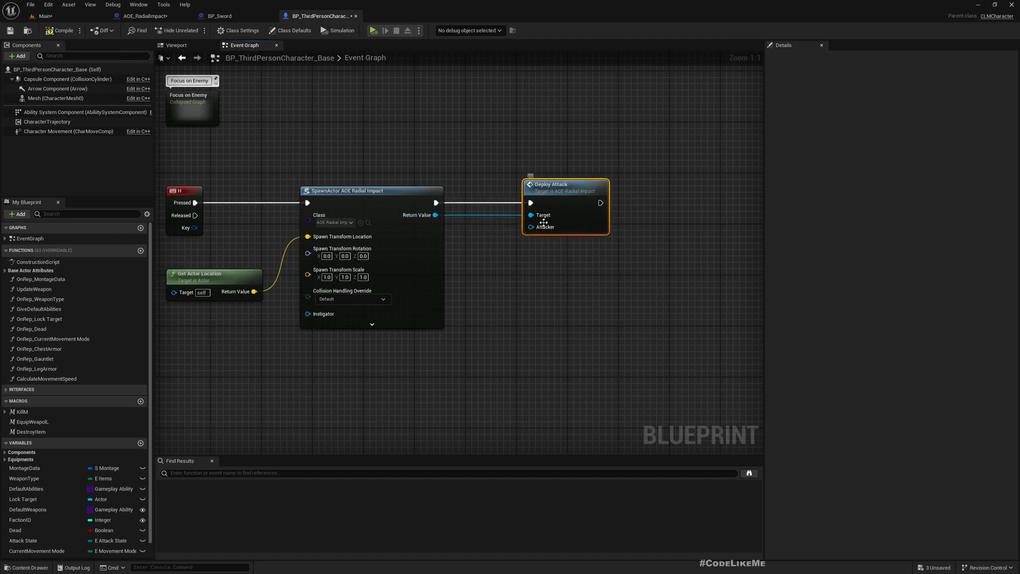
pyautogui.moveTo(550, 184); pyautogui.dragTo(612, 178)
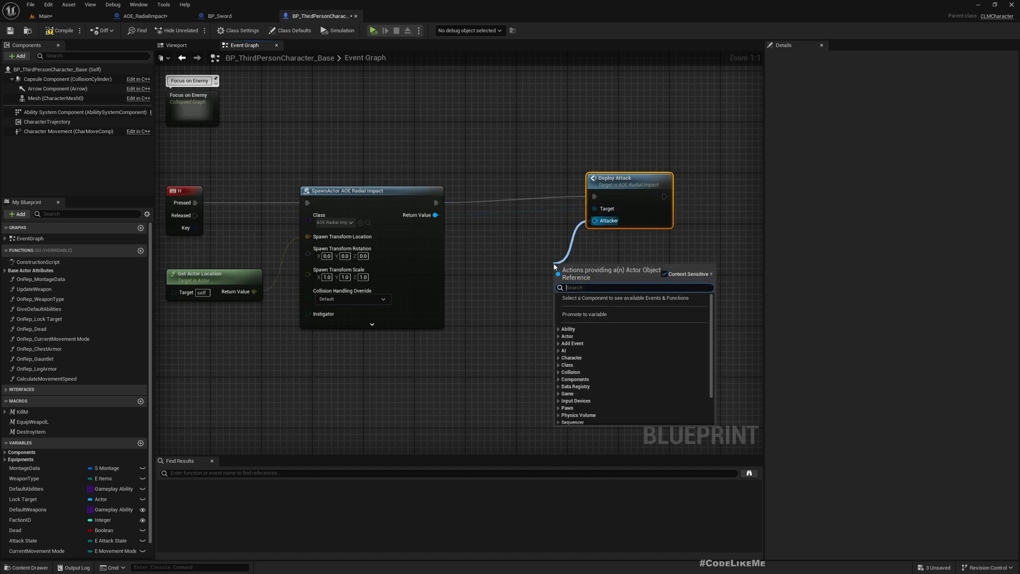
pyautogui.write('sel')
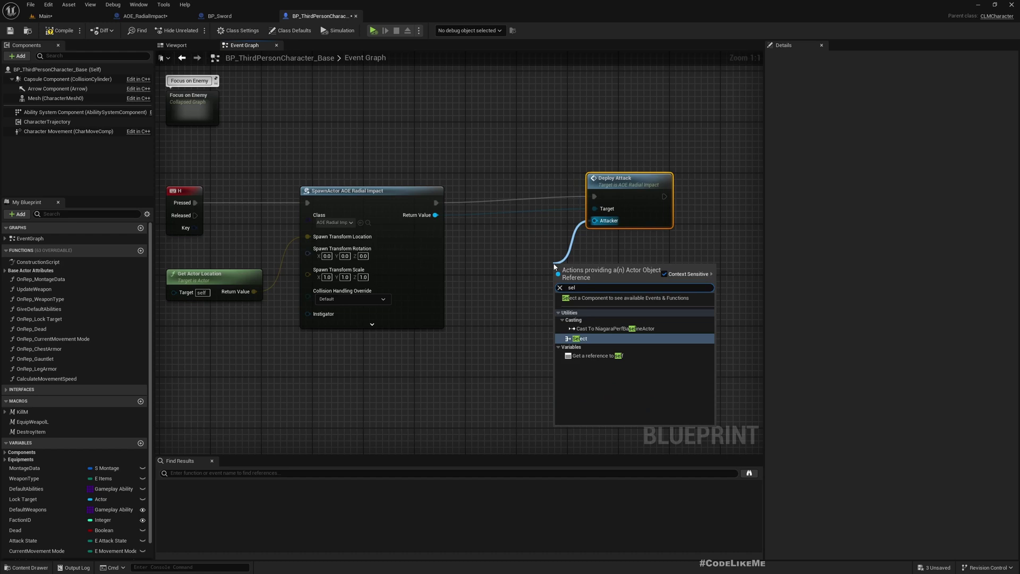
pyautogui.click(596, 355)
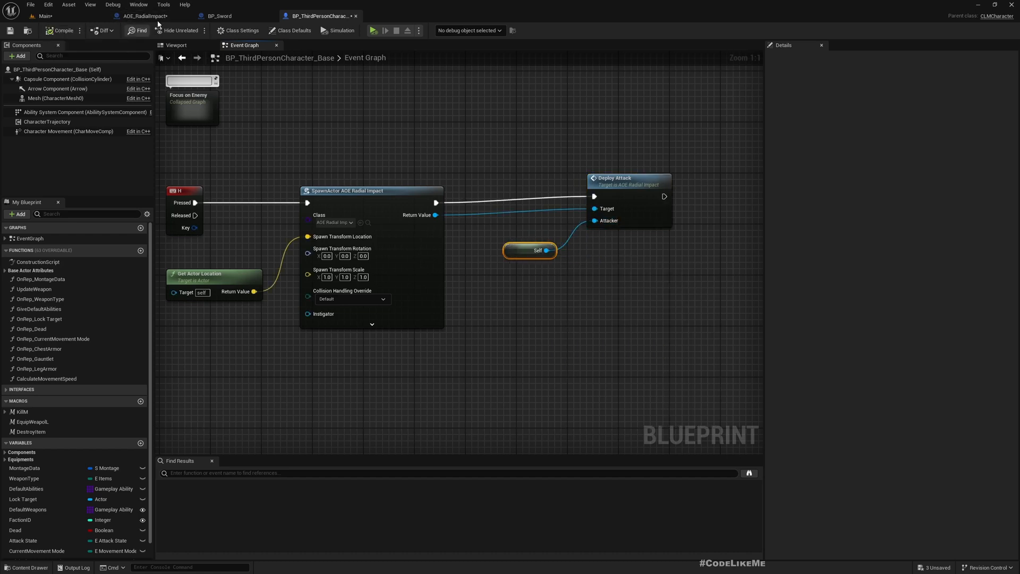
pyautogui.click(144, 16)
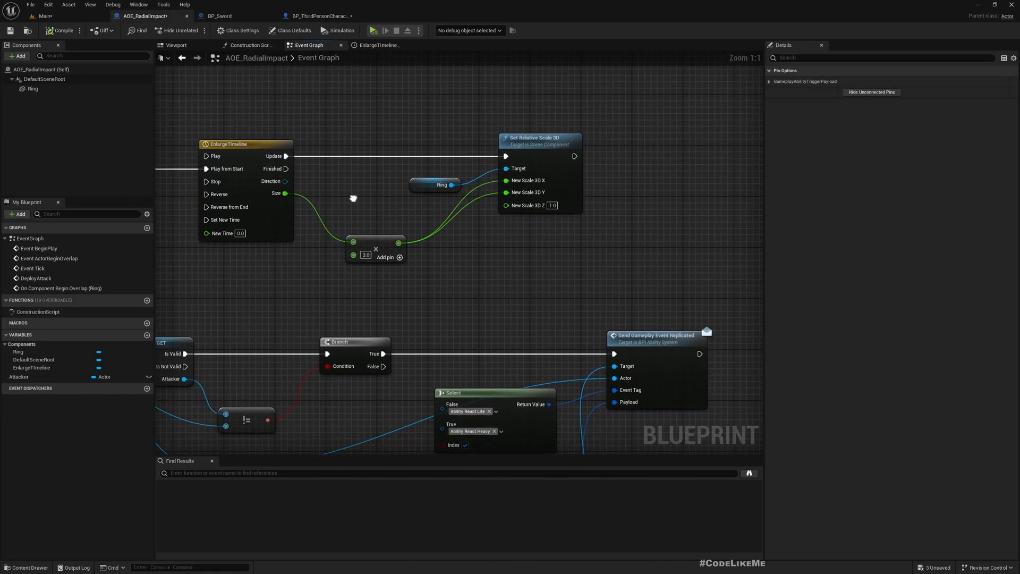
pyautogui.moveTo(273, 169)
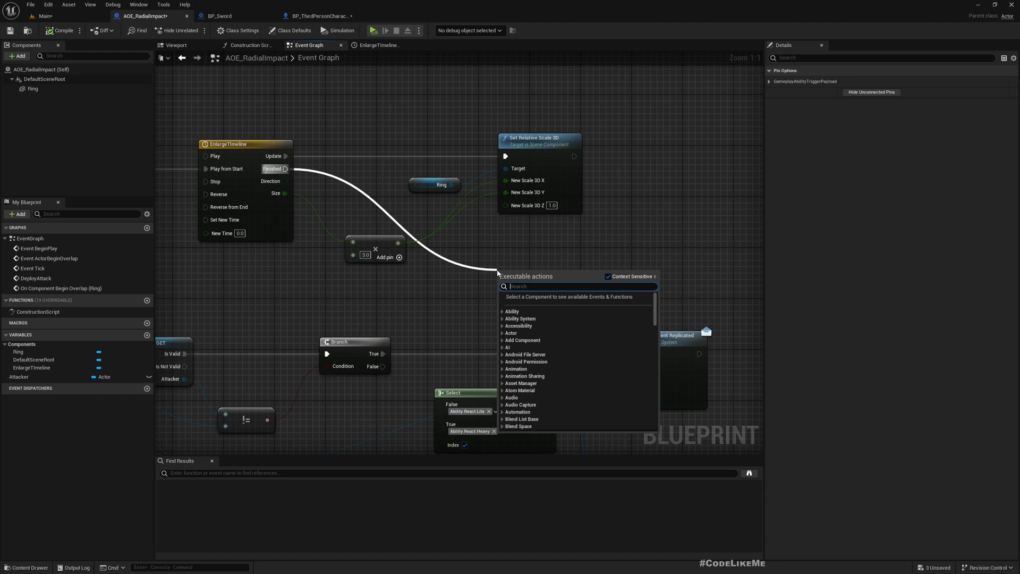
# - On EnlargeTimeline Finished, set Ring to No Collision and life span to 1.0, then compile
pyautogui.write('se')
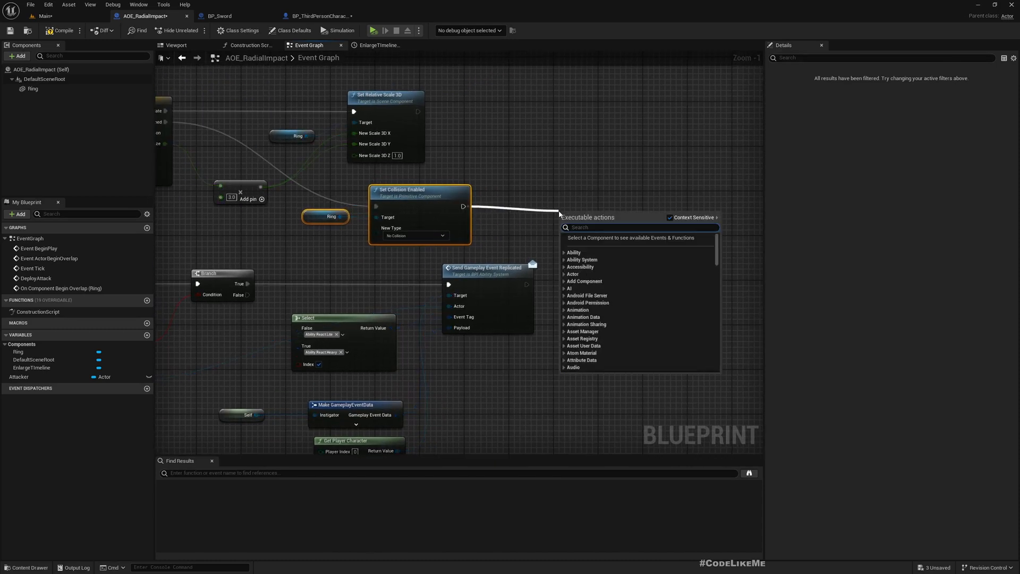
pyautogui.write('set li')
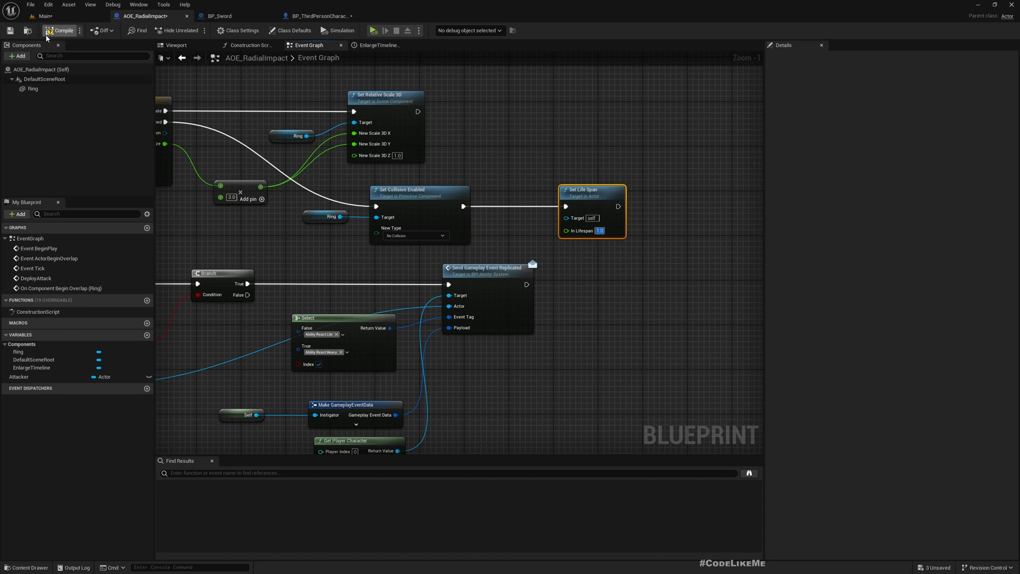
pyautogui.click(42, 16)
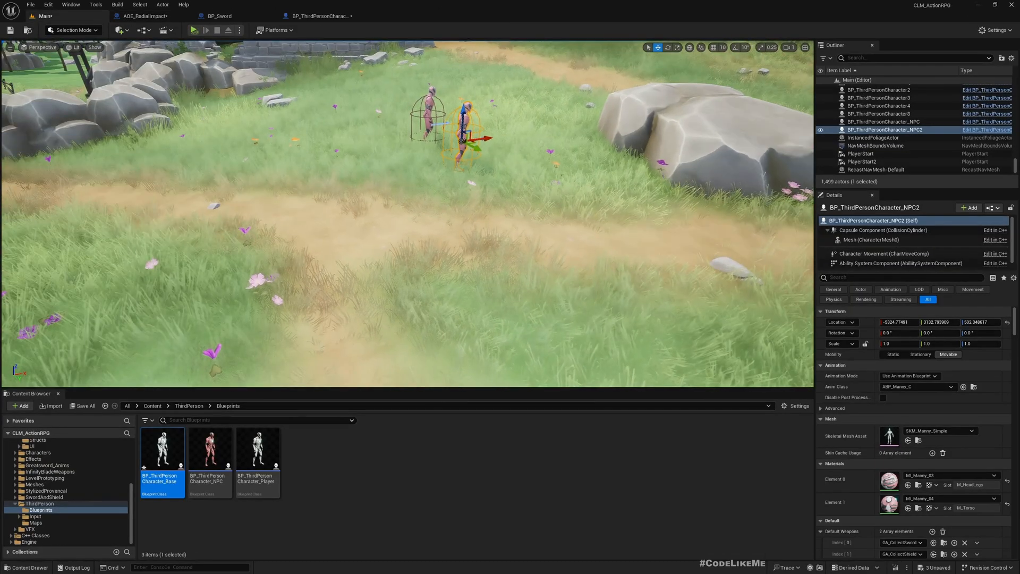
# - Play the level and trigger the radial impact ring around the player
pyautogui.click(193, 29)
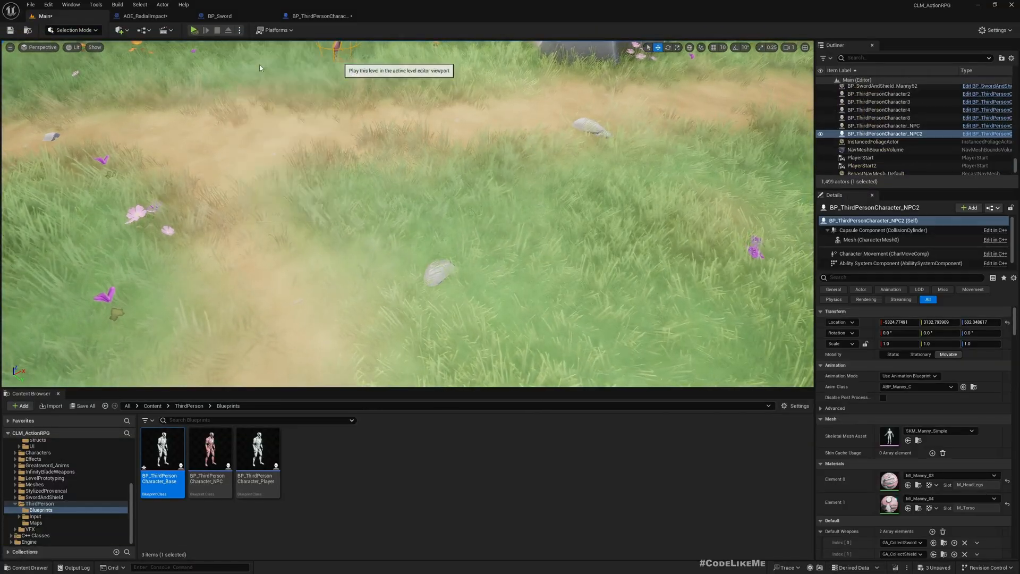
pyautogui.click(192, 30)
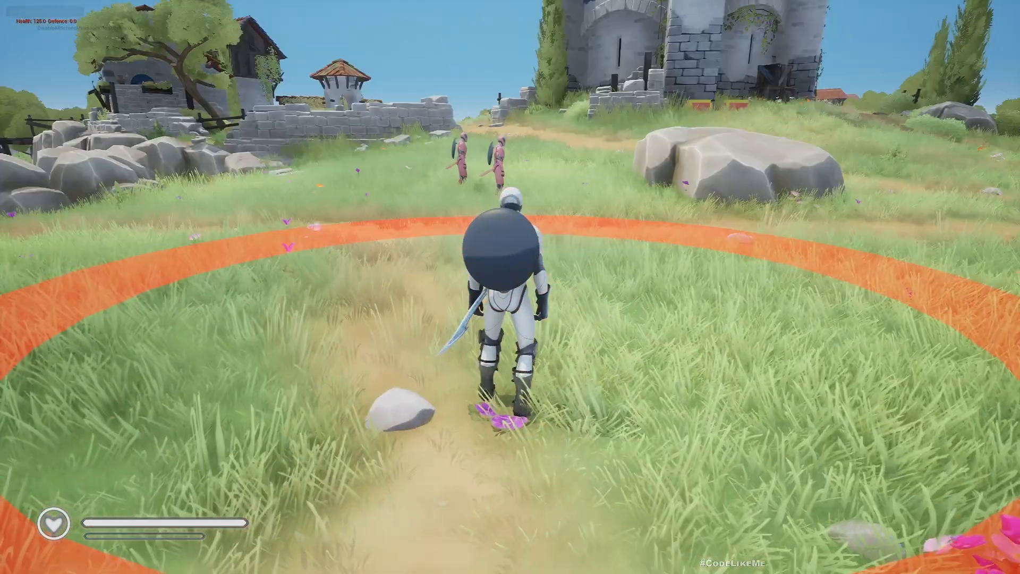
pyautogui.press('w')
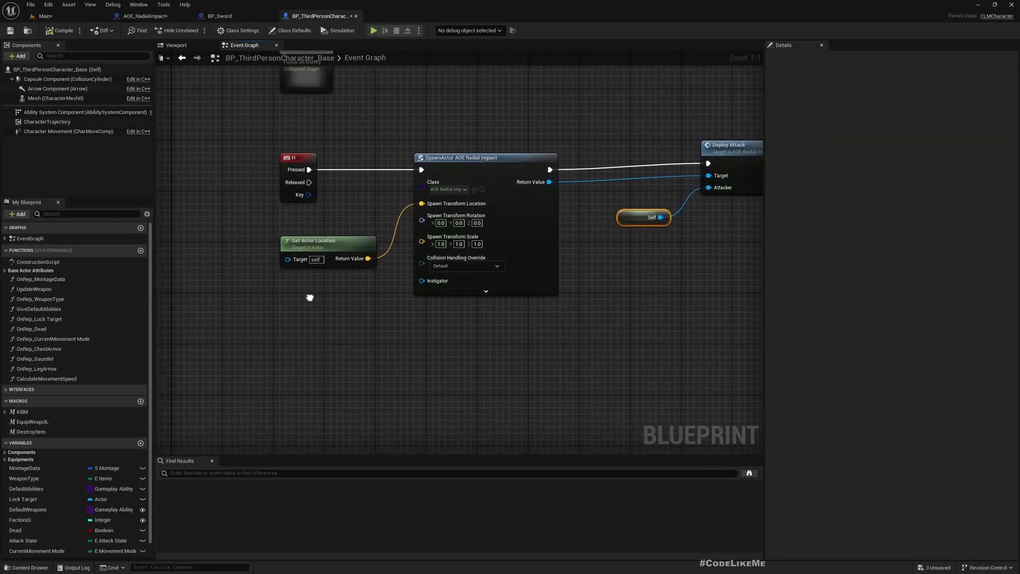
pyautogui.moveTo(350, 248)
pyautogui.write('-80')
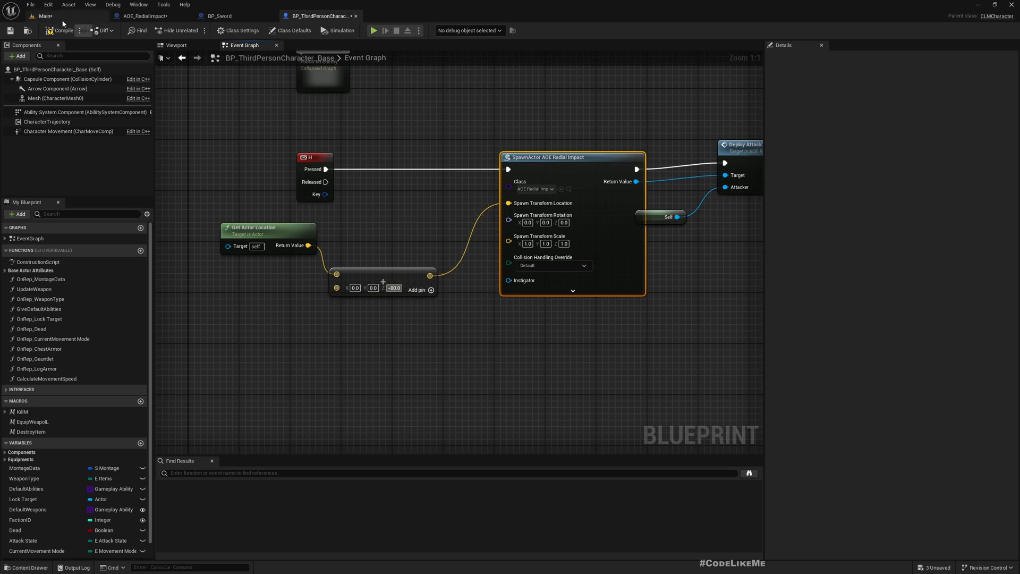
# - Offset the spawn location downward on Z so the ring spawns at the character's feet
pyautogui.click(44, 16)
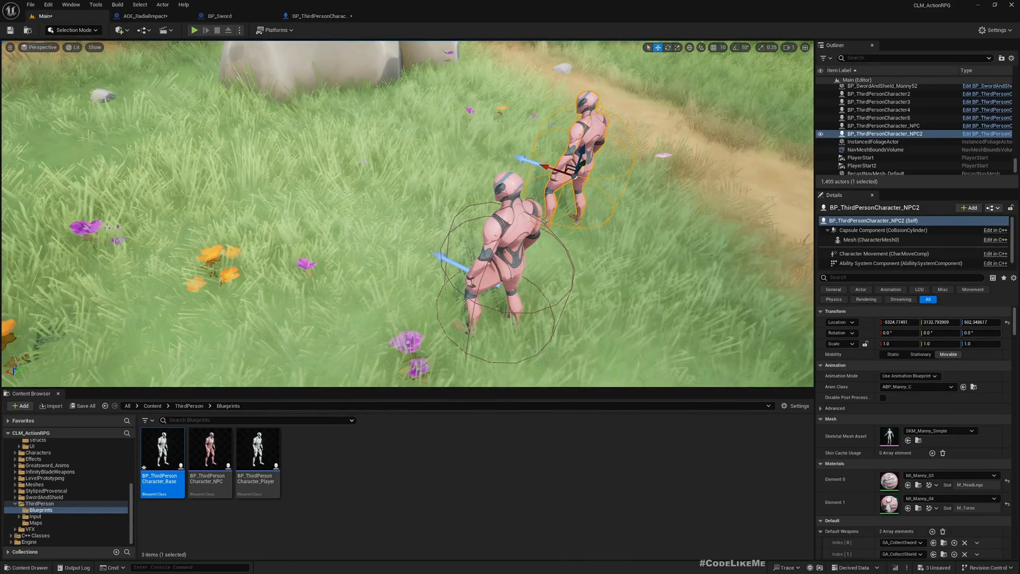
pyautogui.click(193, 30)
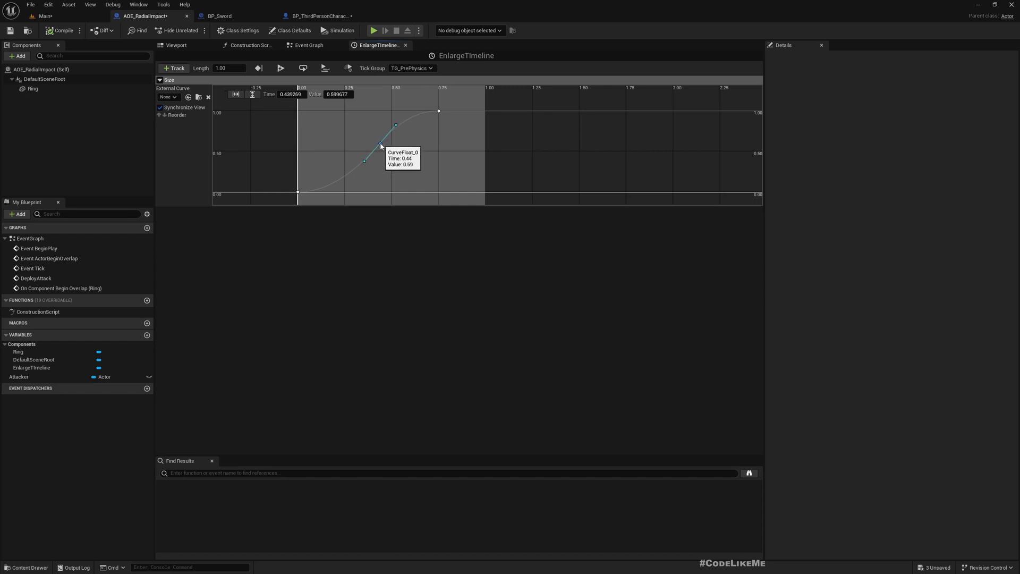
pyautogui.moveTo(114, 37)
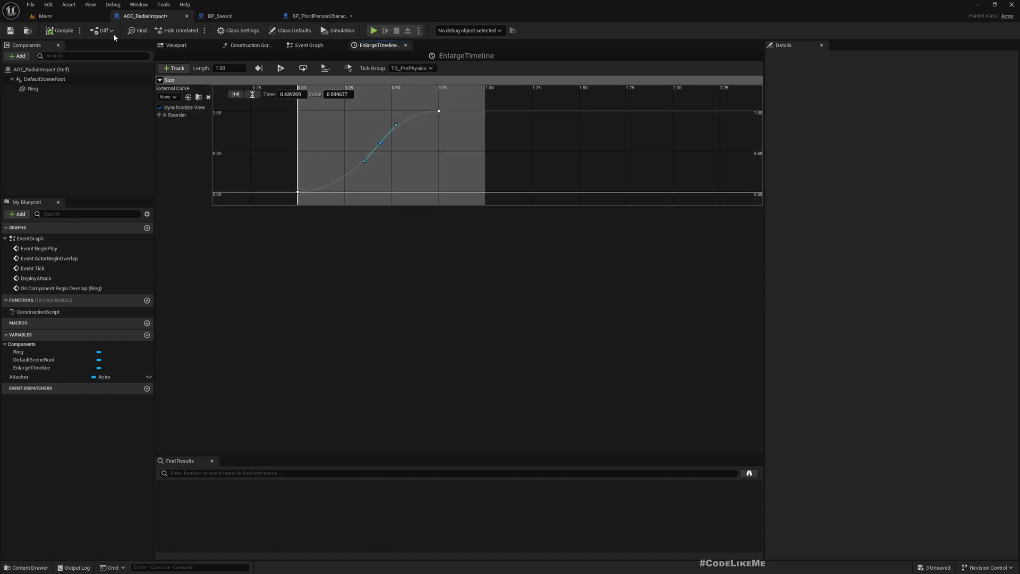
pyautogui.click(47, 16)
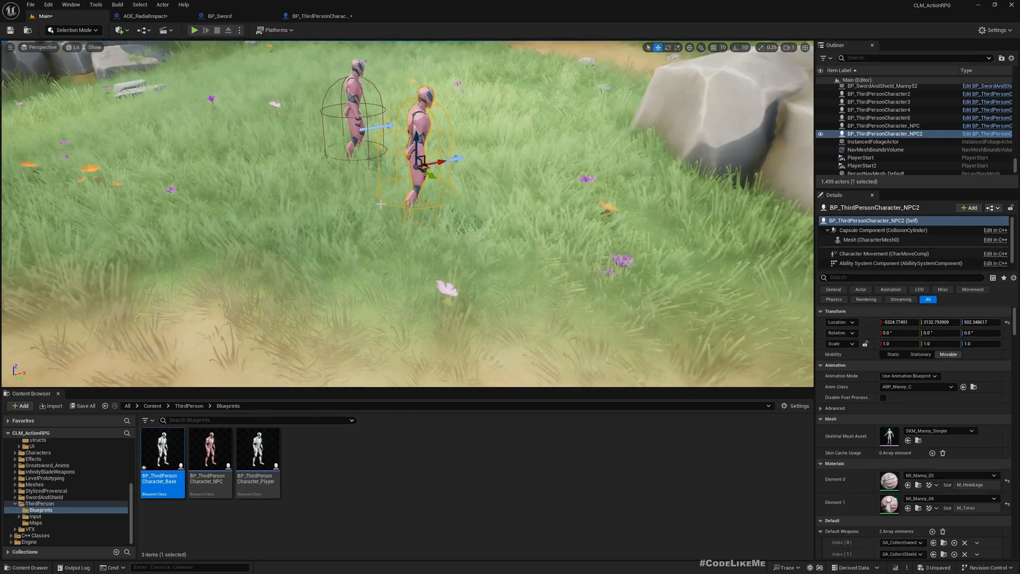
# - Duplicate the NPC enemies and play-test the ring hitting several enemies at once
pyautogui.click(193, 30)
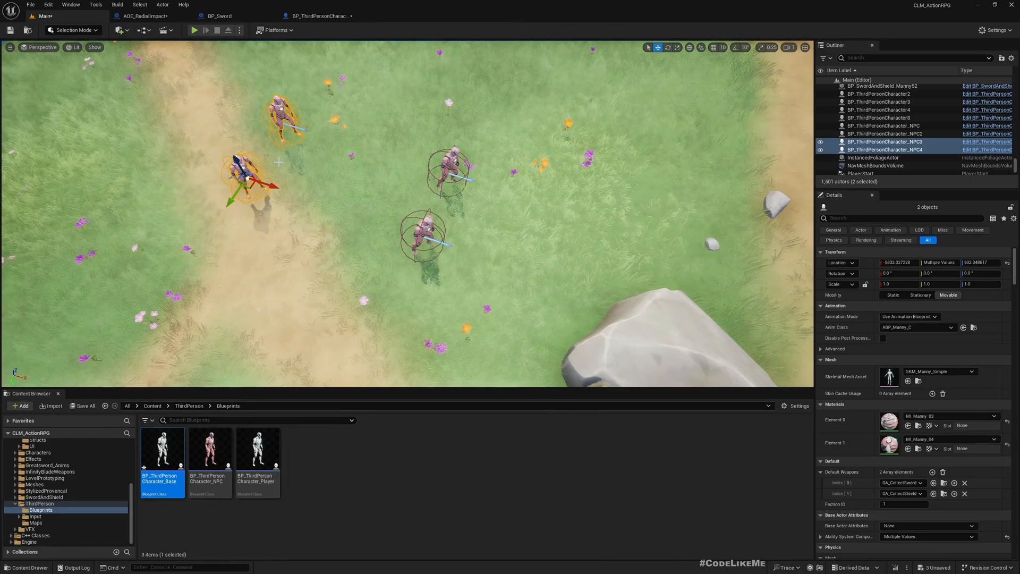
pyautogui.click(193, 30)
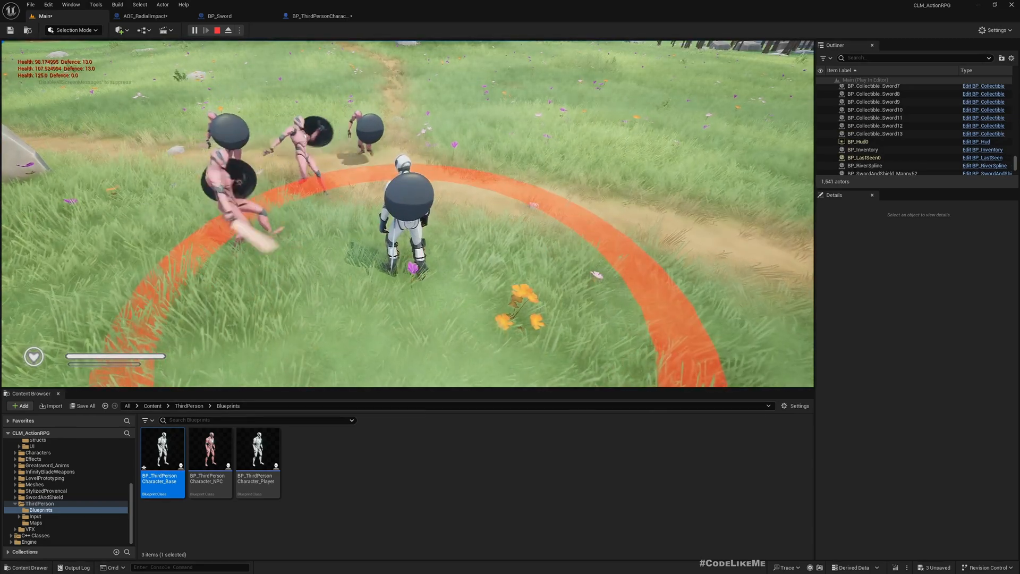
pyautogui.click(217, 30)
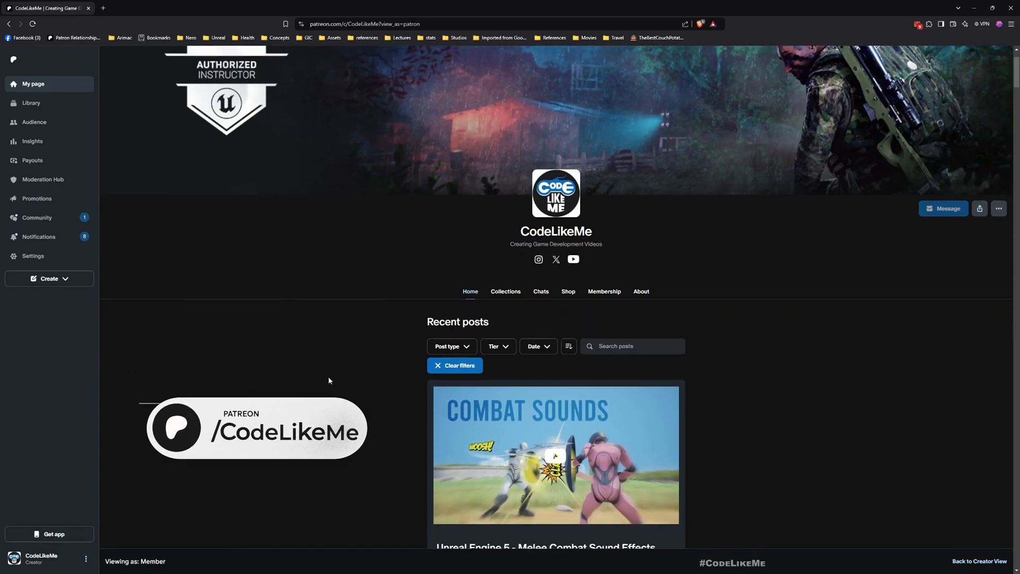
# - Scroll through the CodeLikeMe Patreon feed of Action RPG tutorial posts
pyautogui.scroll(-3)
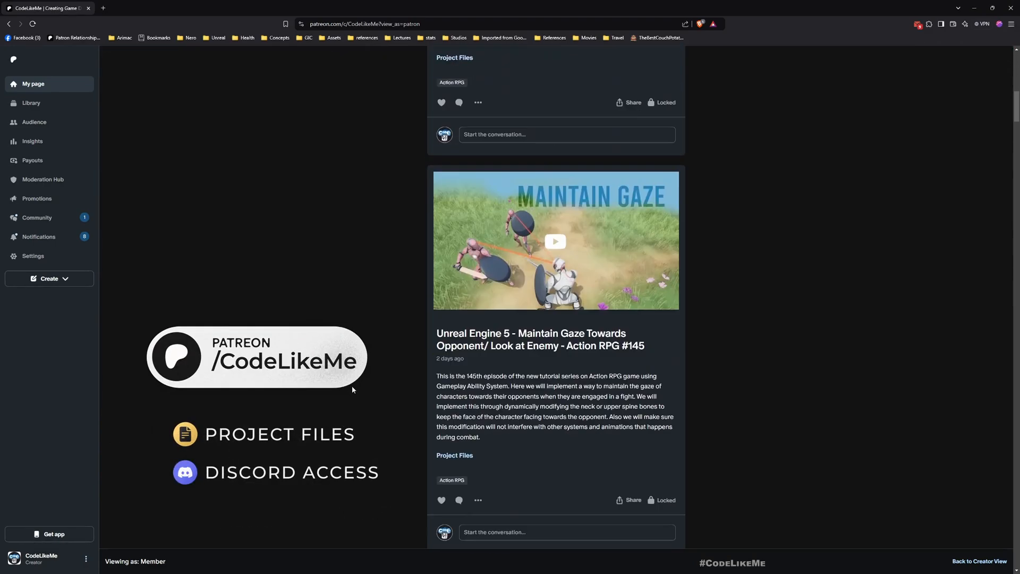
pyautogui.scroll(-3)
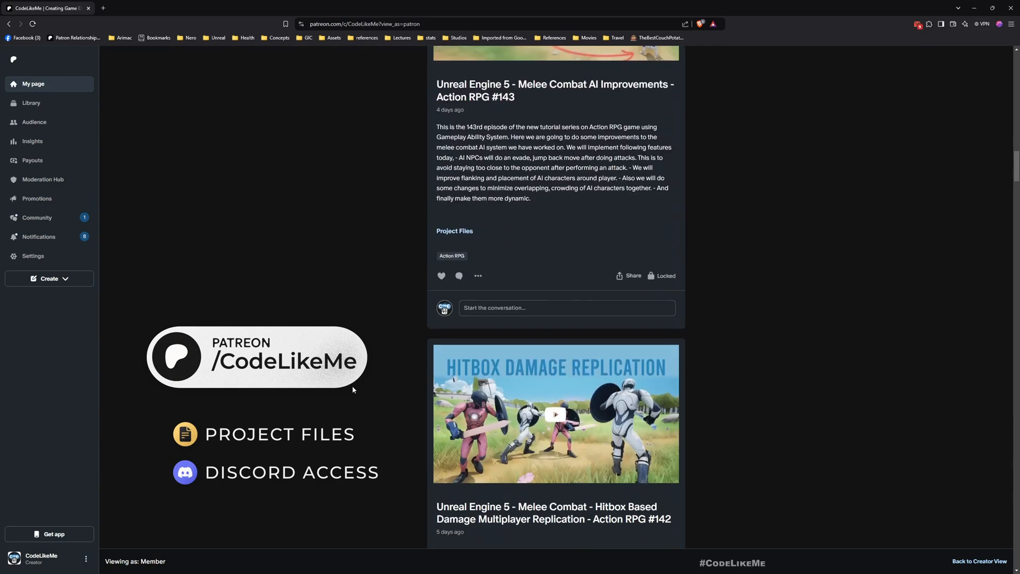
pyautogui.scroll(-3)
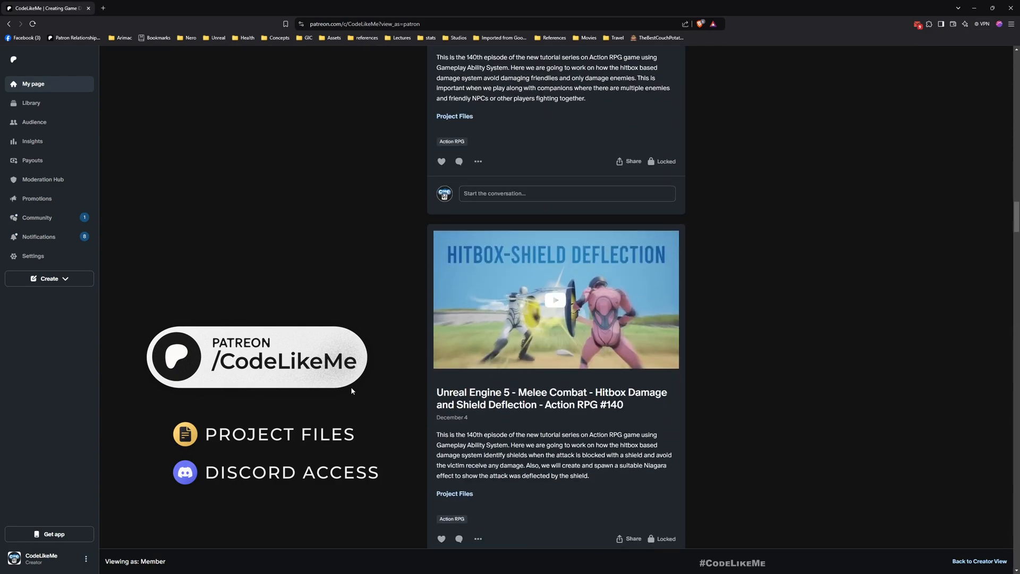
pyautogui.scroll(-3)
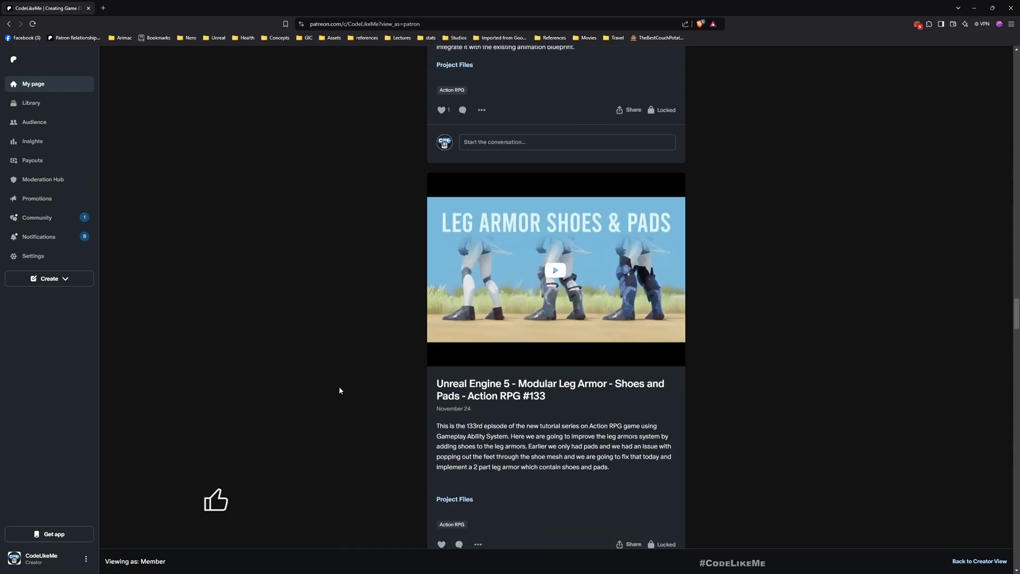
pyautogui.scroll(-3)
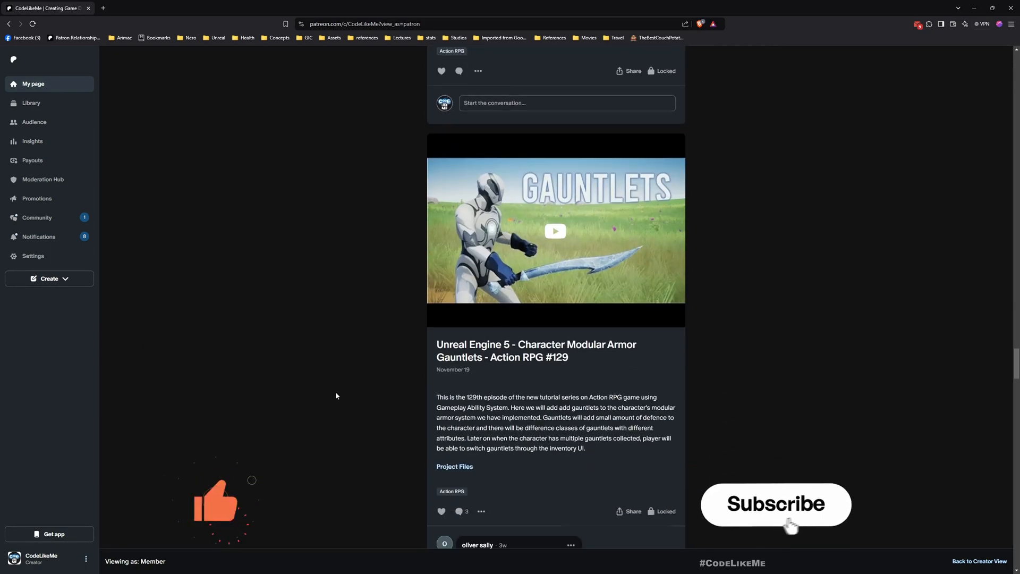
pyautogui.scroll(-3)
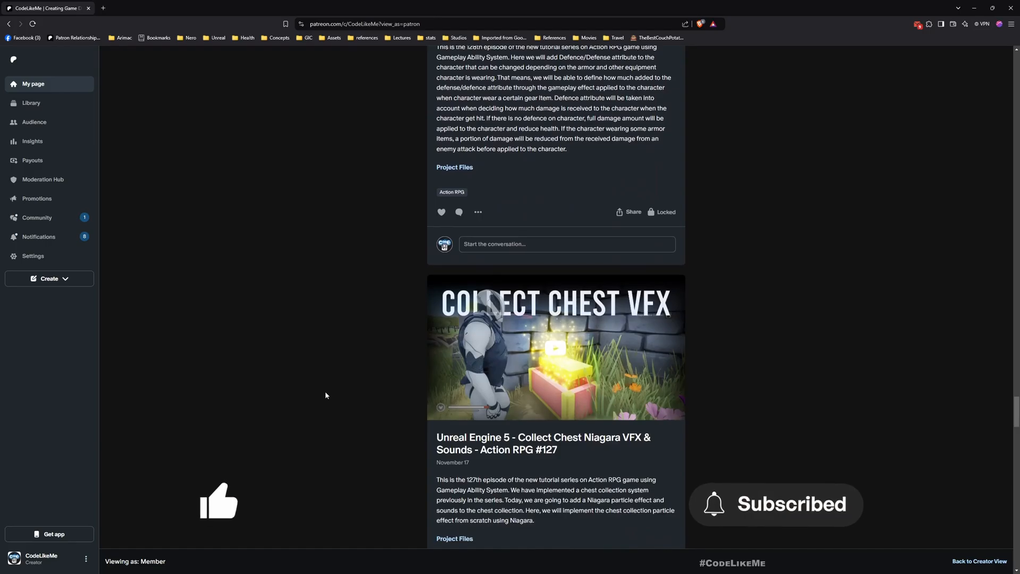